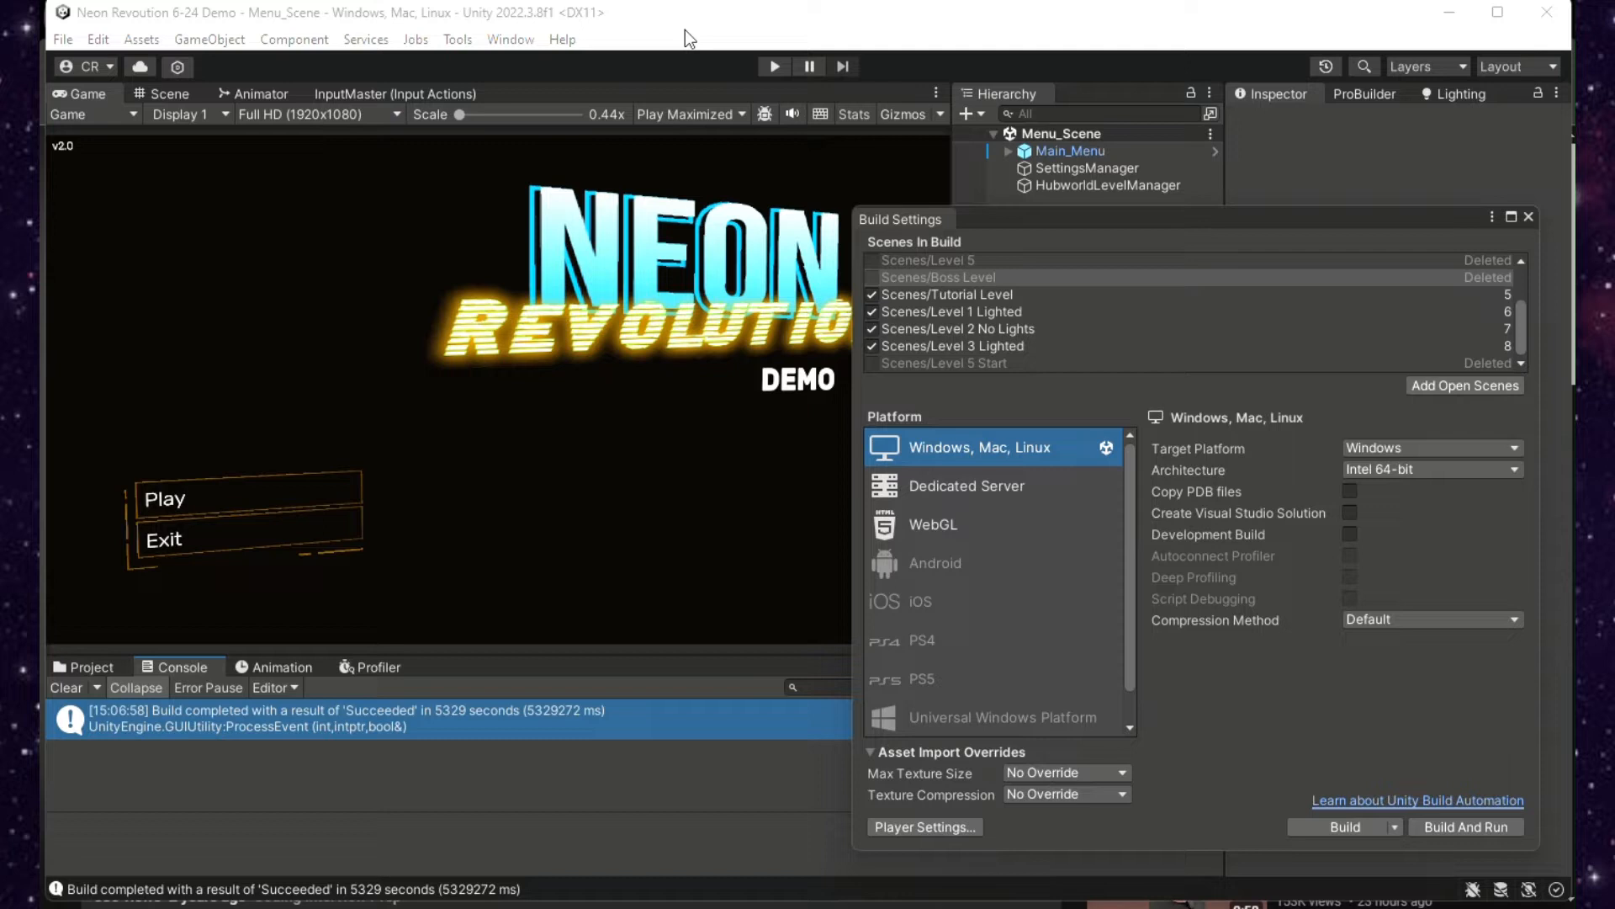
pyautogui.moveTo(1192, 333)
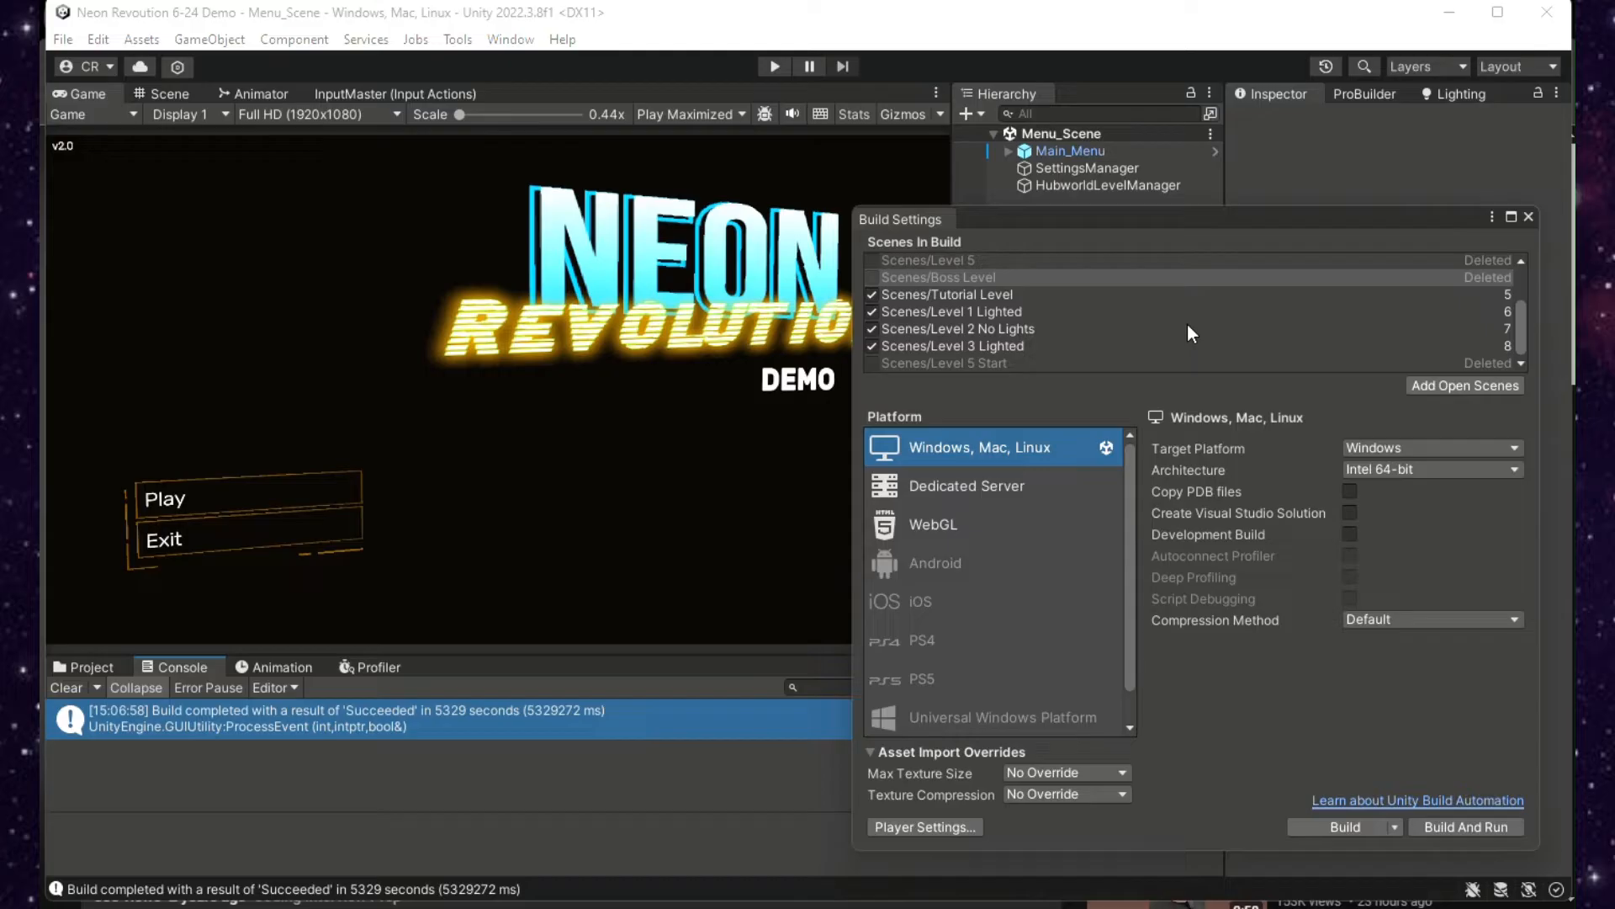
pyautogui.moveTo(1164, 584)
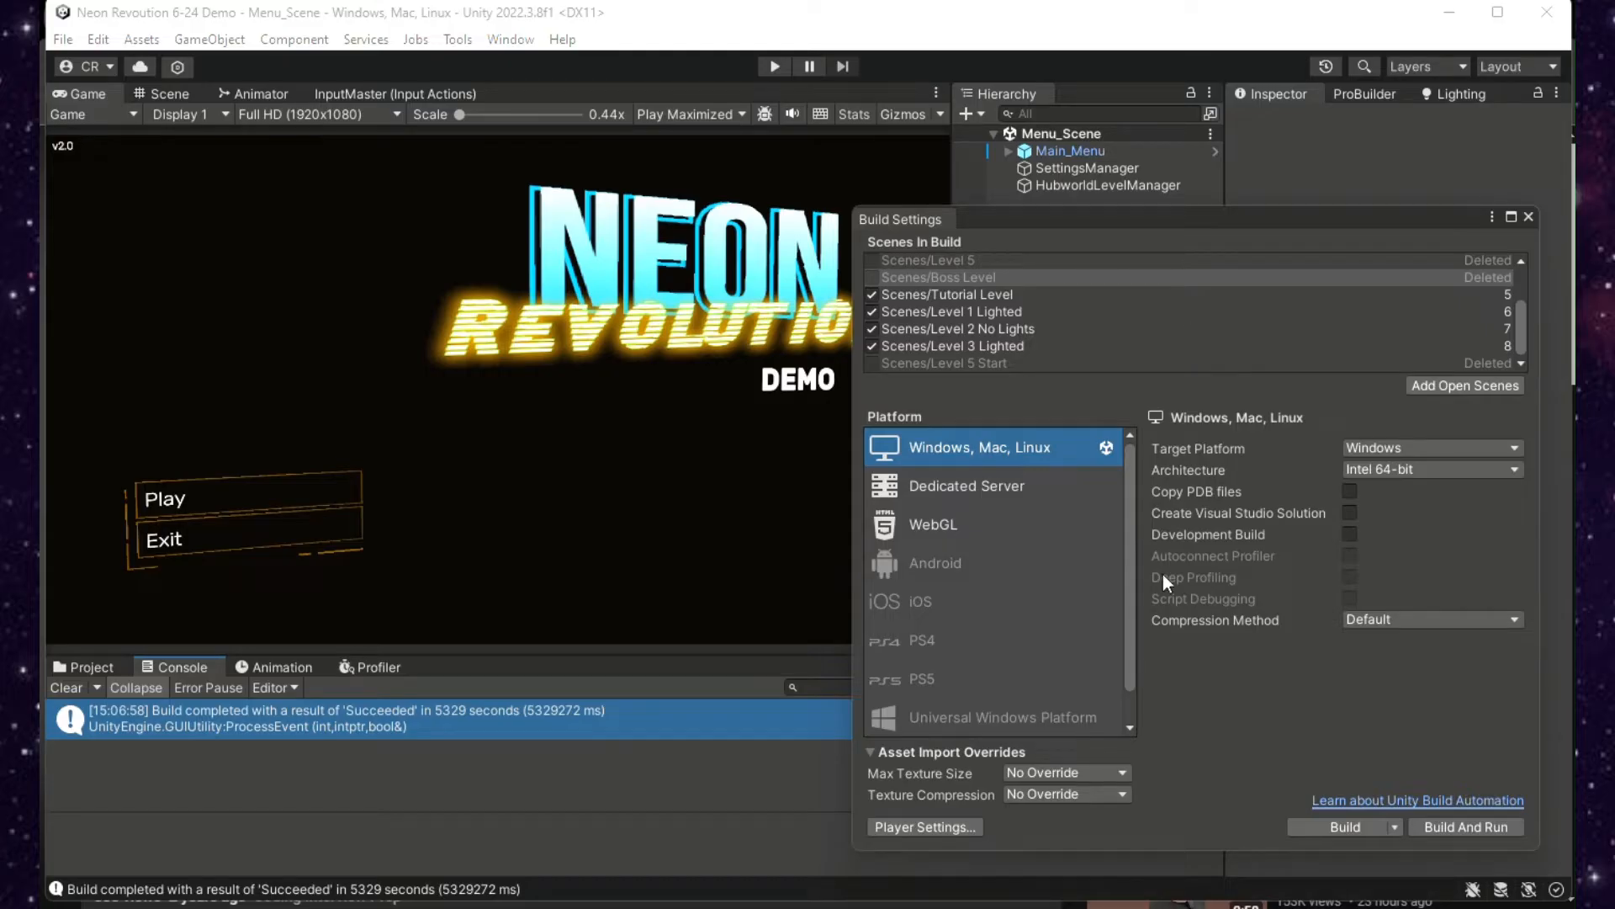
pyautogui.moveTo(1195, 577)
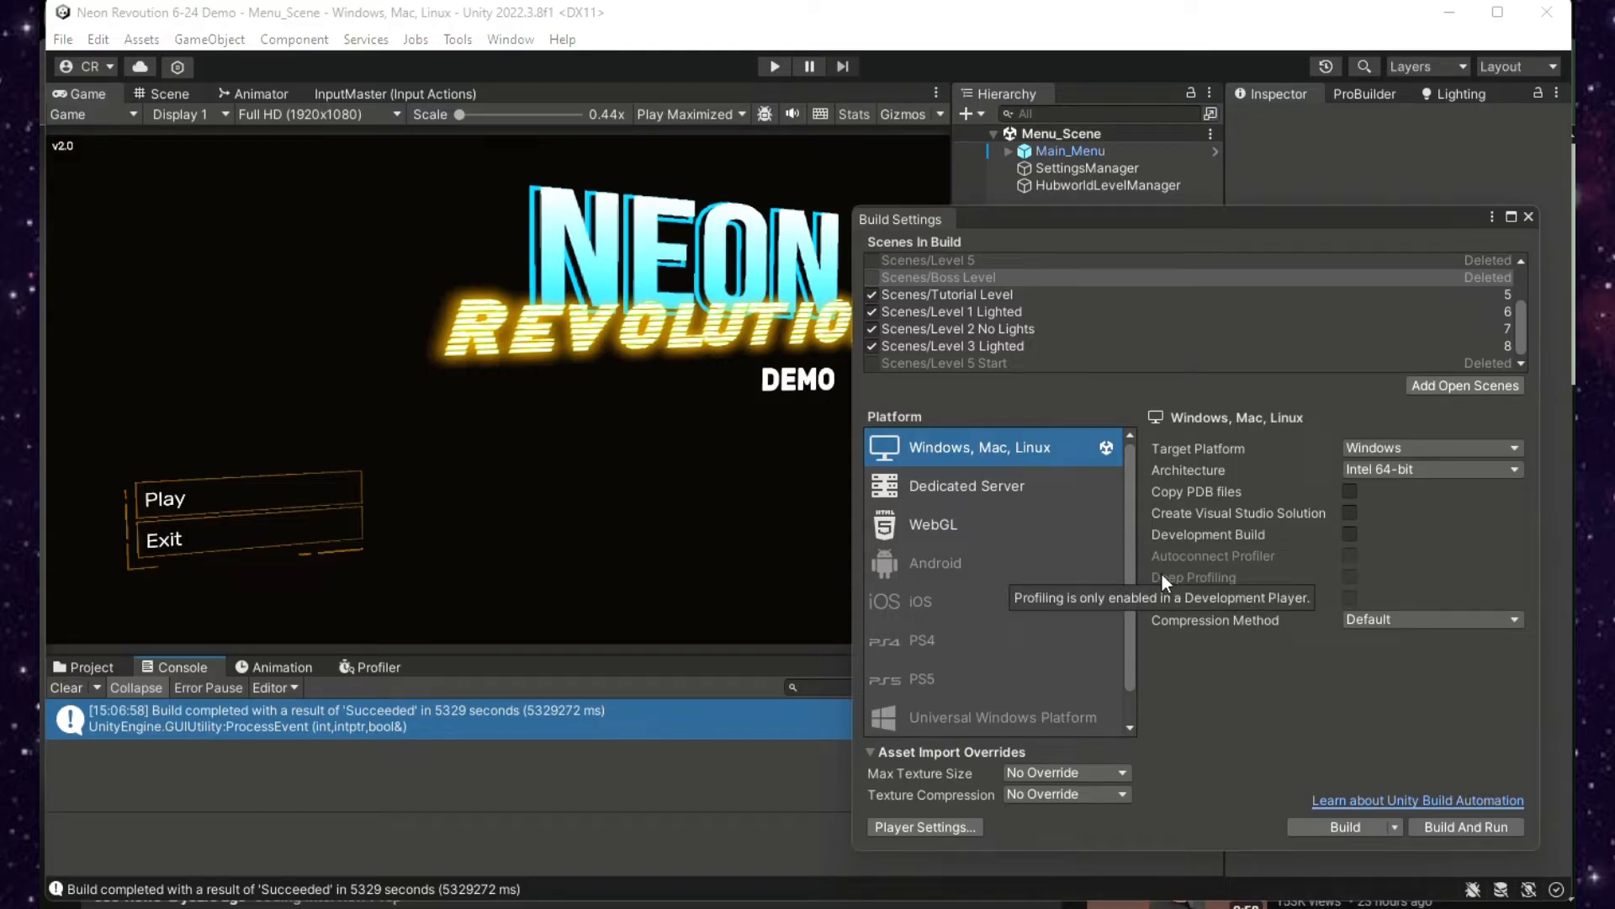
pyautogui.moveTo(1162, 659)
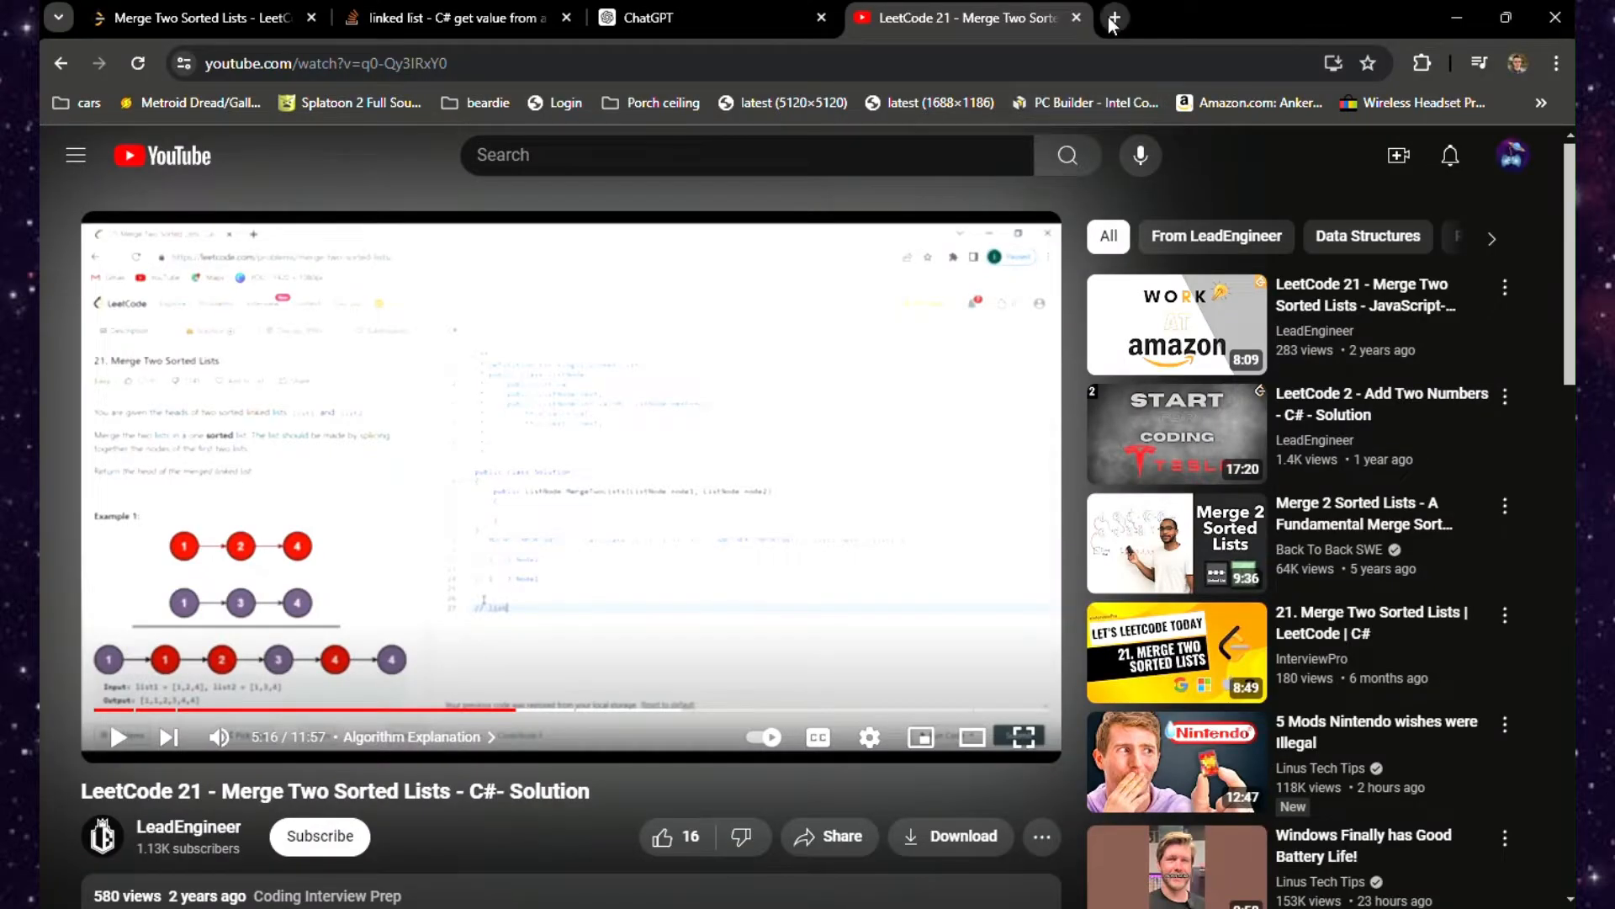
# Load the itch.io homepage in a new tab and reach the signed-in account menu.
pyautogui.click(1114, 17)
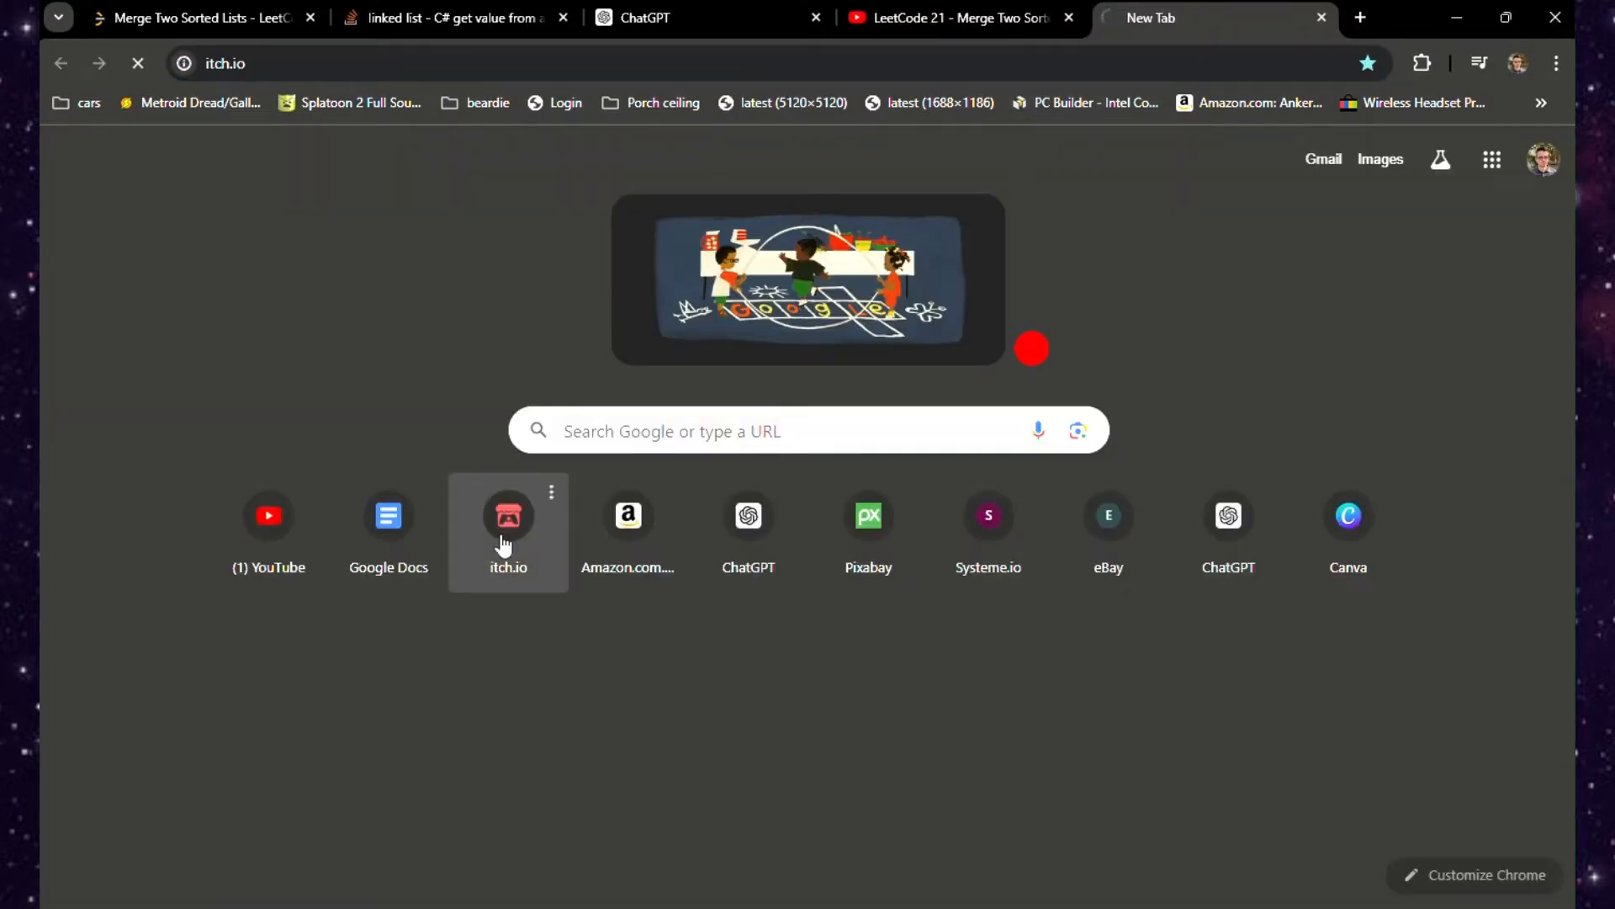
pyautogui.click(506, 515)
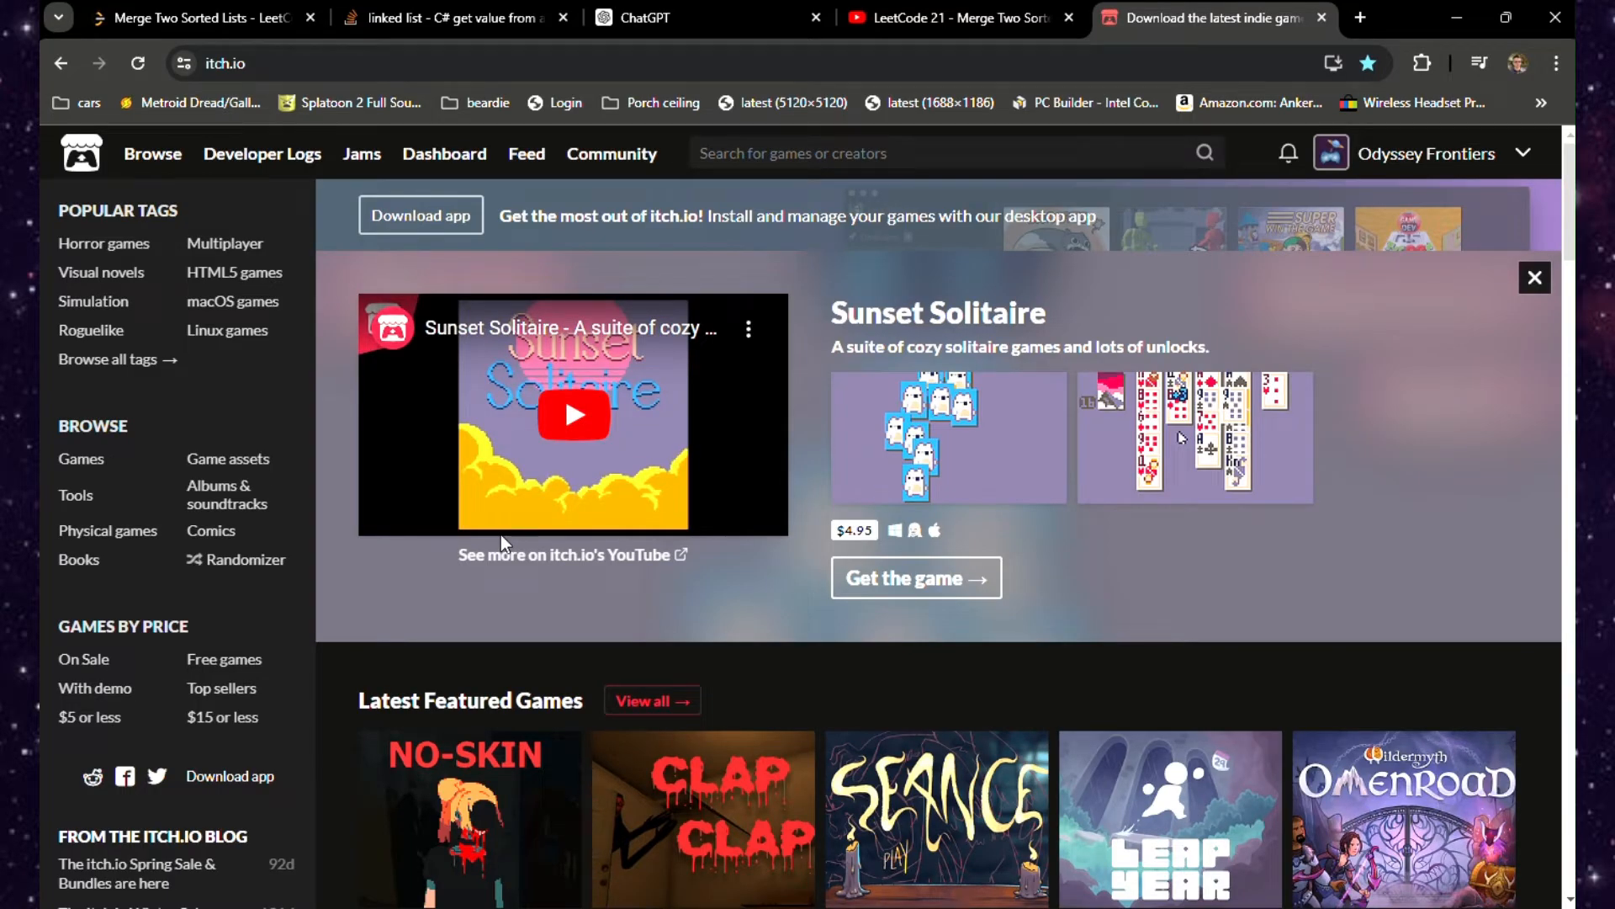
pyautogui.scroll(-3)
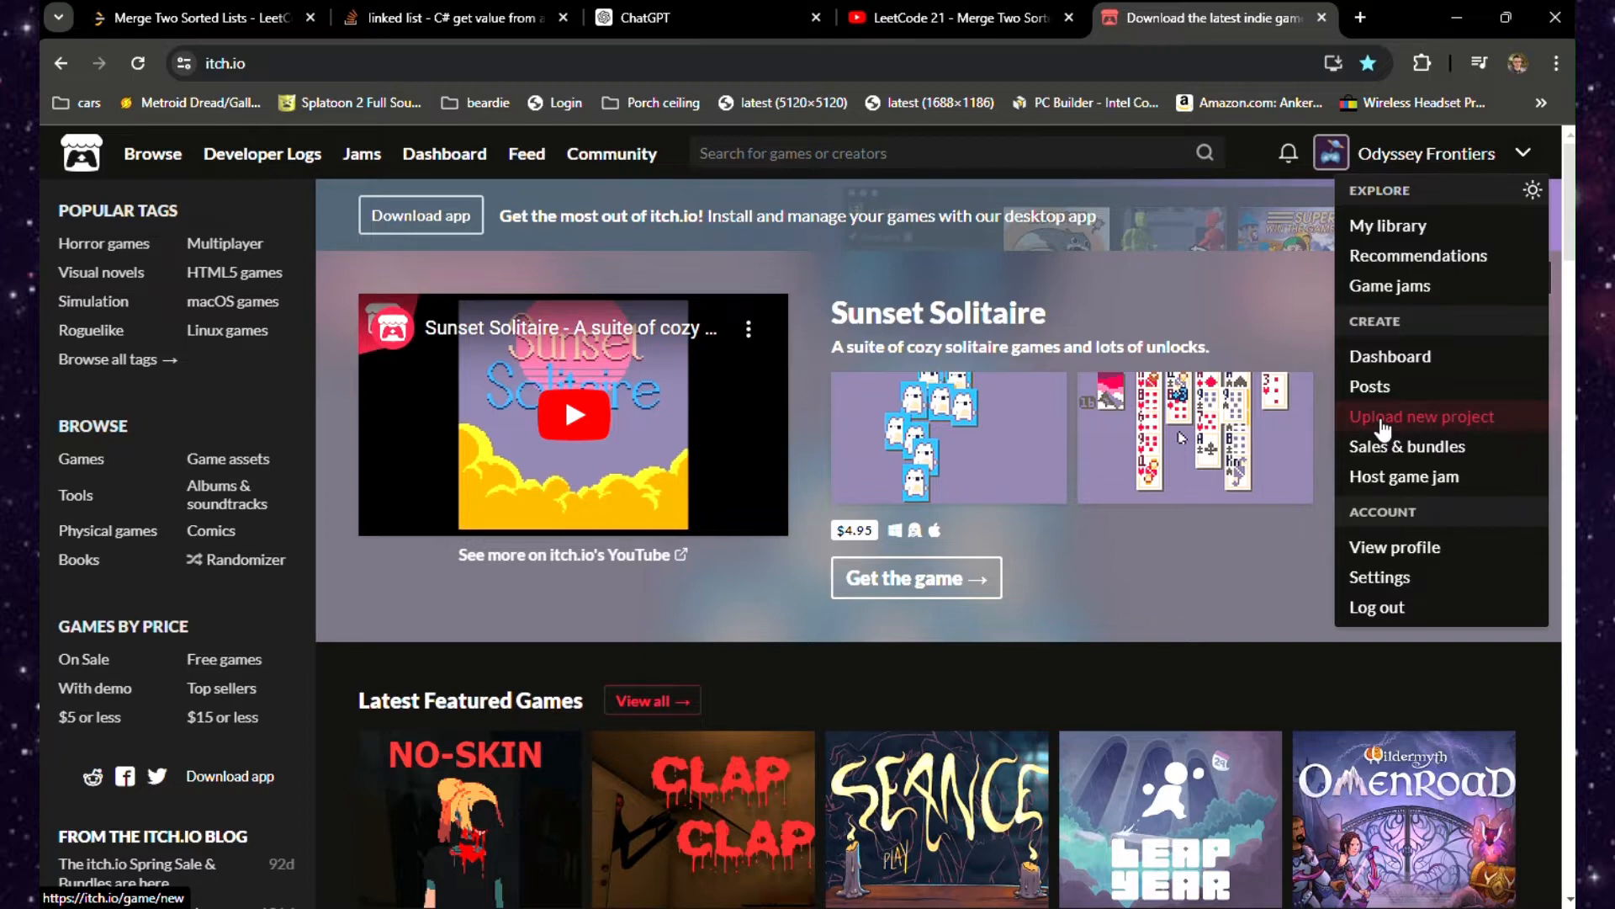
# Start 'Upload new project' and look over the blank Create a new project form.
pyautogui.click(1422, 415)
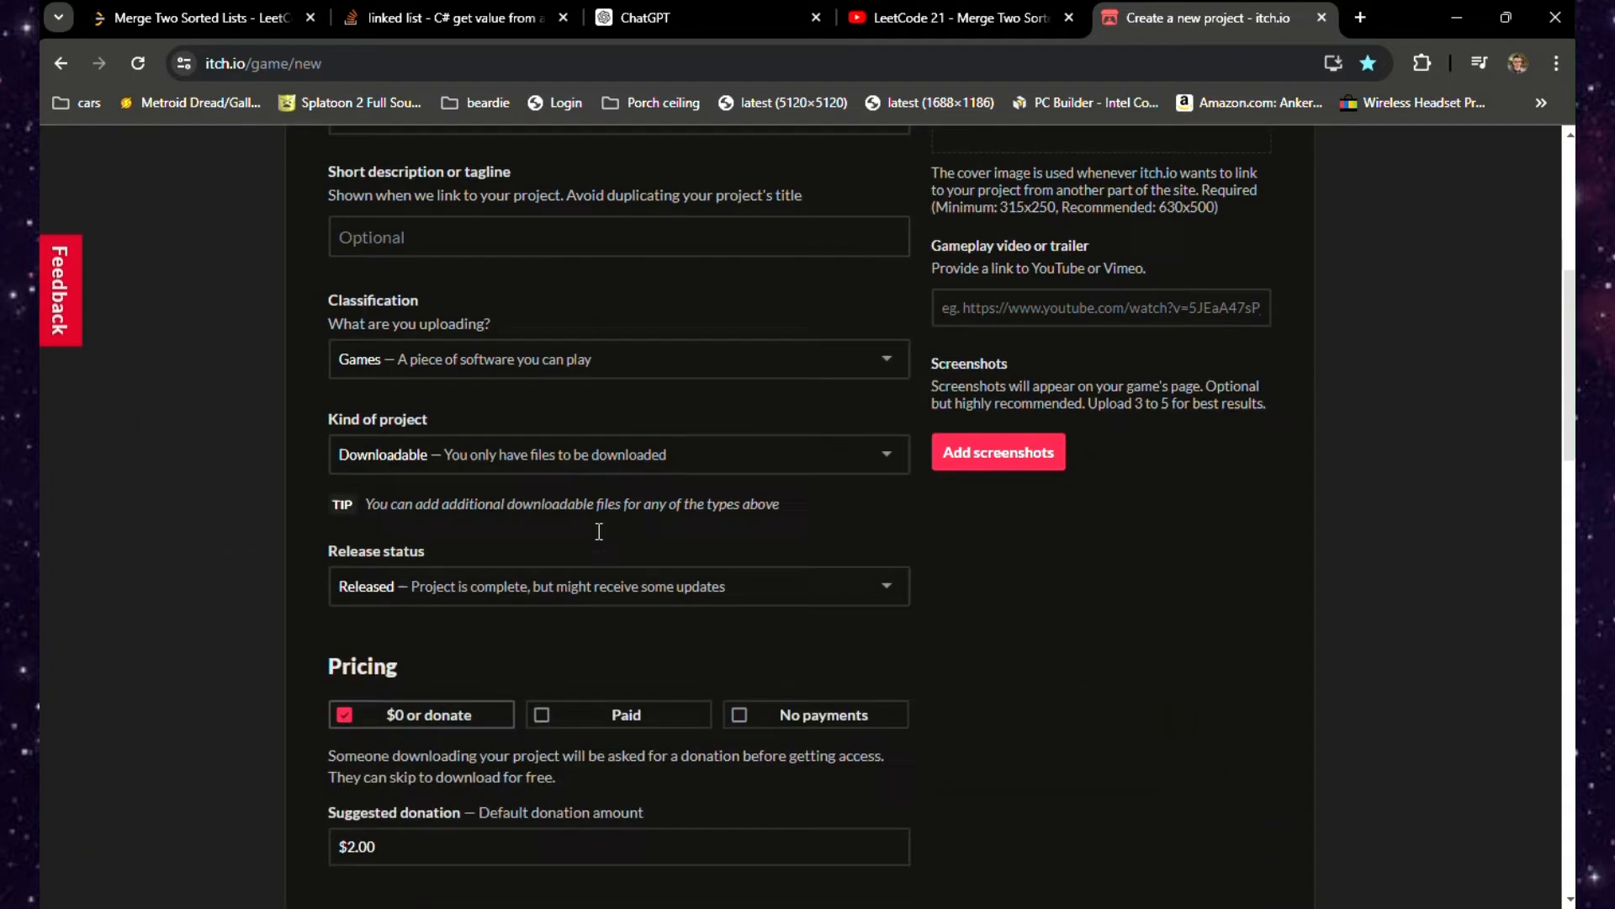
pyautogui.scroll(3)
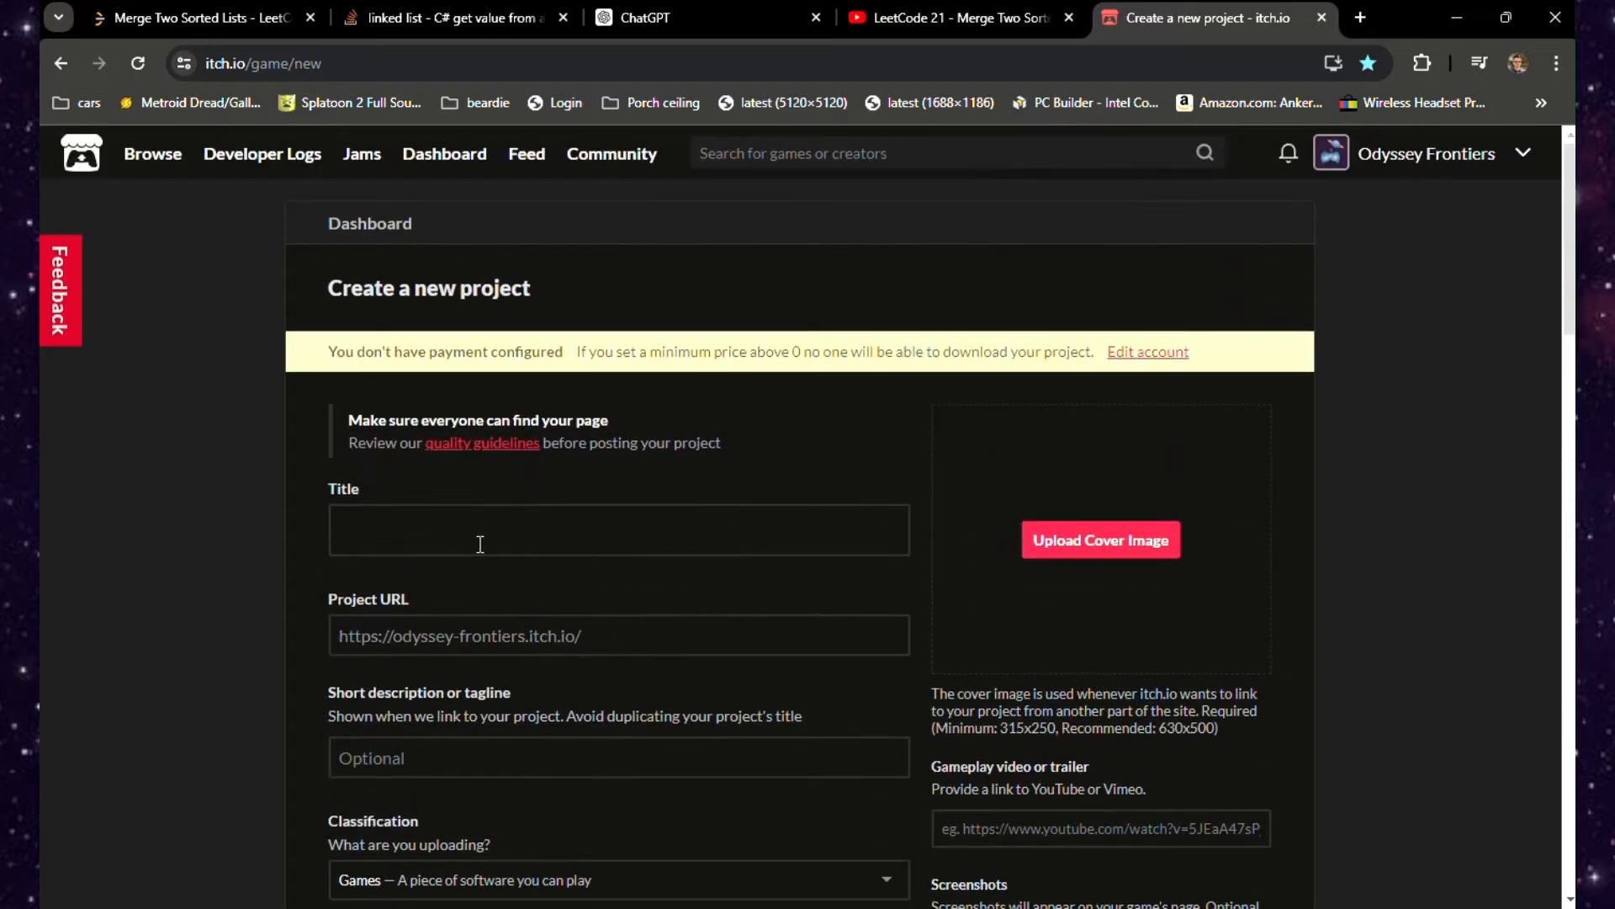
pyautogui.scroll(-3)
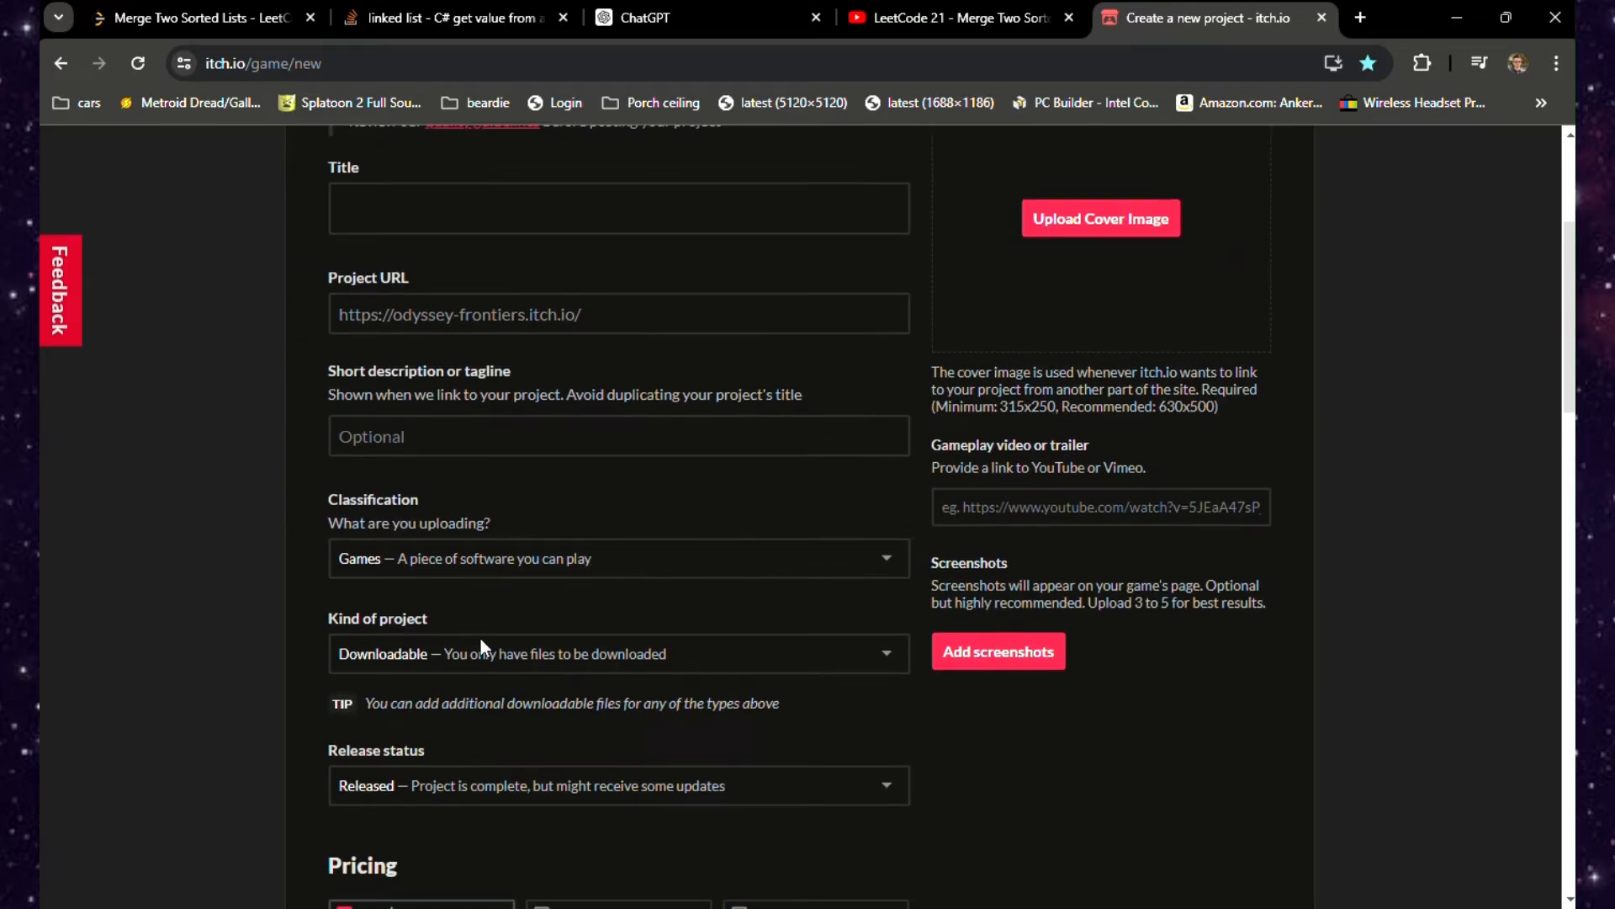
pyautogui.scroll(-3)
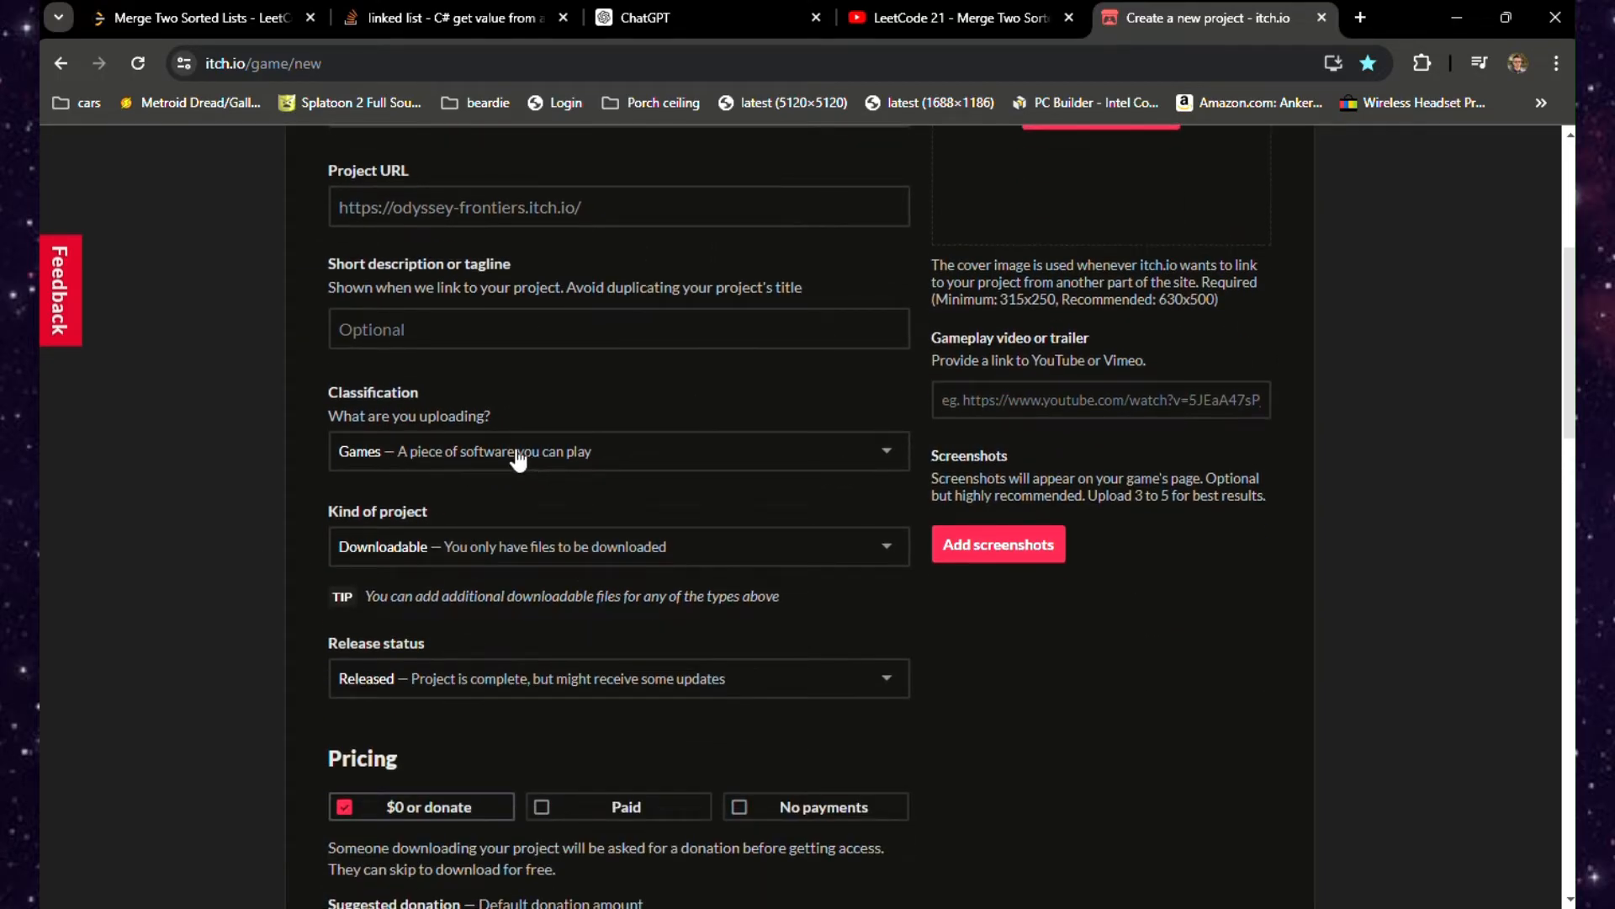
pyautogui.moveTo(296, 501)
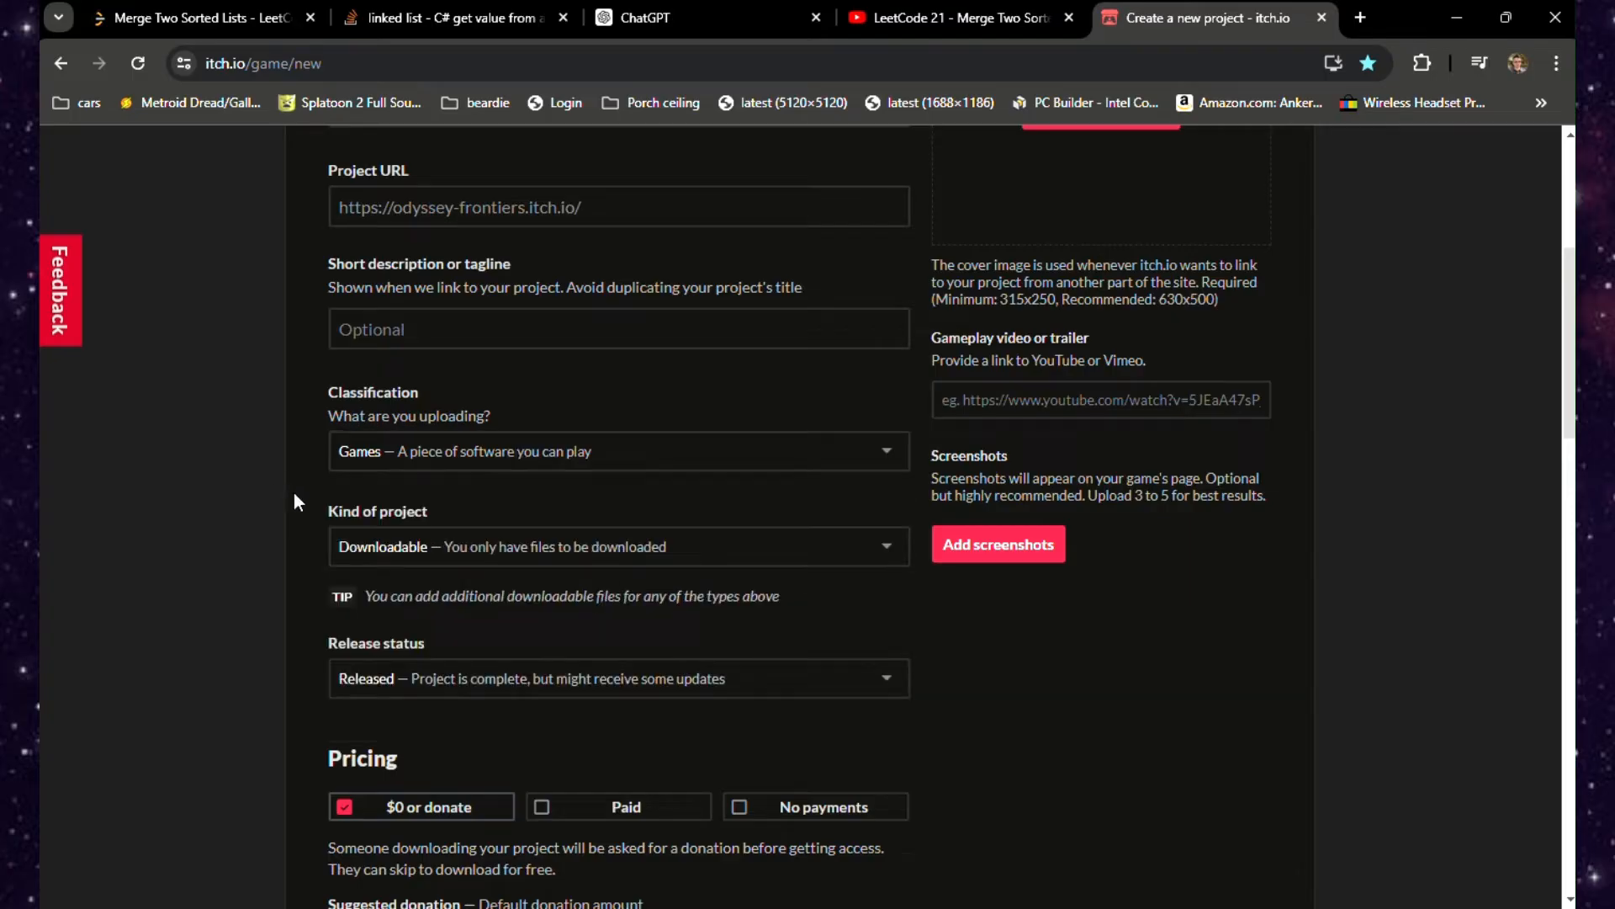
pyautogui.click(617, 545)
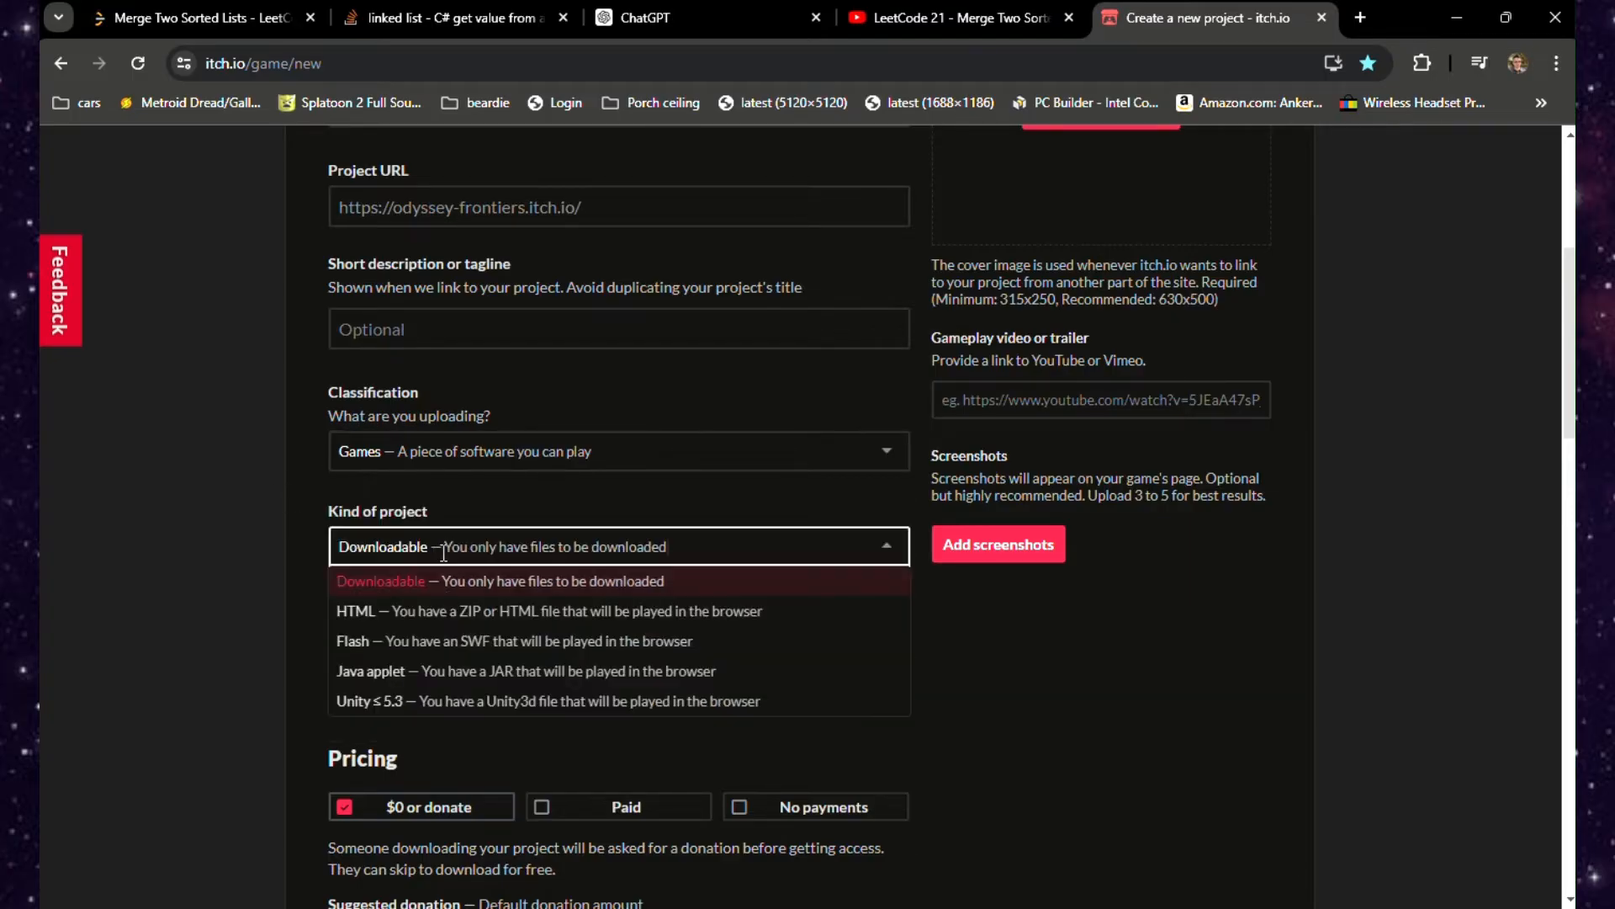
pyautogui.moveTo(374, 609)
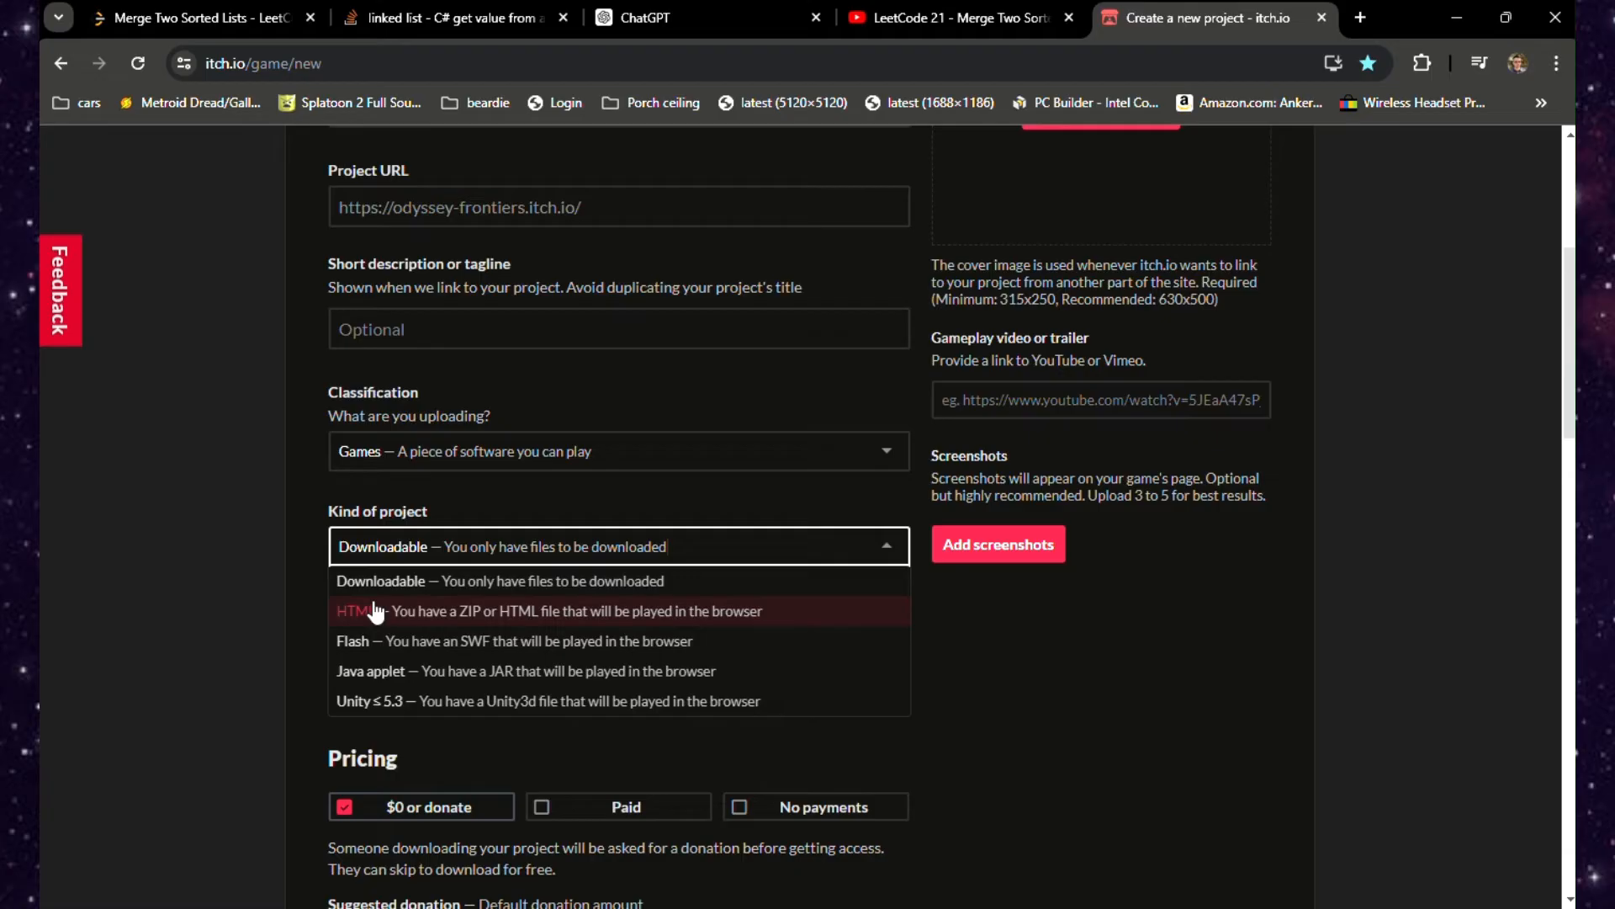
pyautogui.moveTo(365, 705)
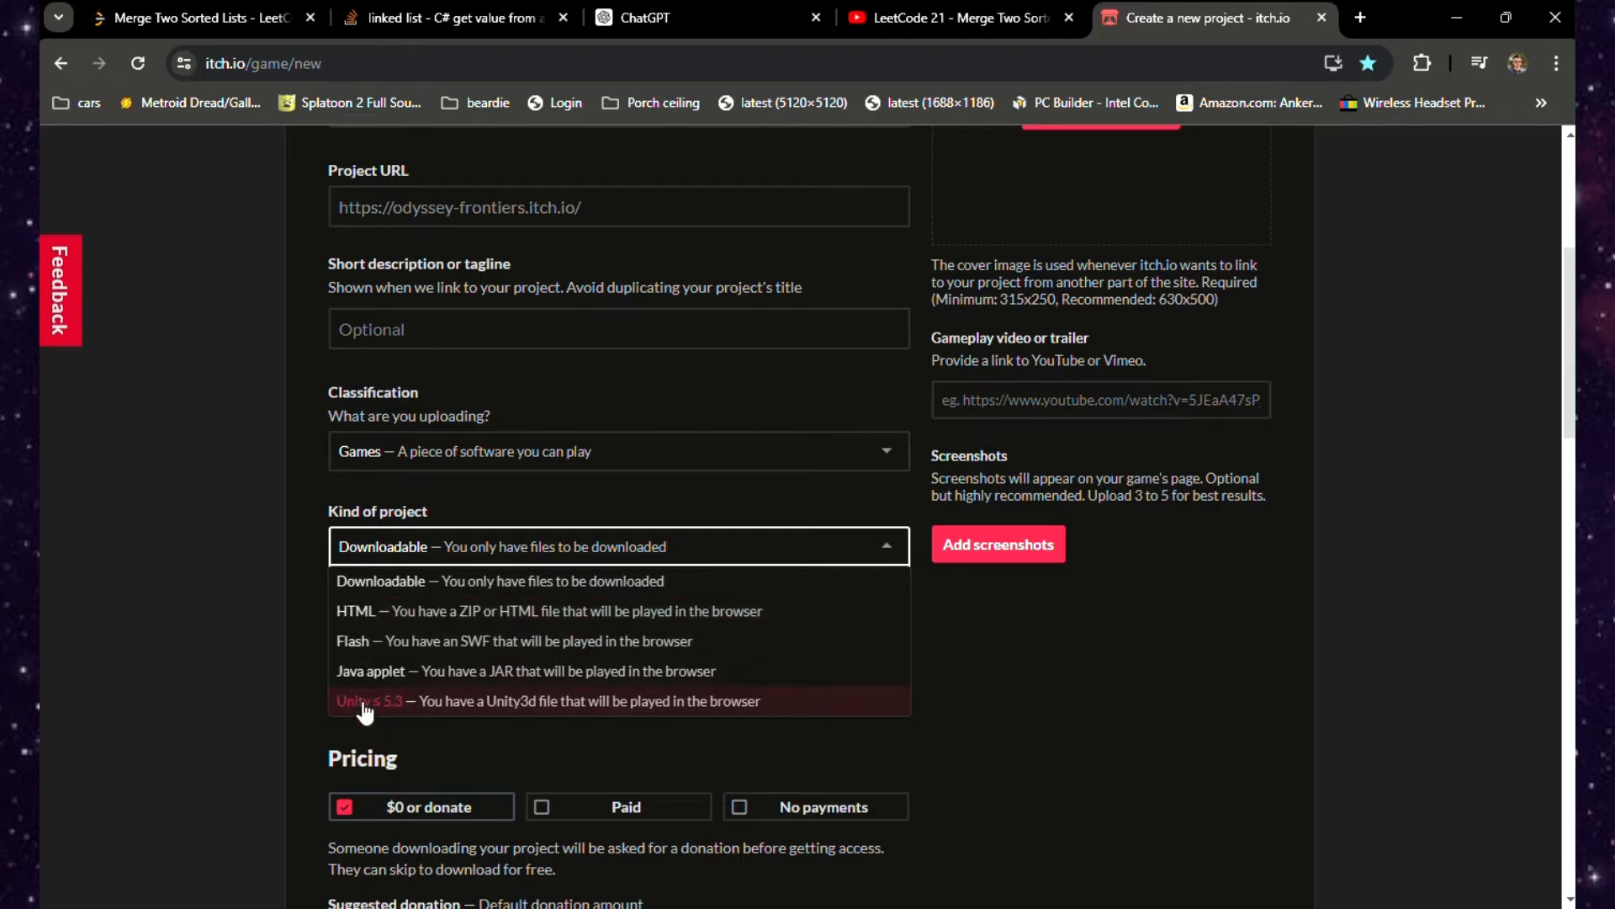
pyautogui.moveTo(330, 588)
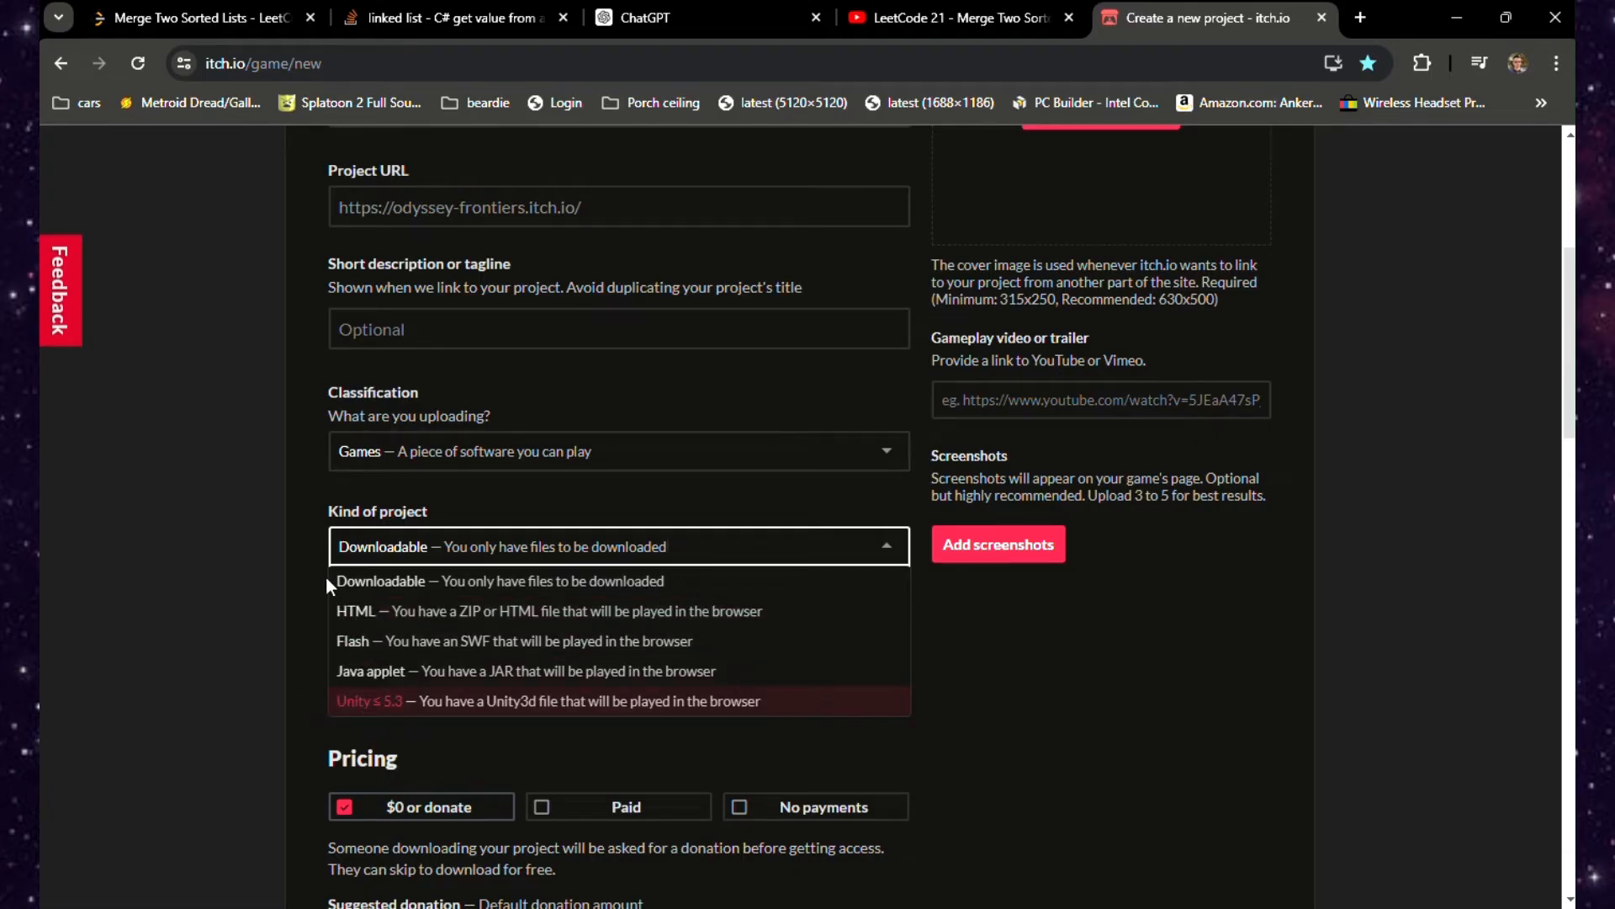
pyautogui.moveTo(320, 597)
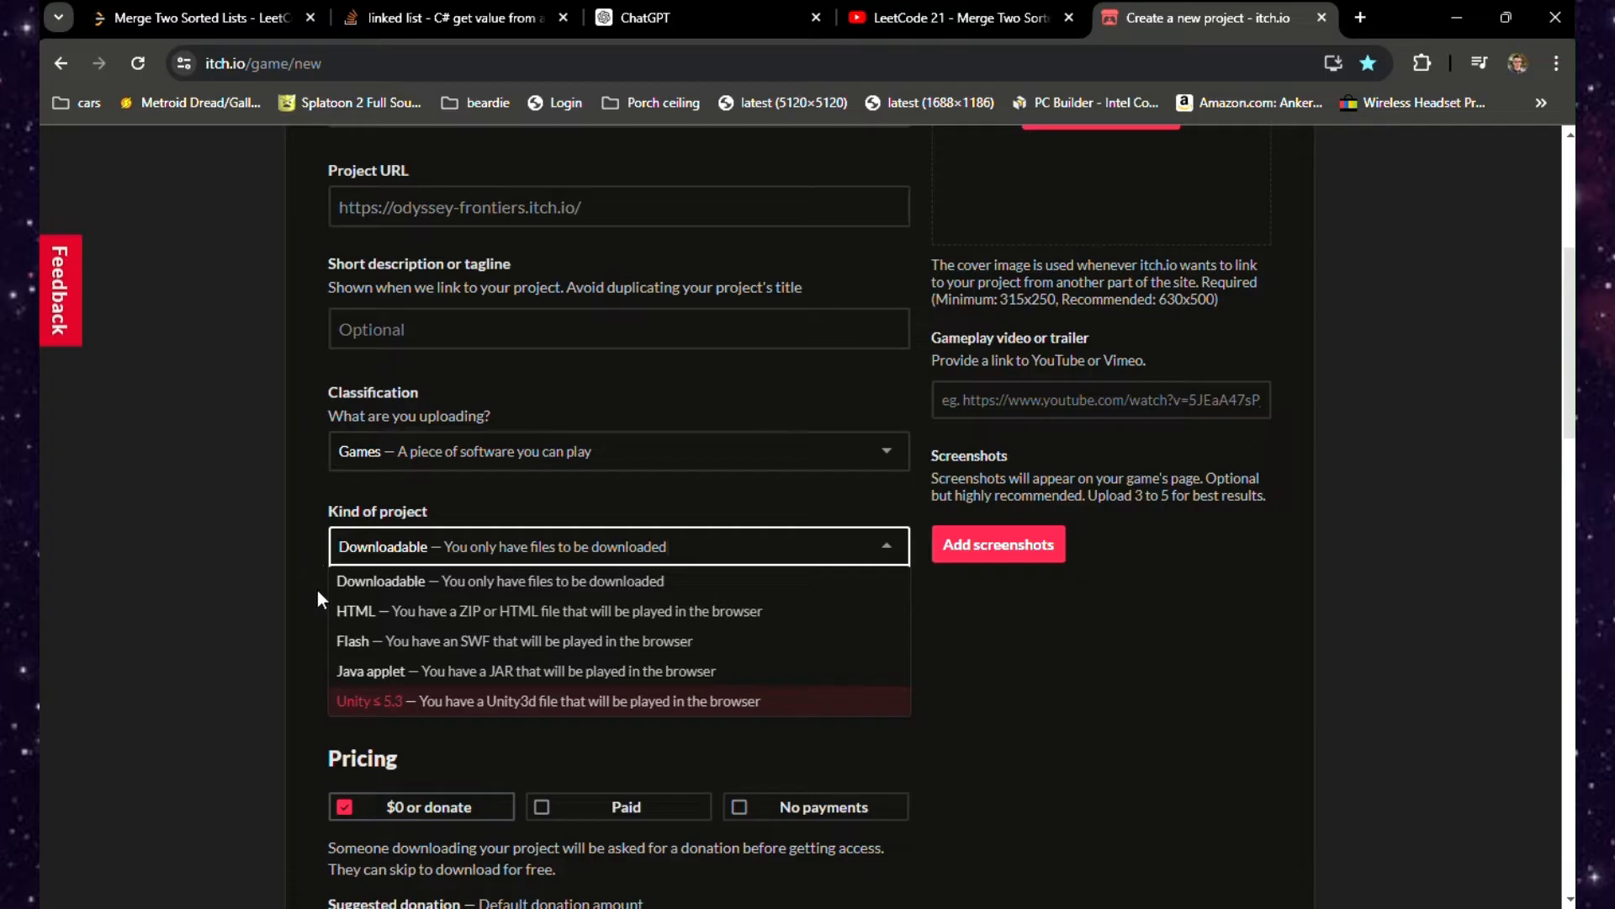
pyautogui.moveTo(350, 592)
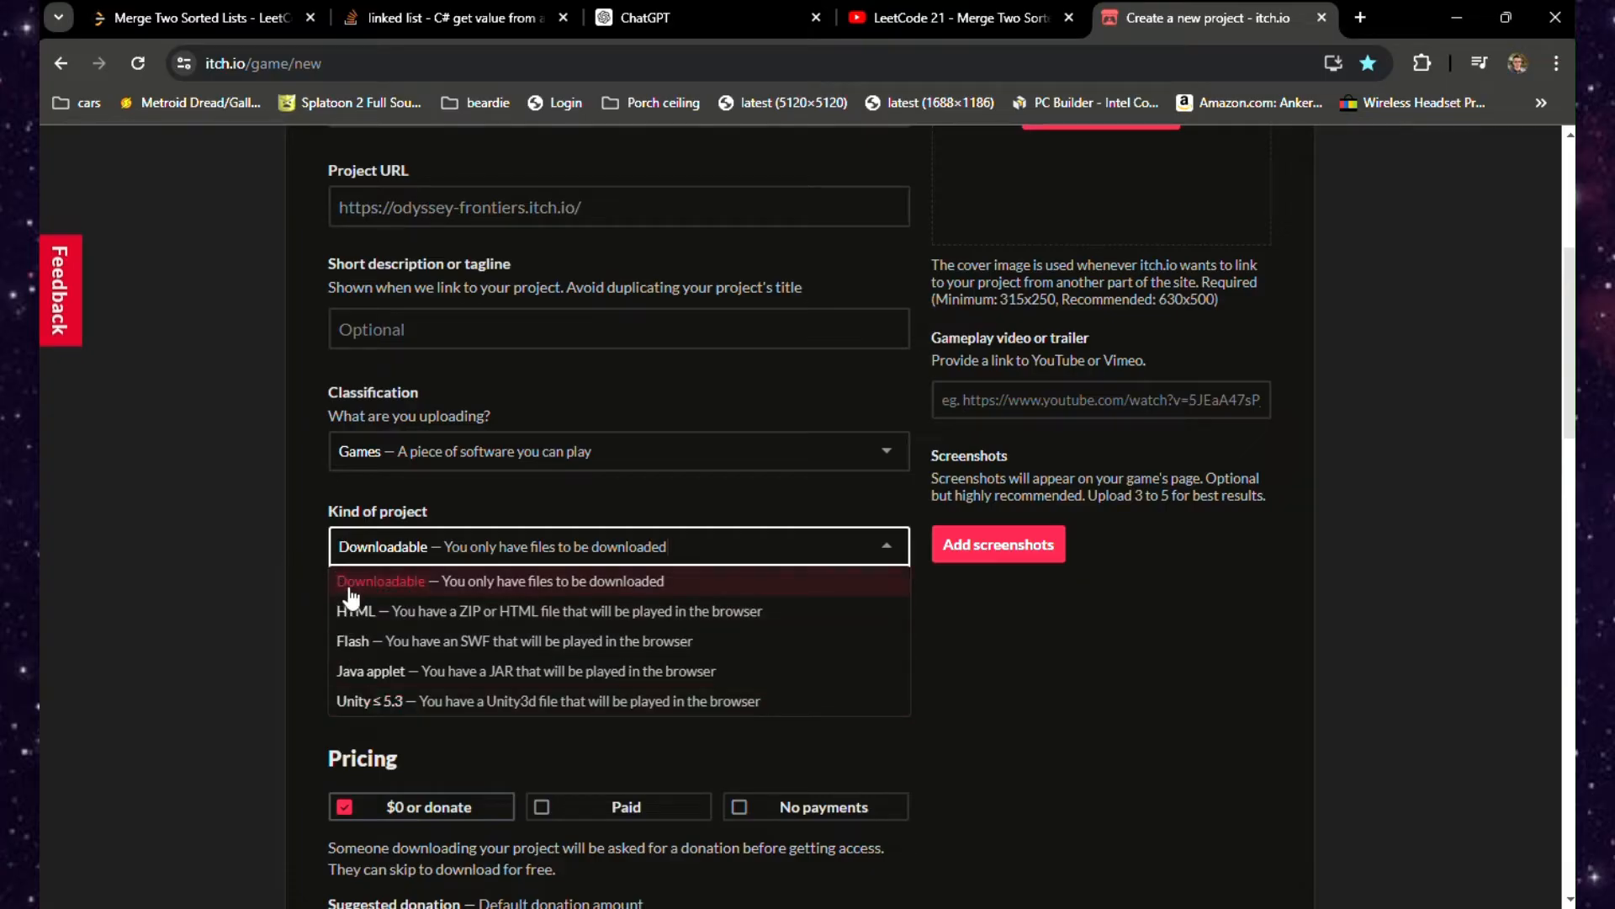
pyautogui.moveTo(360, 611)
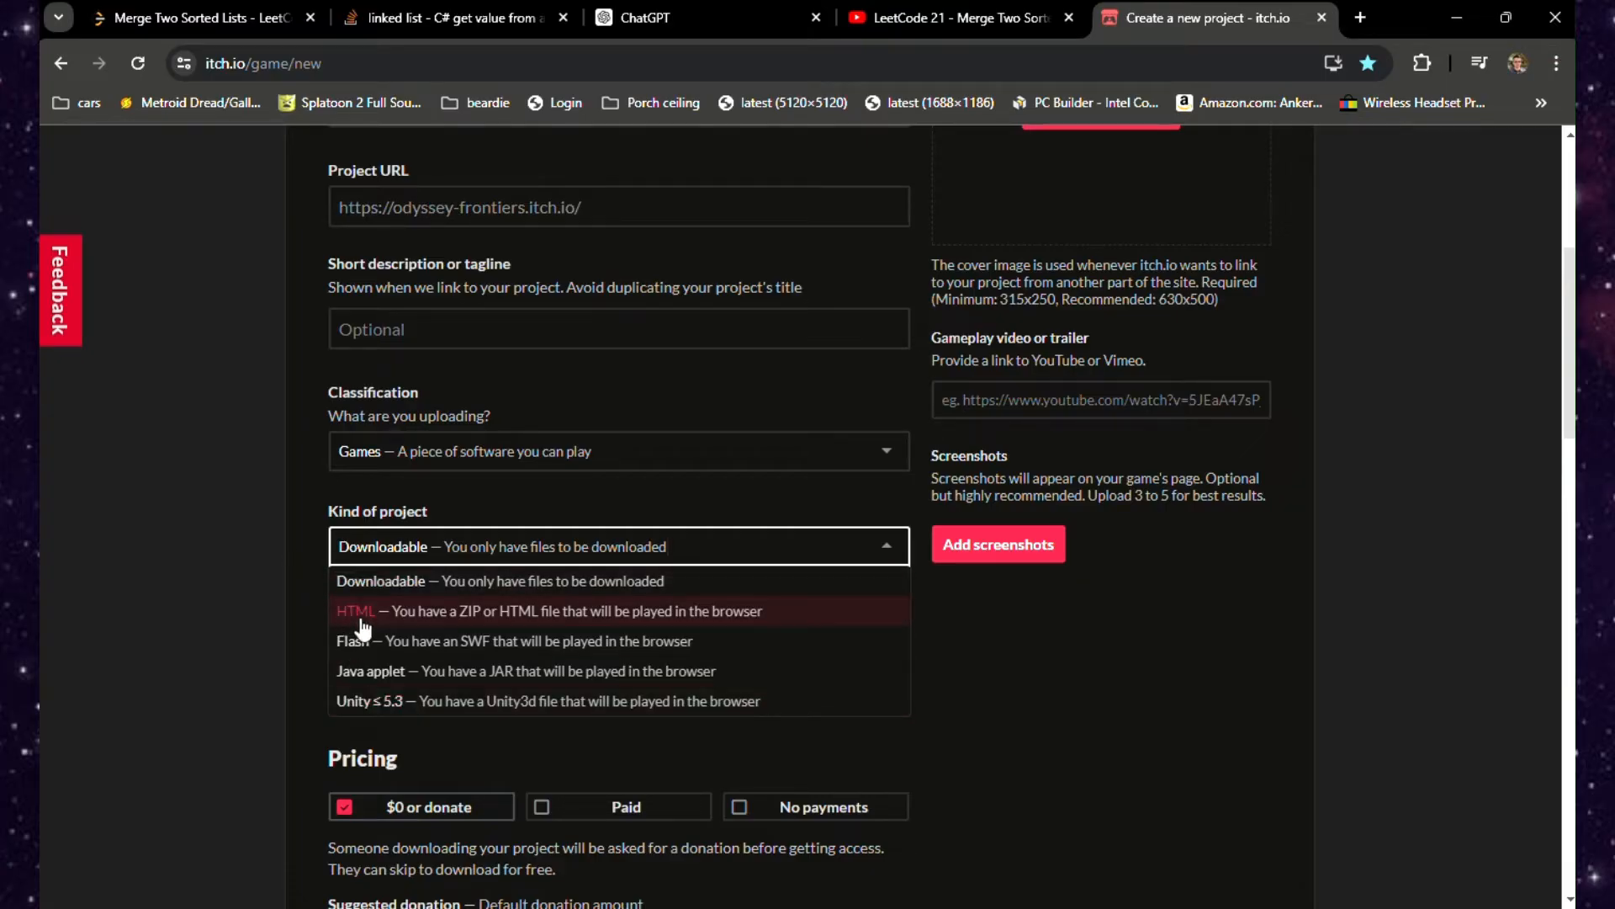
pyautogui.moveTo(370, 587)
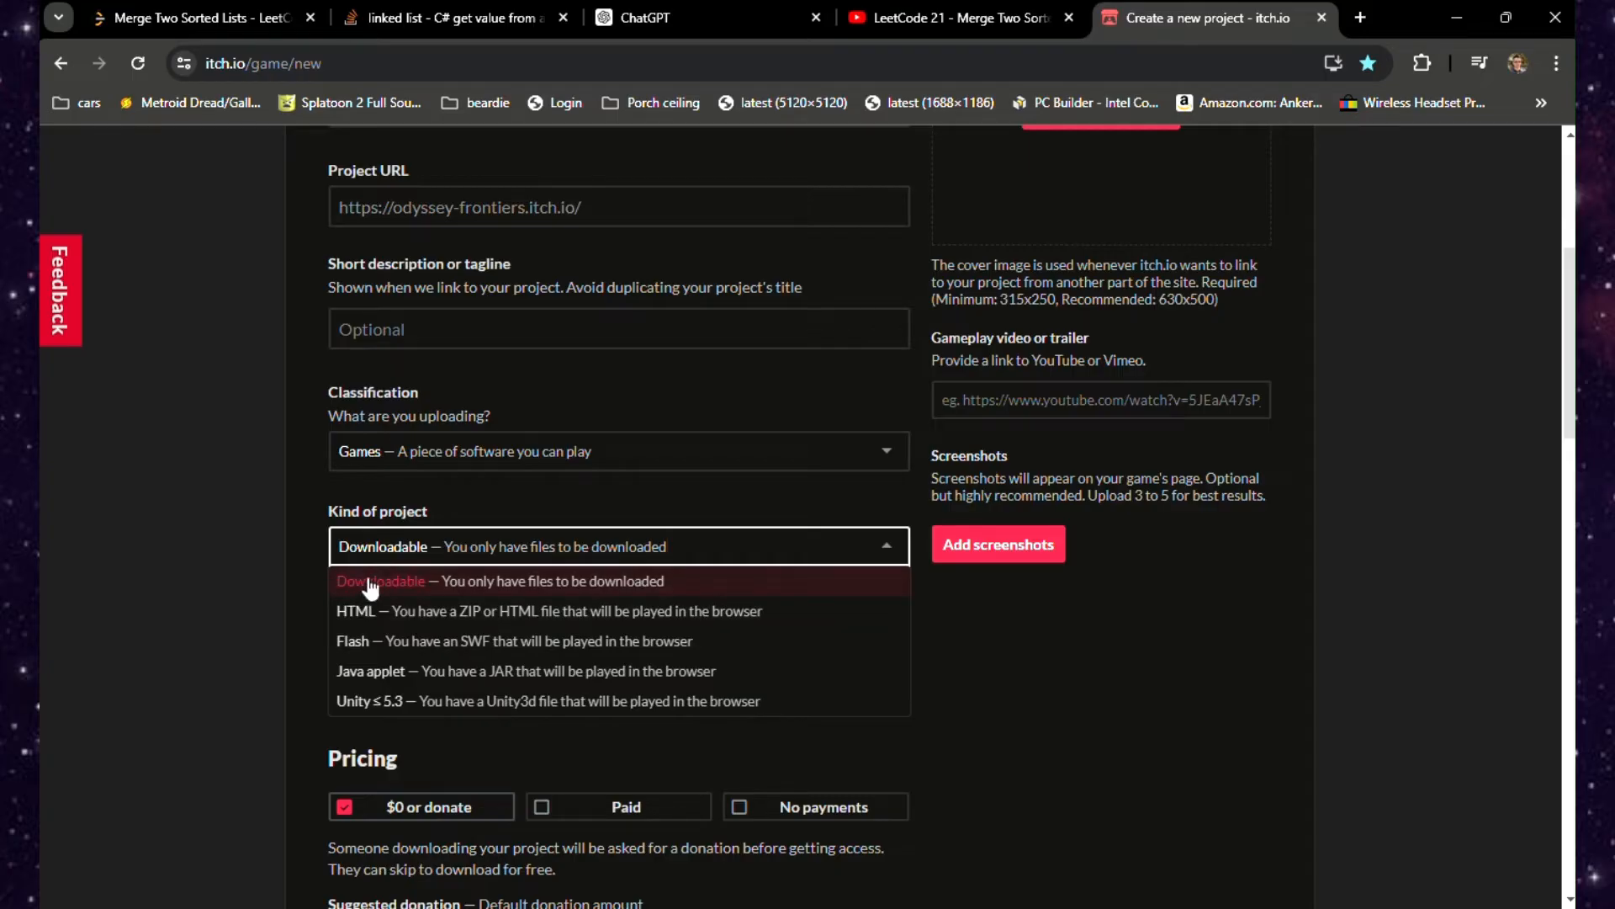
pyautogui.moveTo(426, 495)
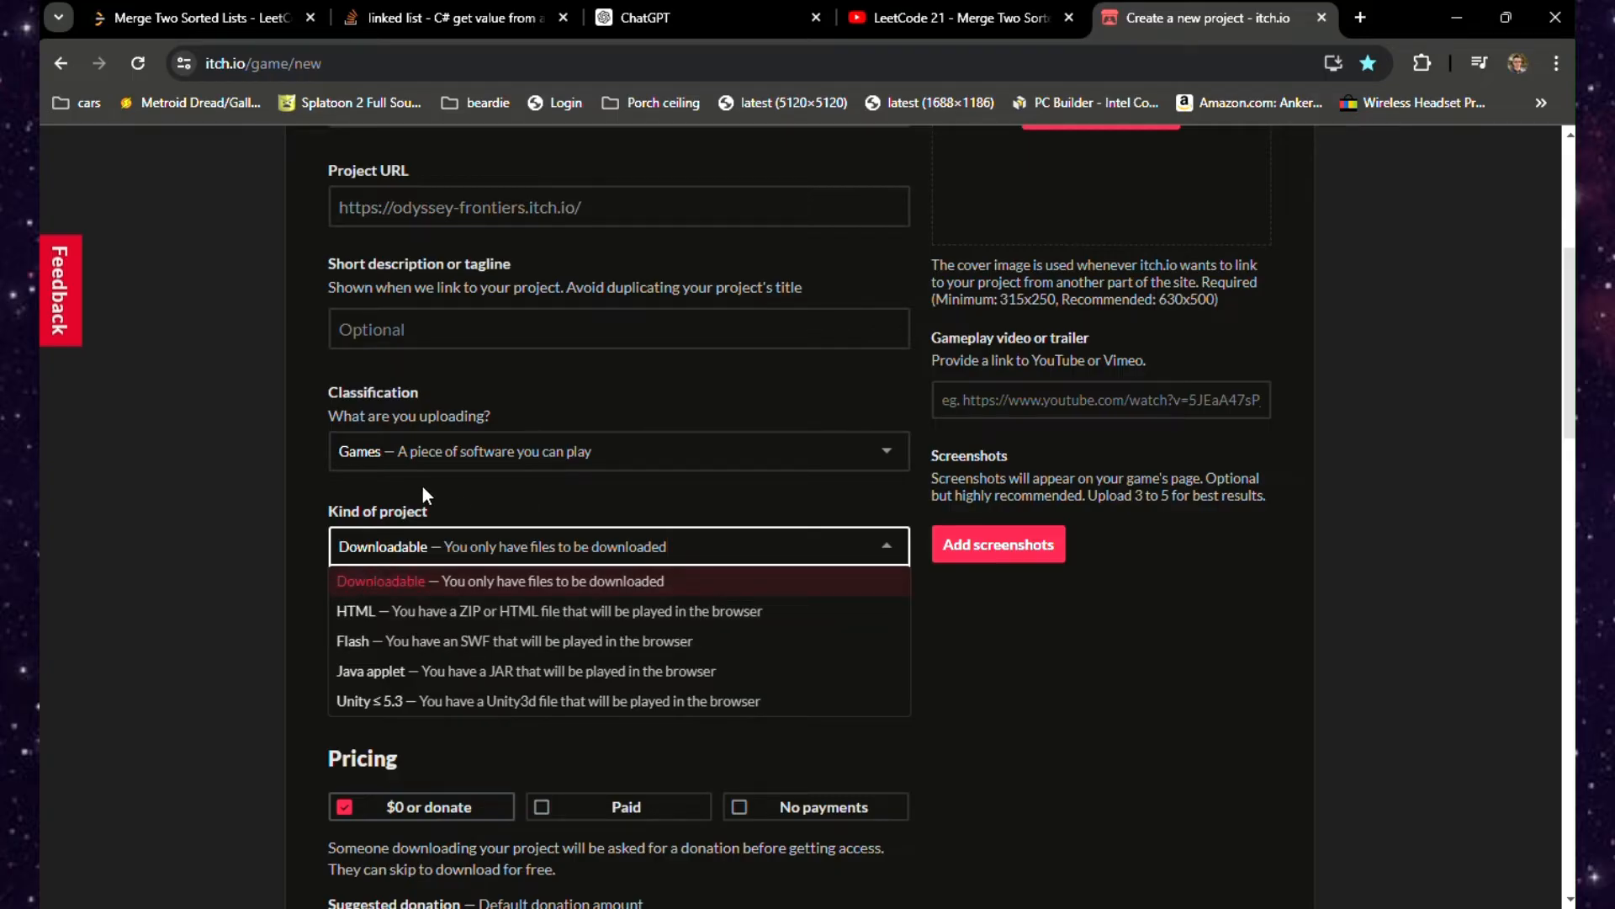
pyautogui.click(500, 581)
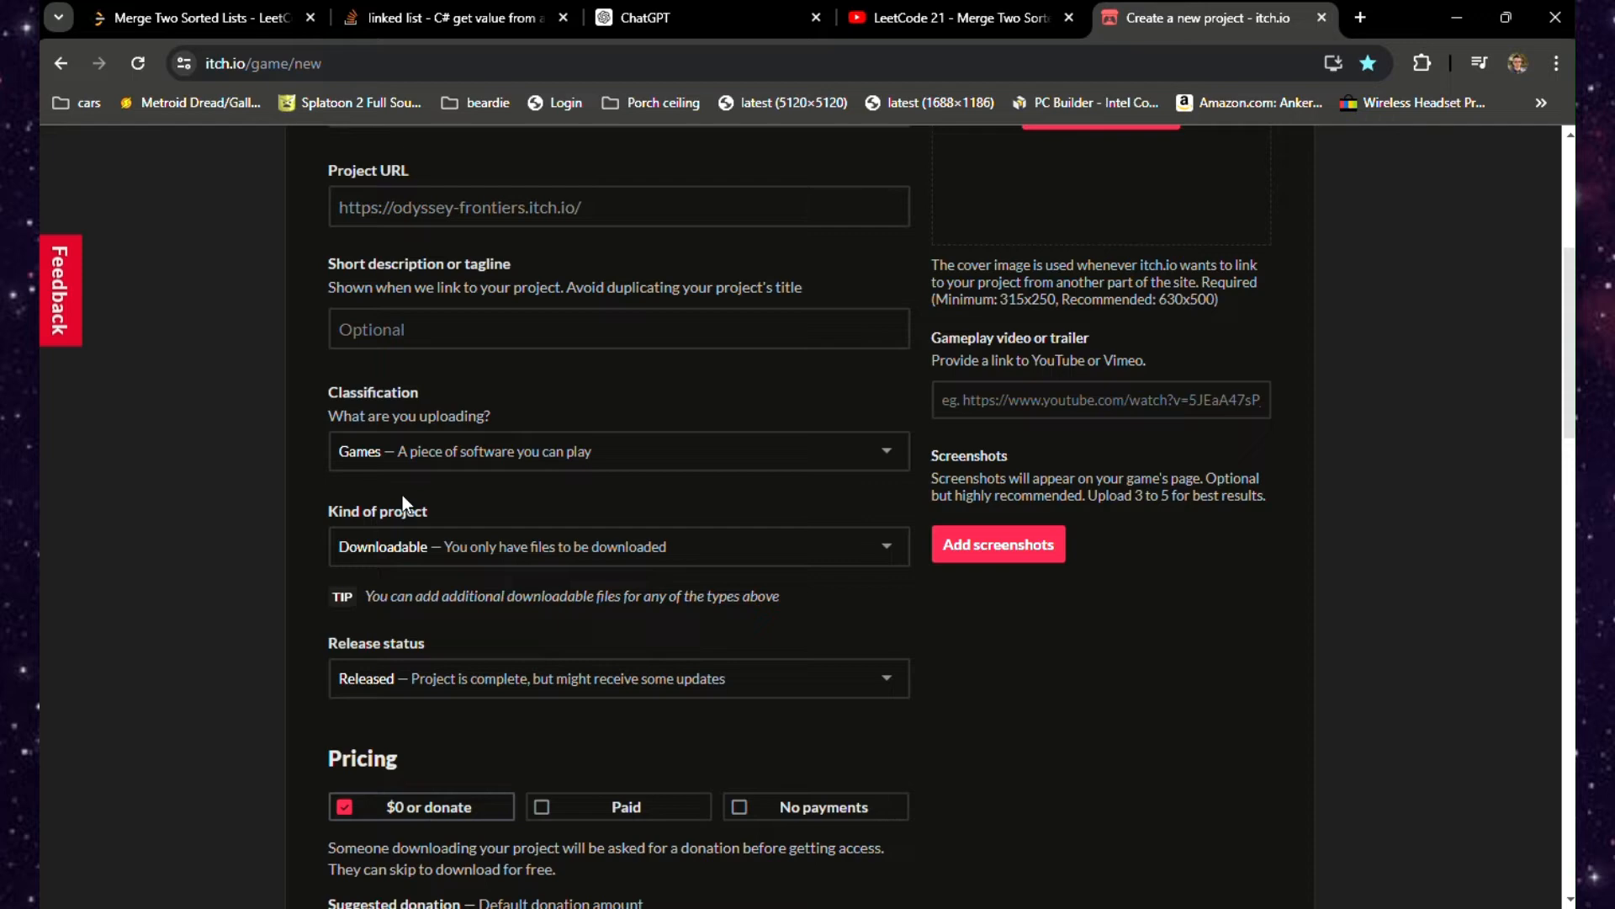
# Scroll the new project form down to its empty Uploads section.
pyautogui.scroll(-3)
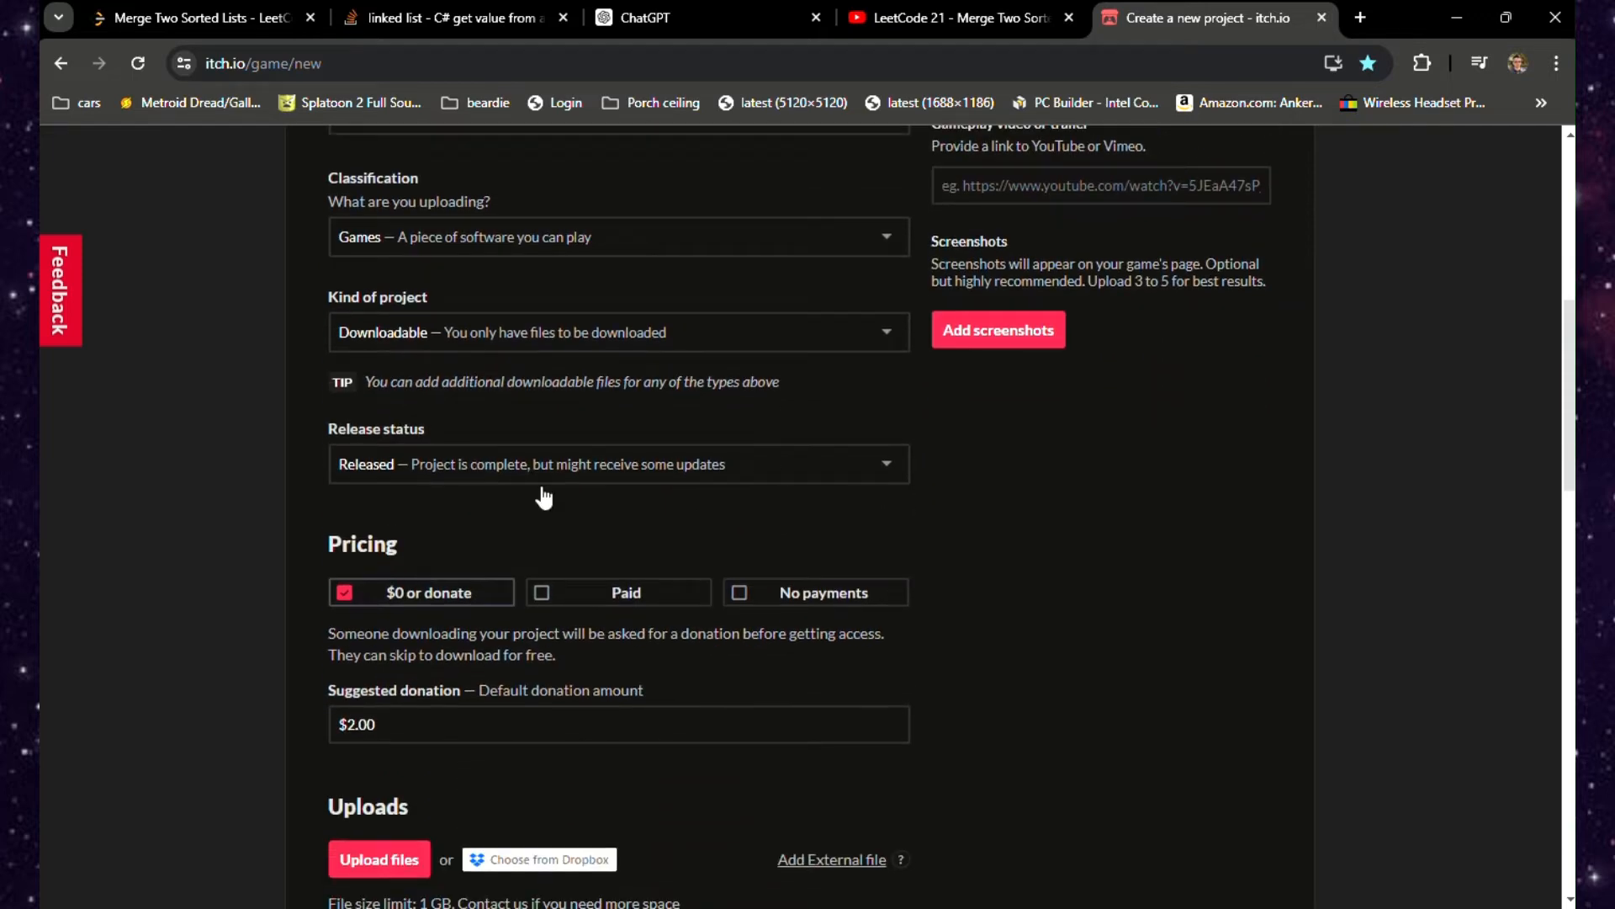
pyautogui.scroll(-3)
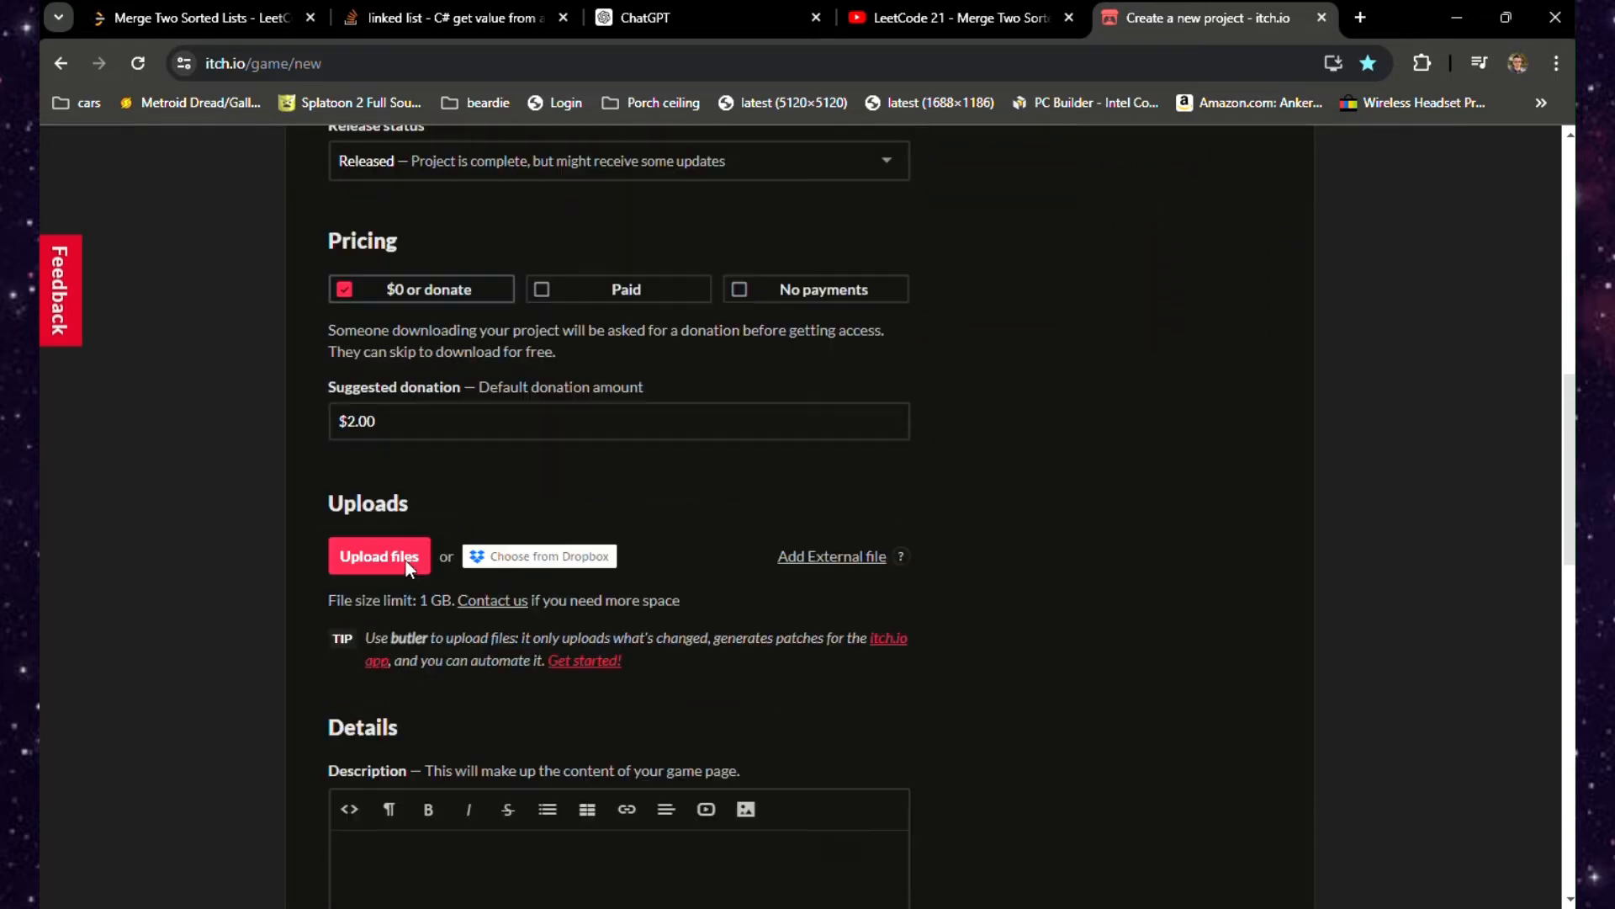
pyautogui.scroll(-3)
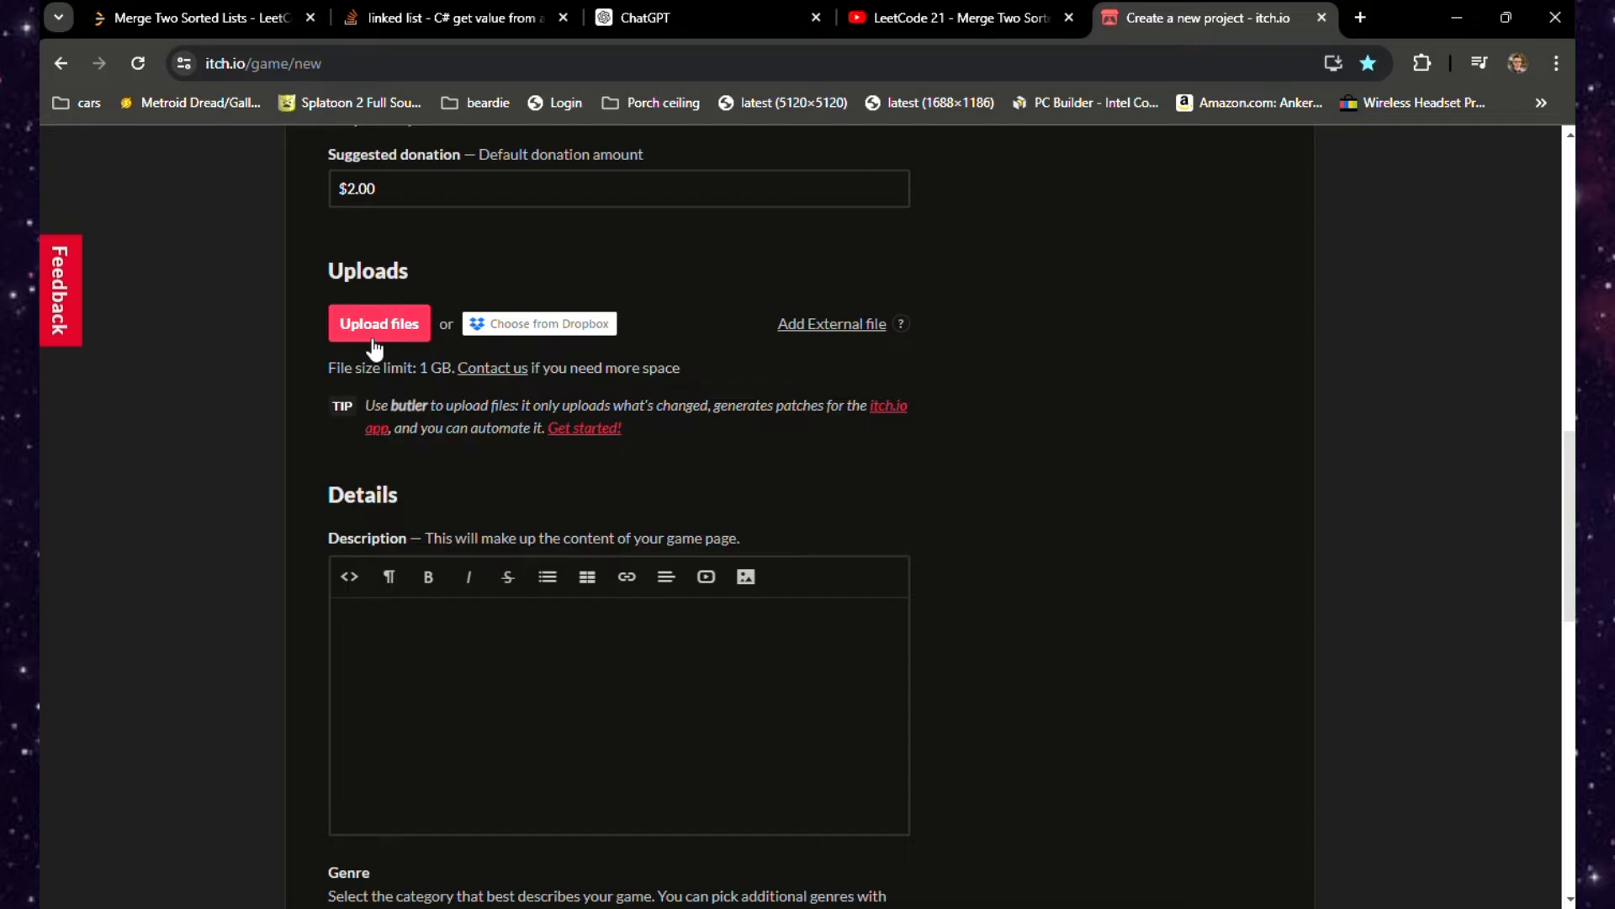
pyautogui.moveTo(403, 325)
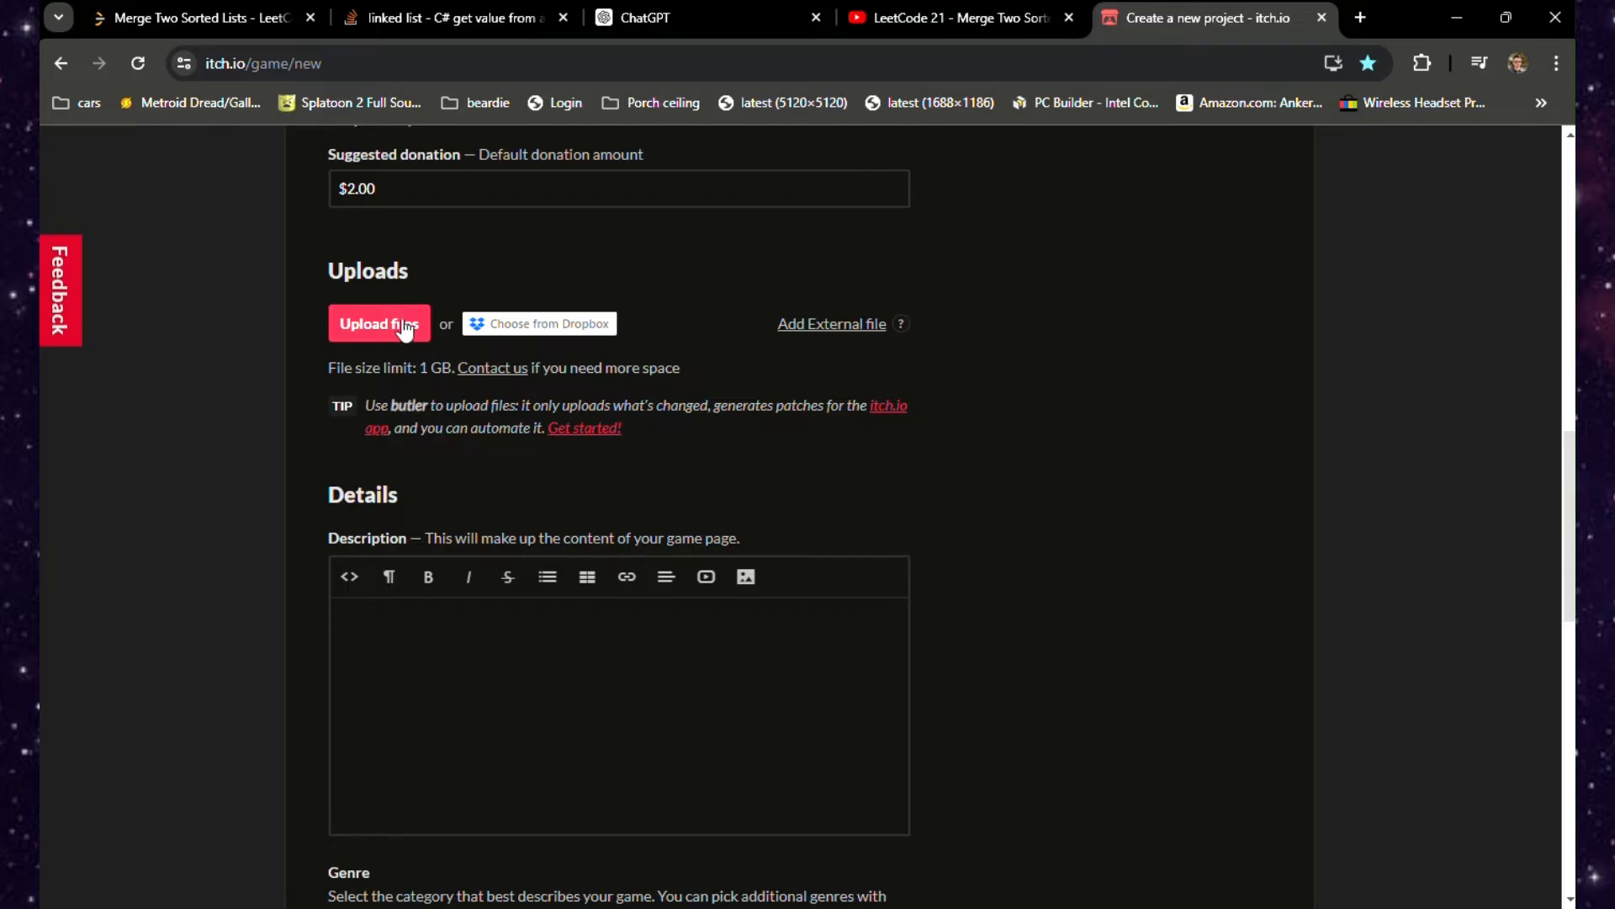
pyautogui.moveTo(382, 398)
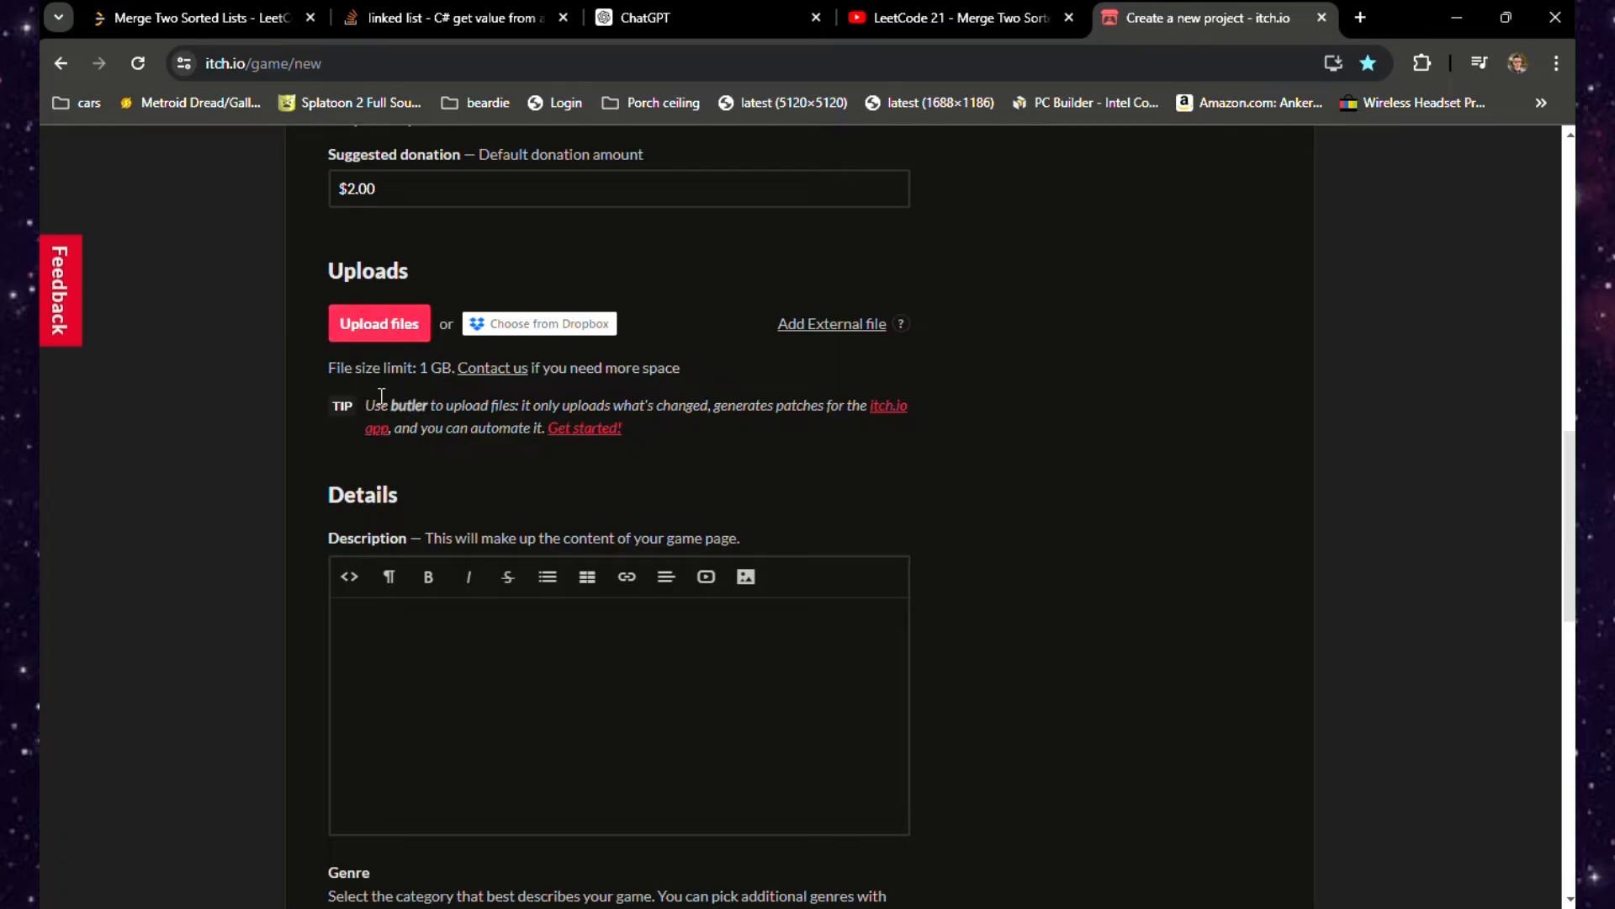
pyautogui.moveTo(657, 397)
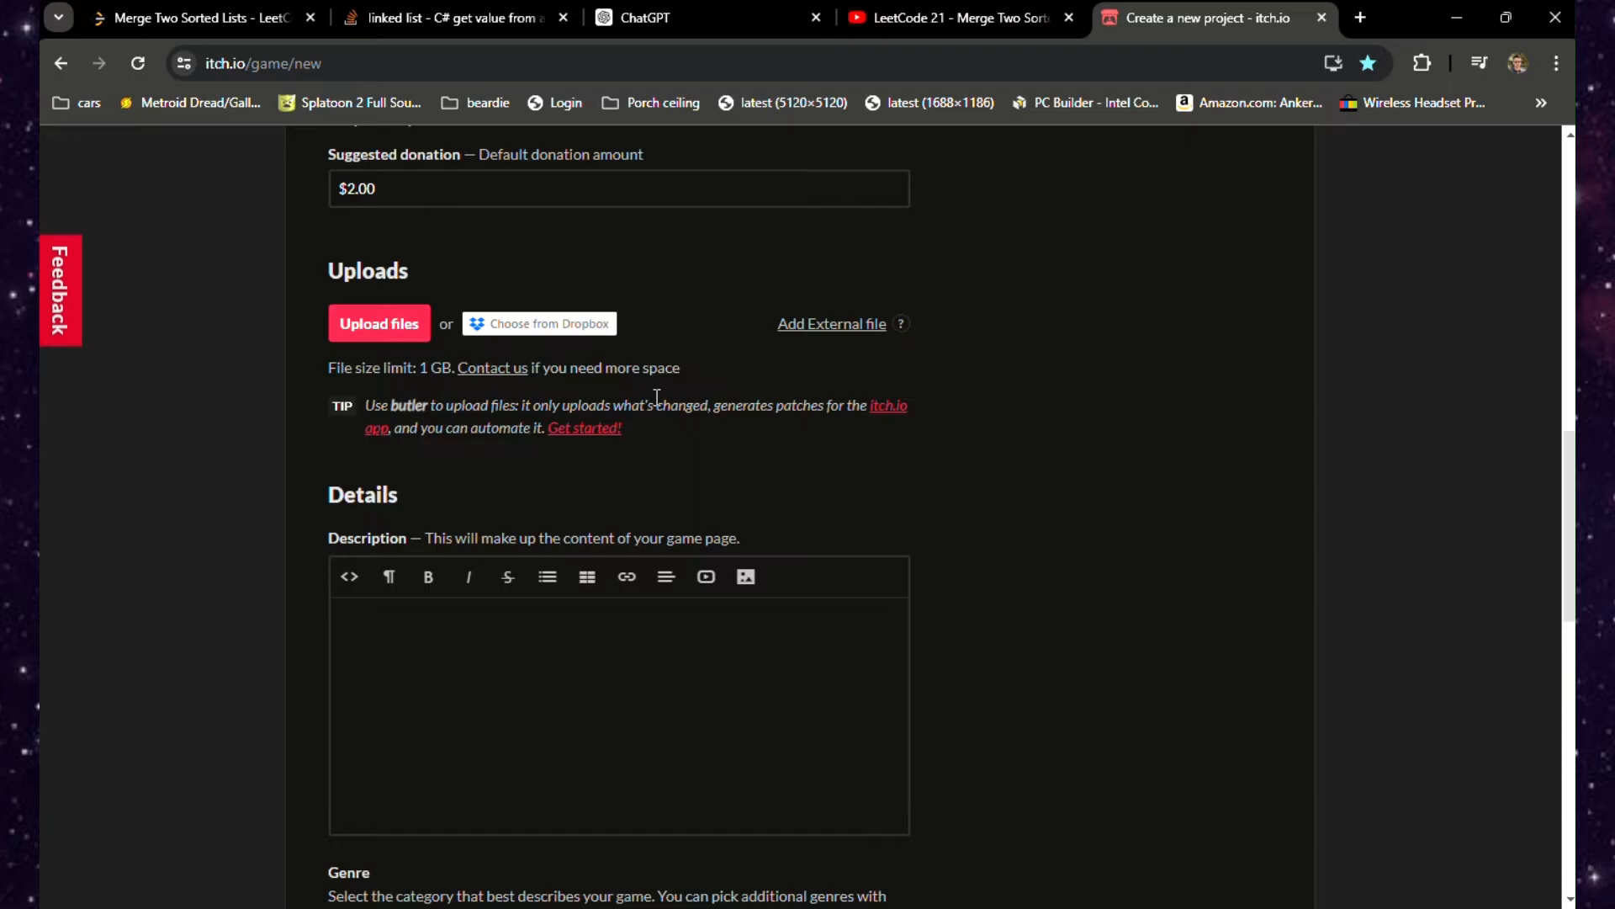
pyautogui.moveTo(601, 433)
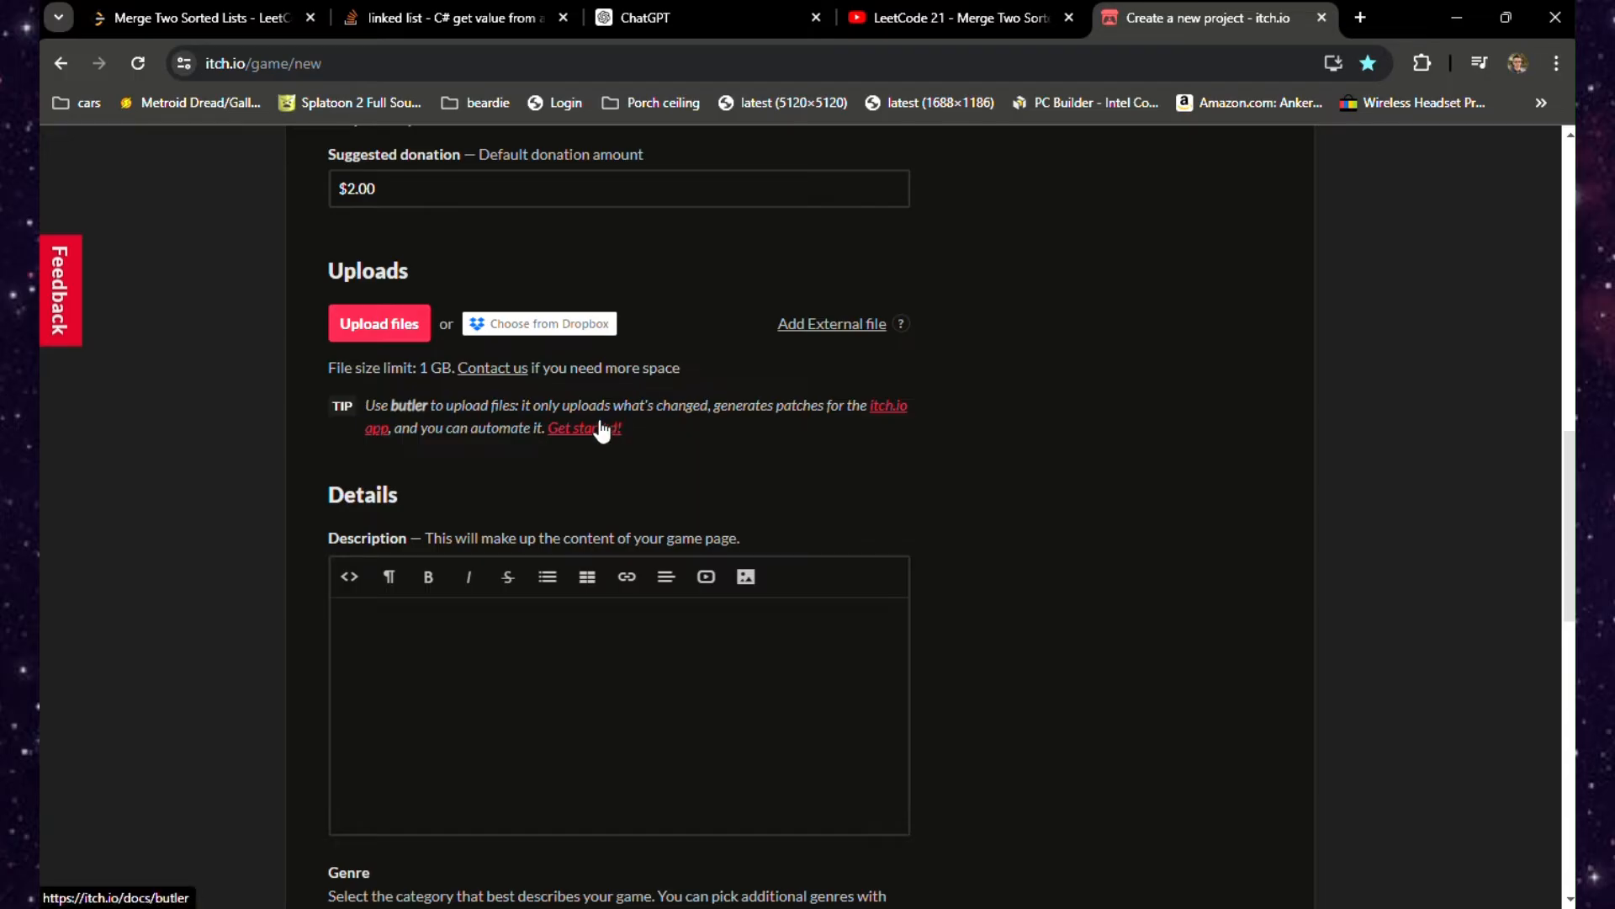
pyautogui.moveTo(603, 422)
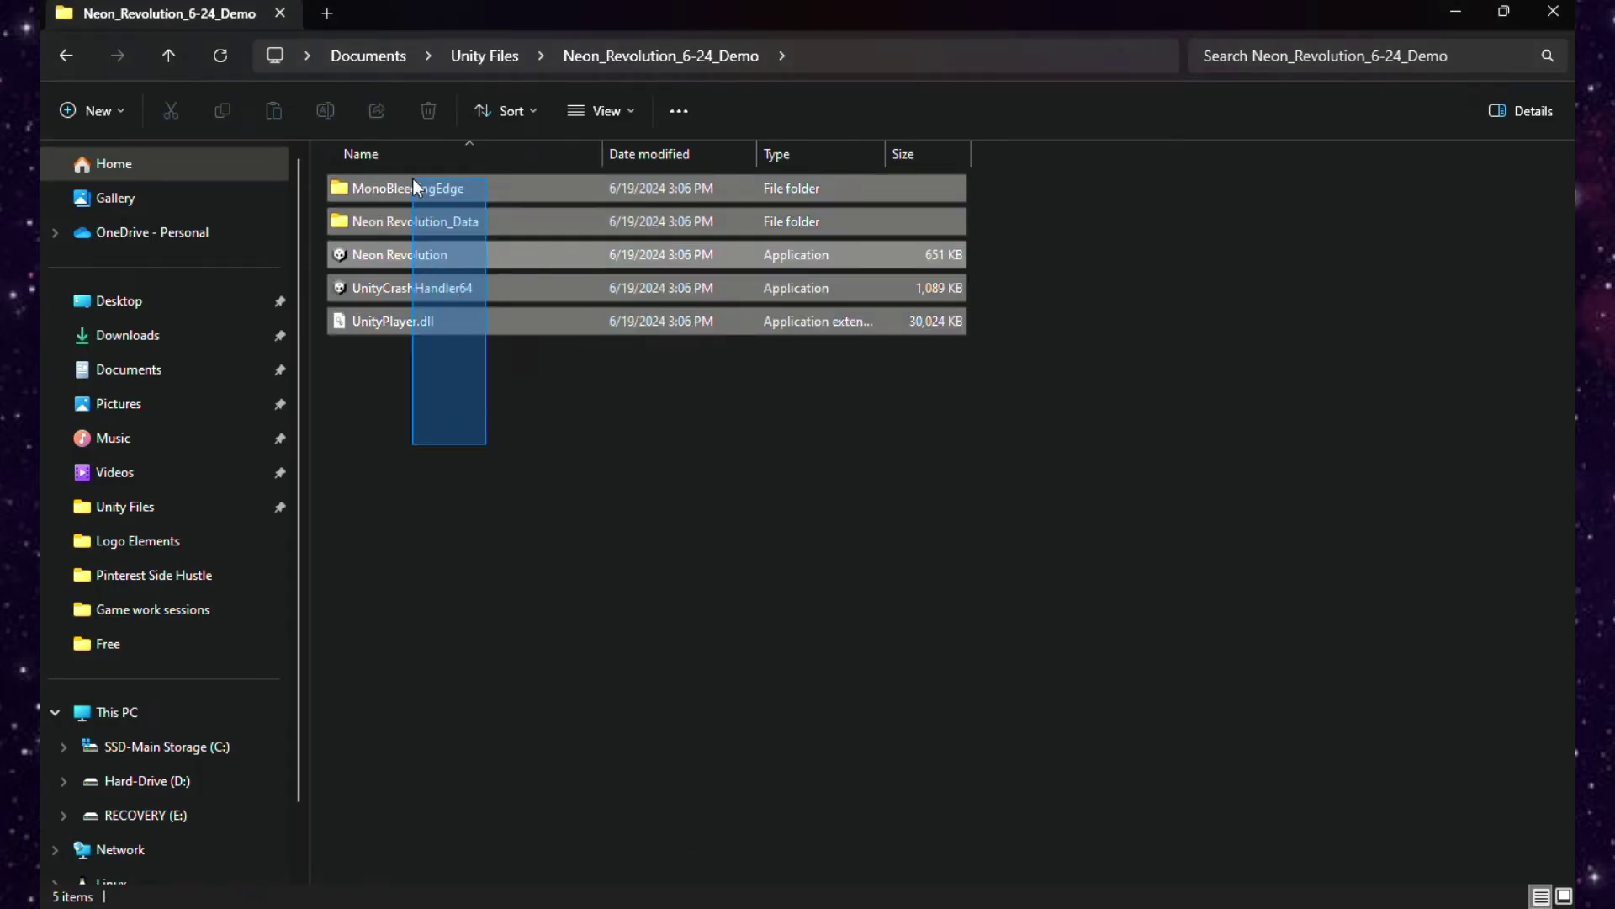
# Compress the five selected Neon_Revolution_6-24_Demo build files into a ZIP file.
pyautogui.rightClick(416, 190)
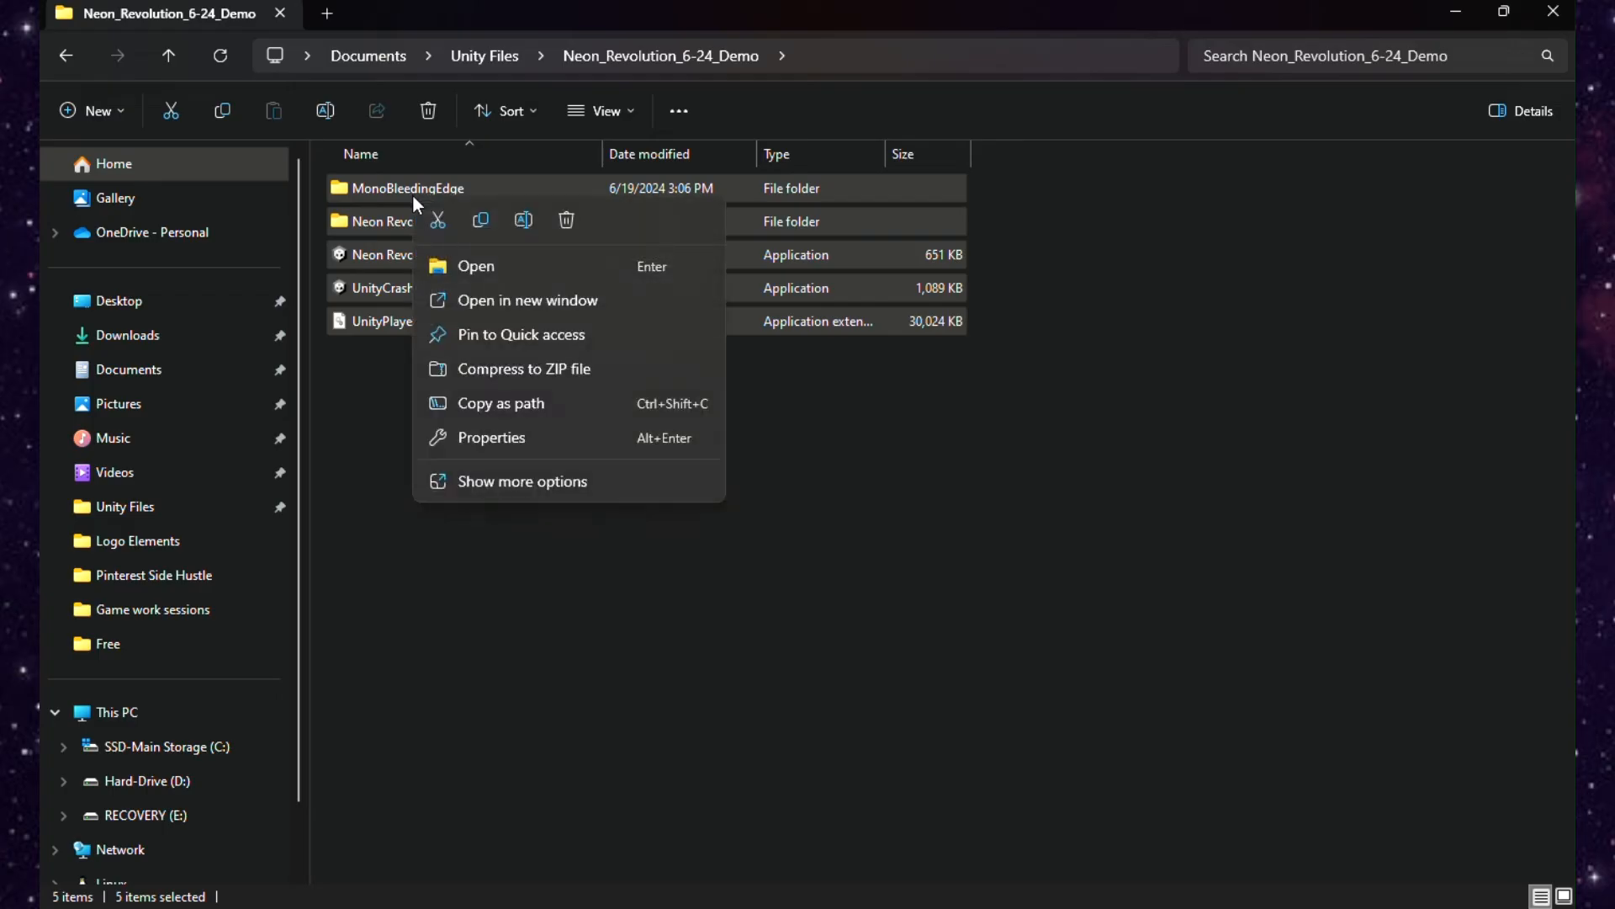
pyautogui.click(525, 368)
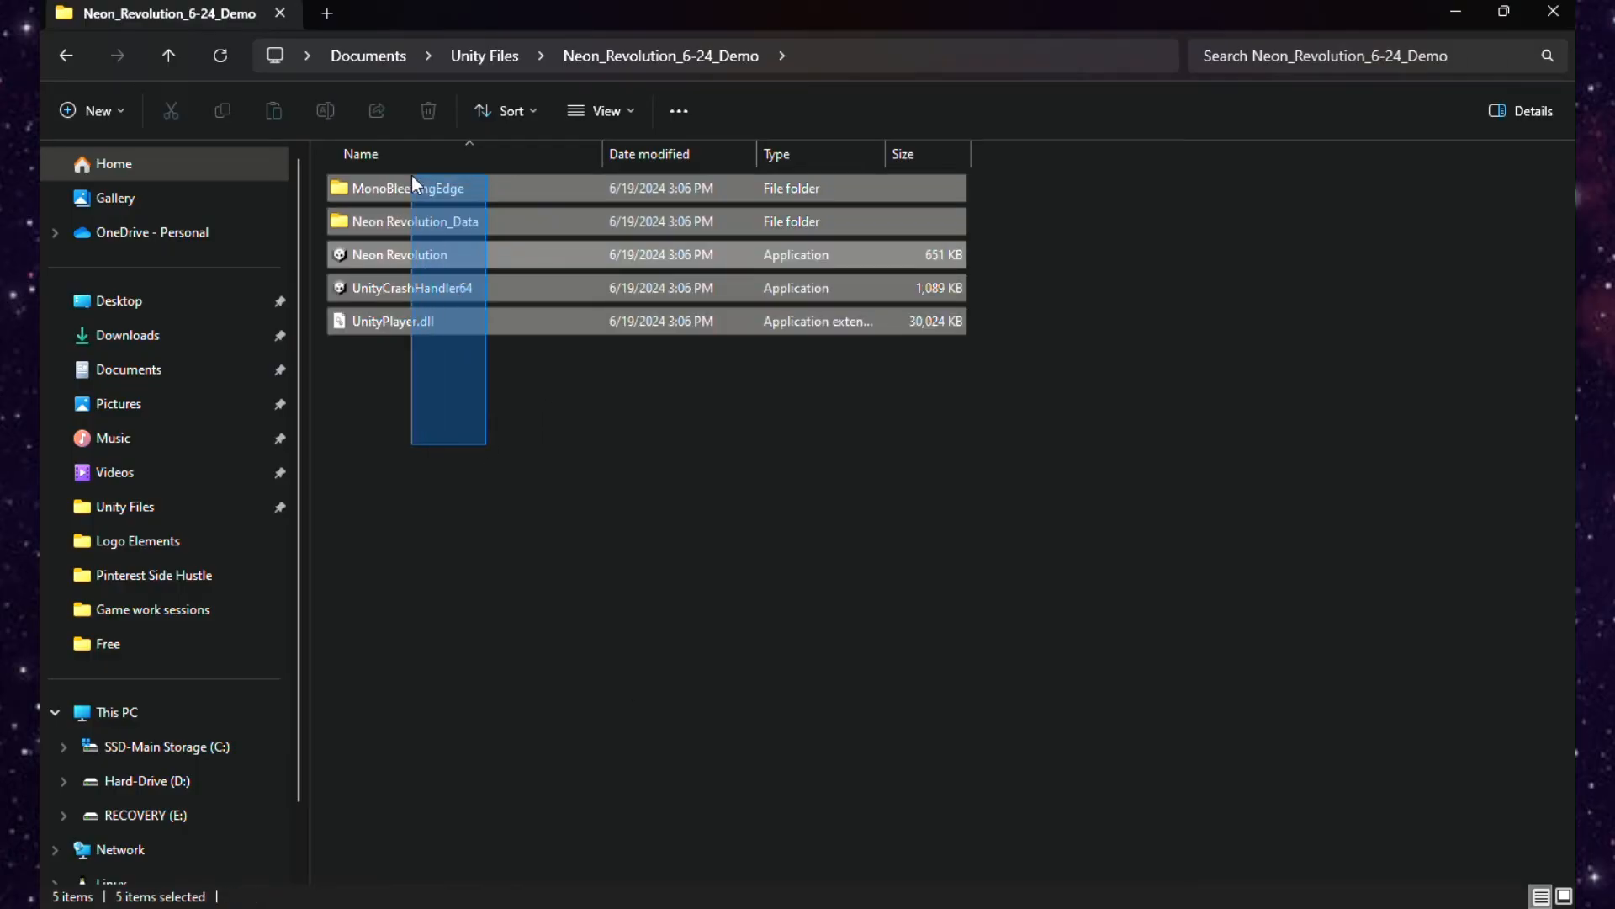
pyautogui.rightClick(408, 187)
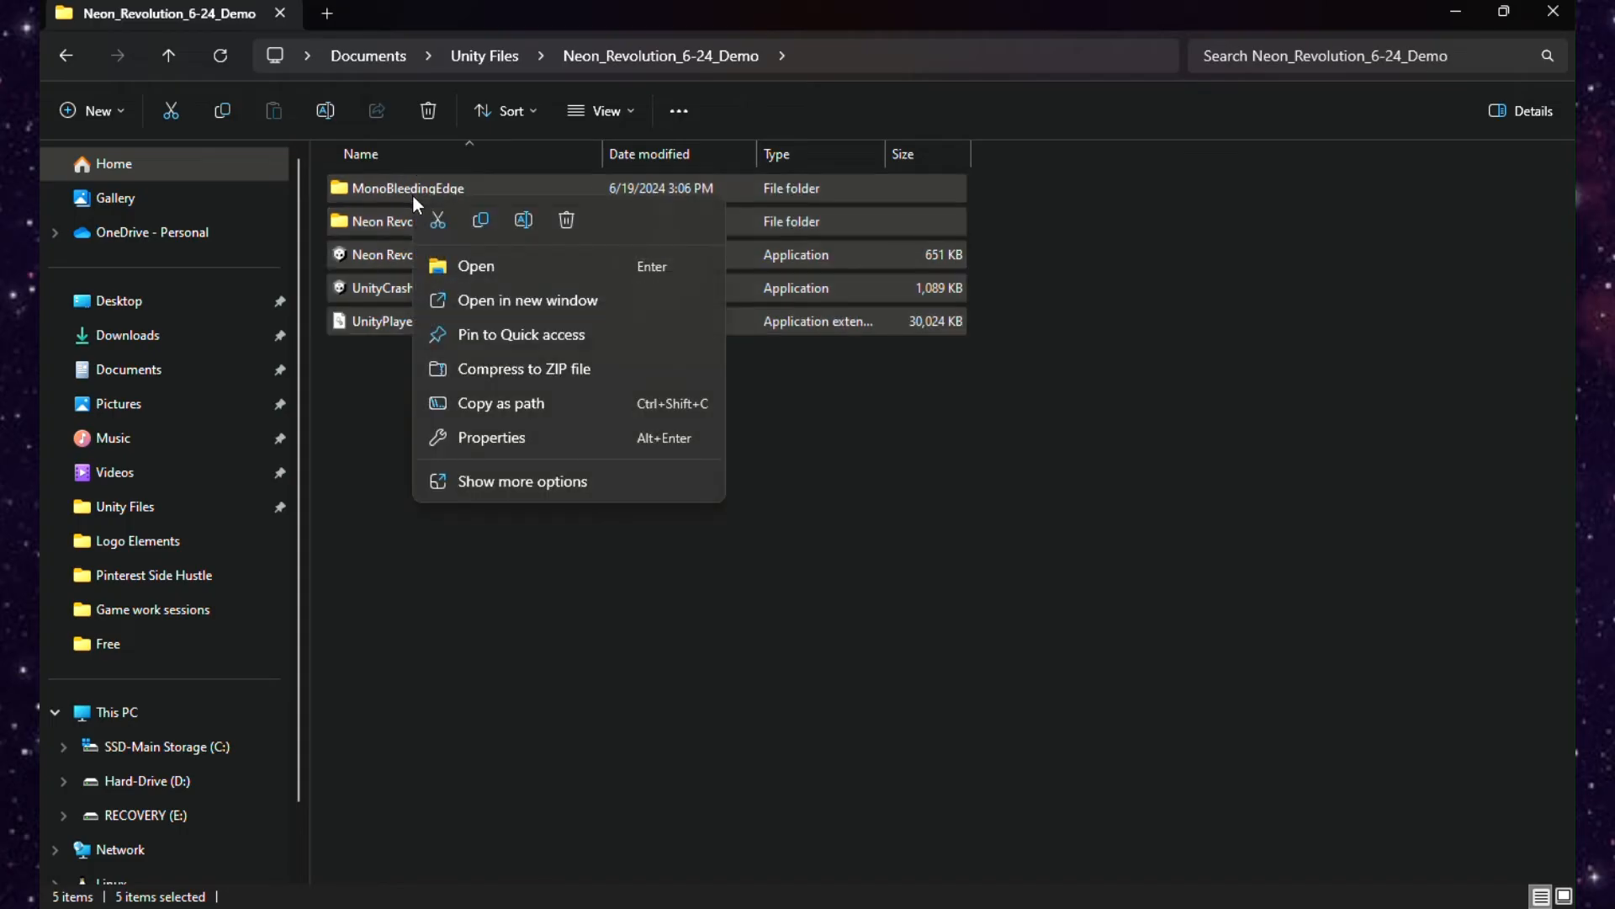
pyautogui.click(525, 369)
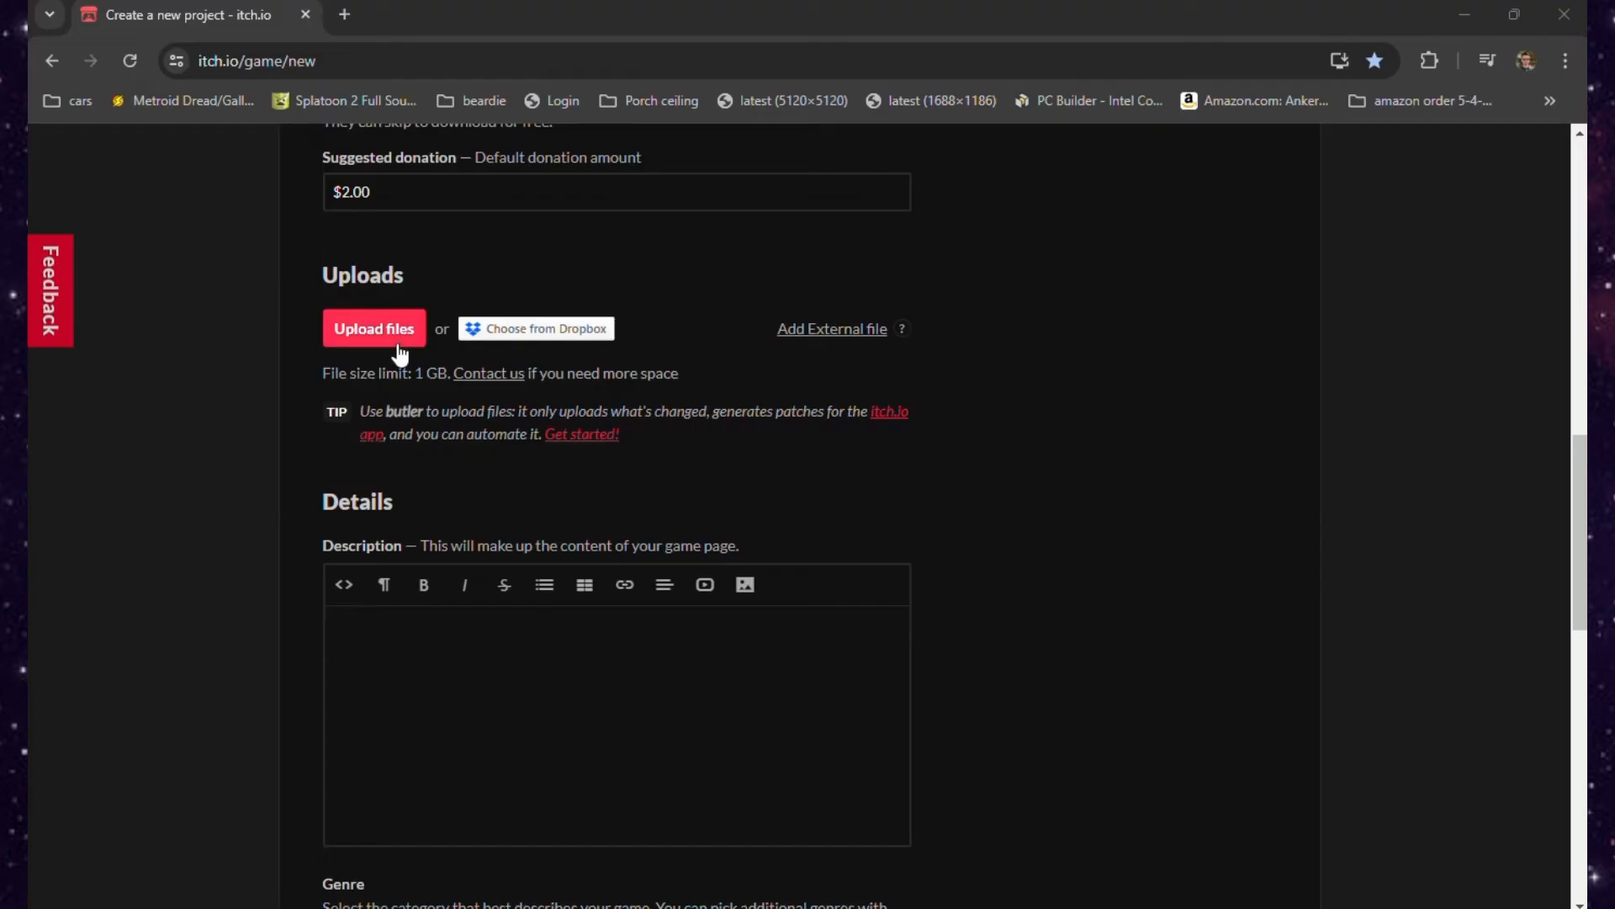
pyautogui.moveTo(397, 335)
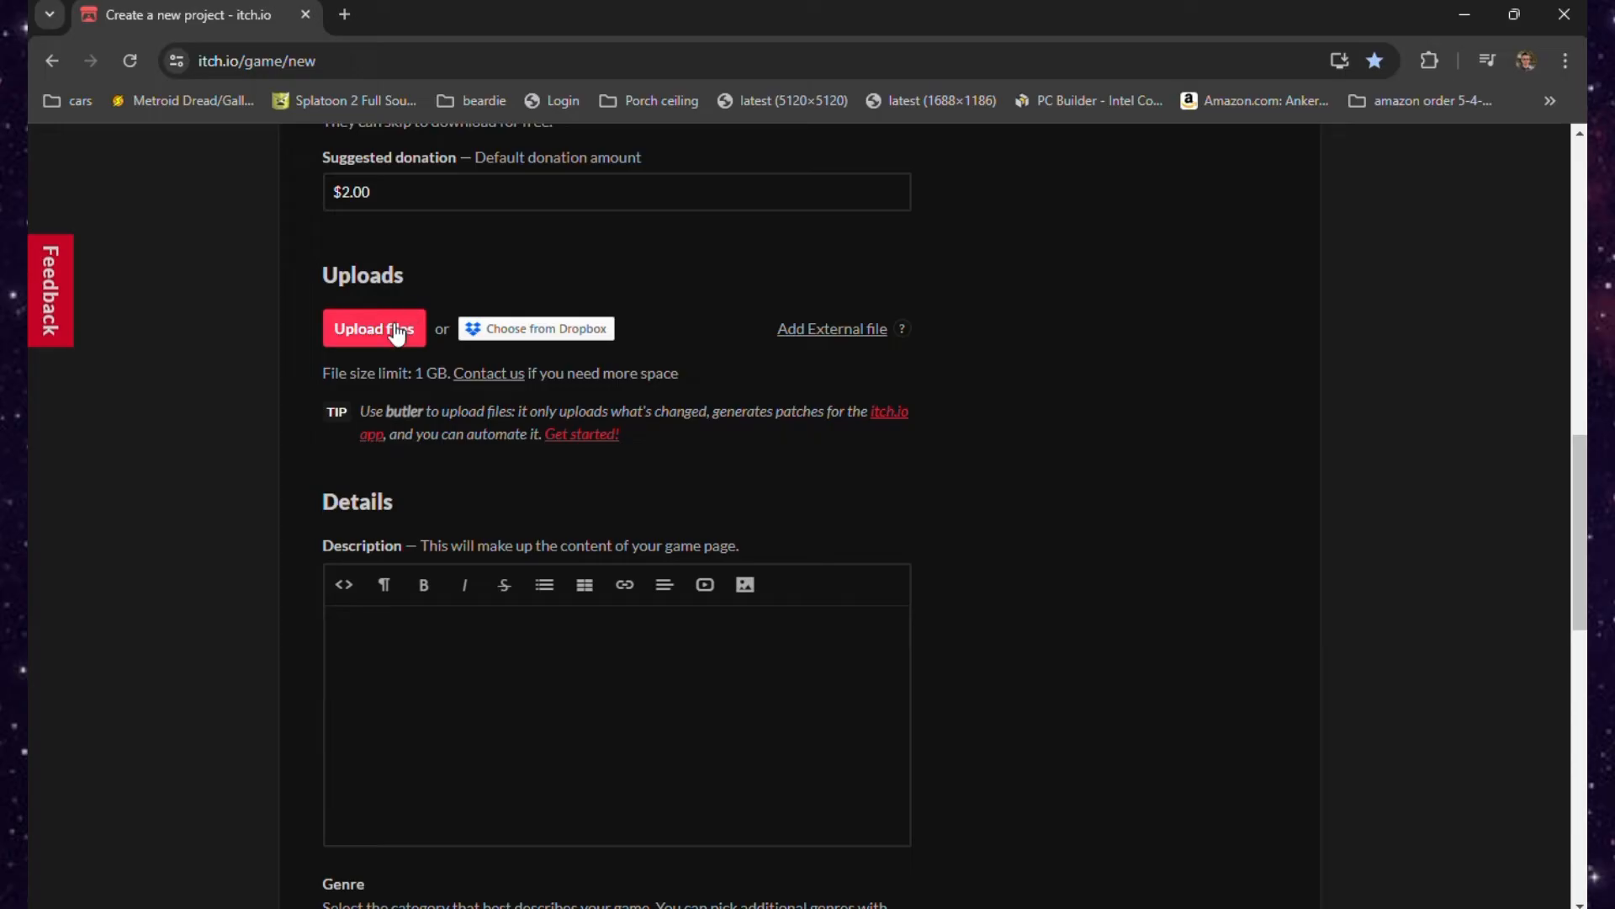
# Upload My Game File.zip from Downloads and mark it as a Windows executable.
pyautogui.click(373, 328)
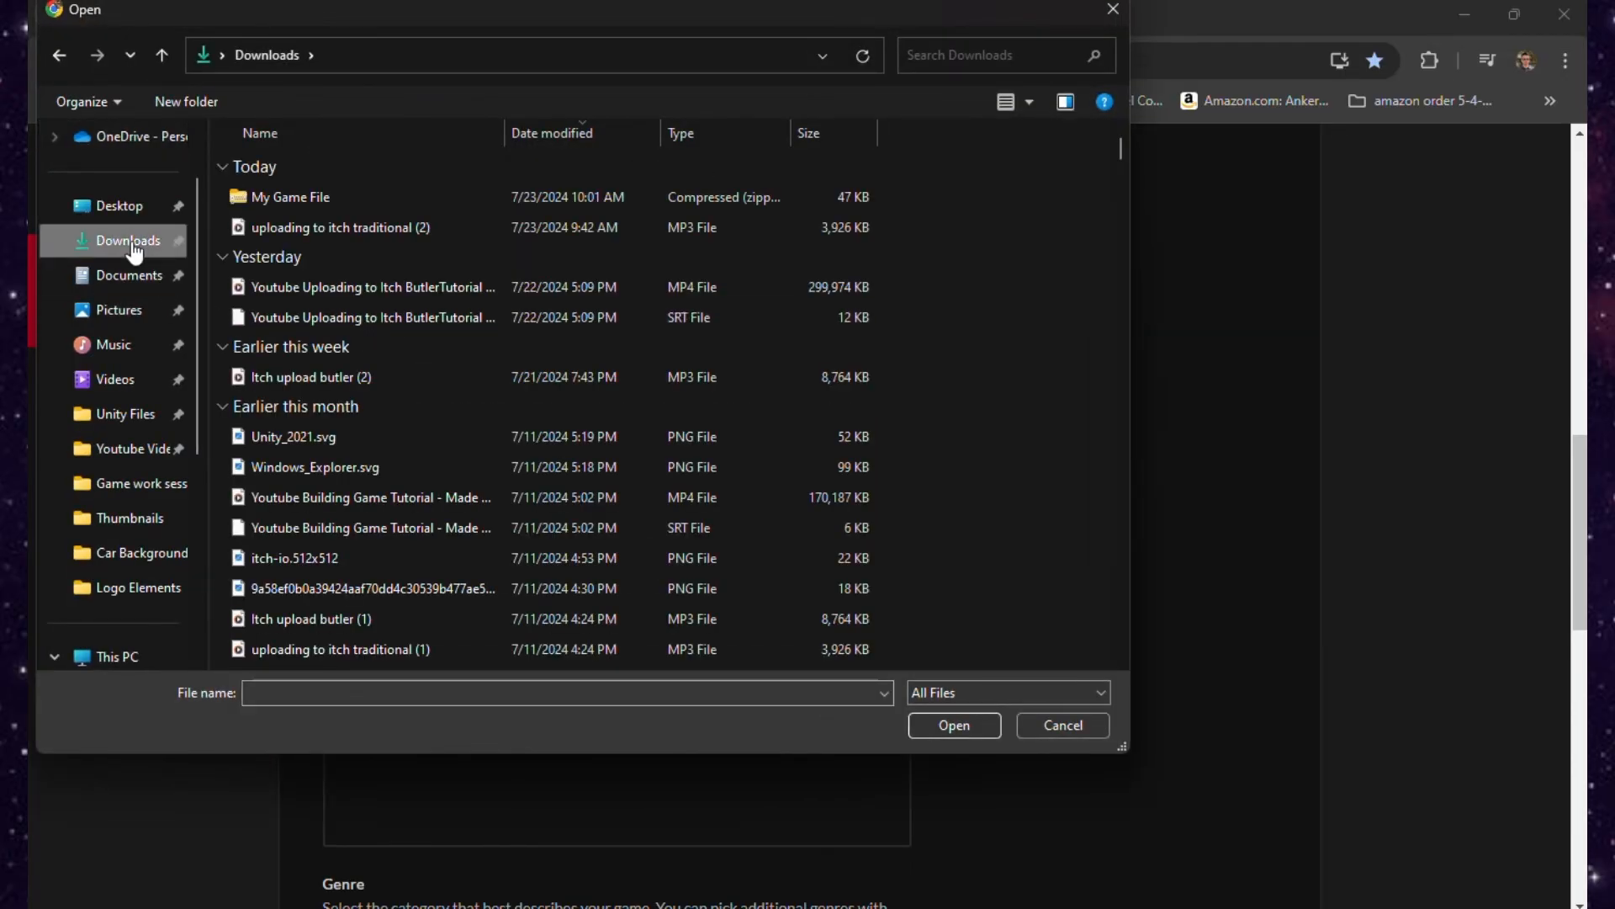
pyautogui.click(291, 197)
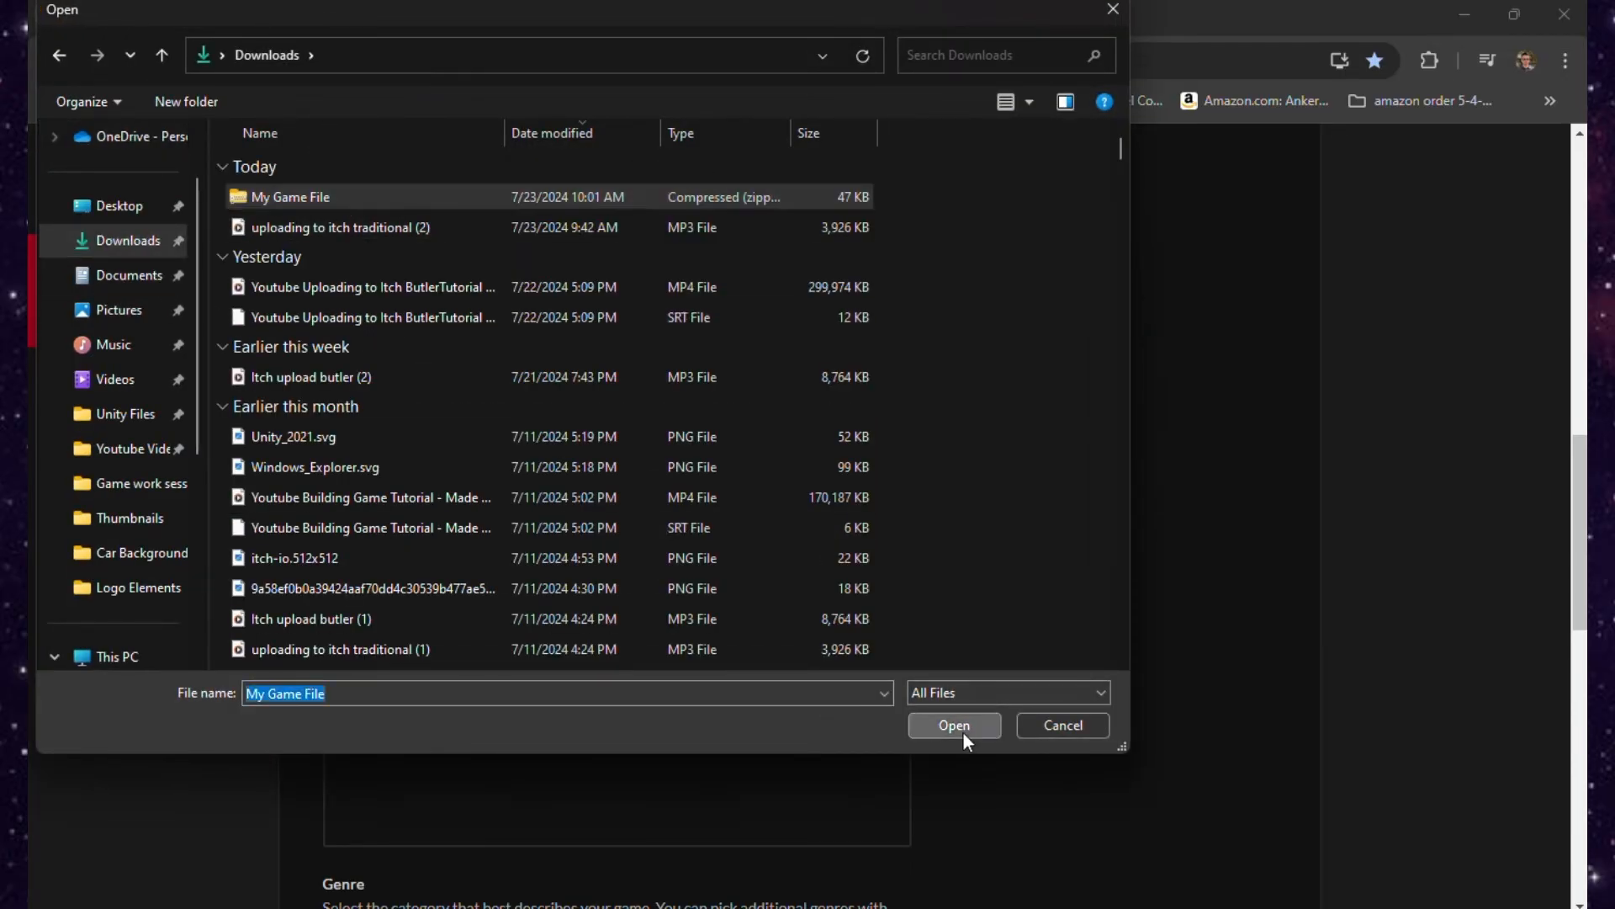
pyautogui.click(952, 723)
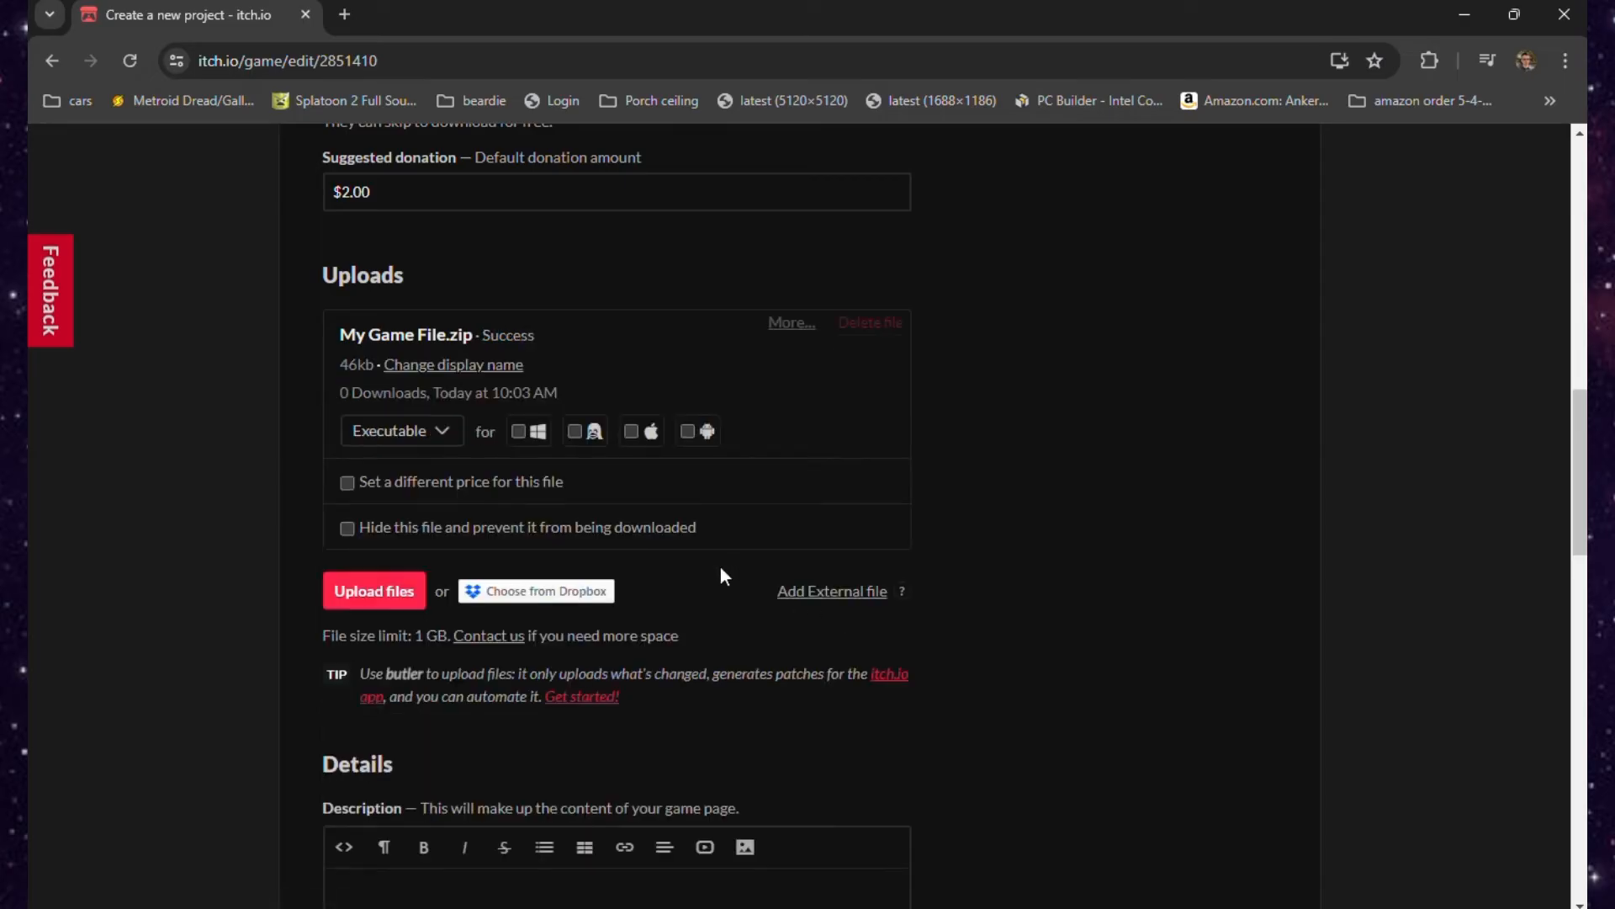
pyautogui.moveTo(684, 532)
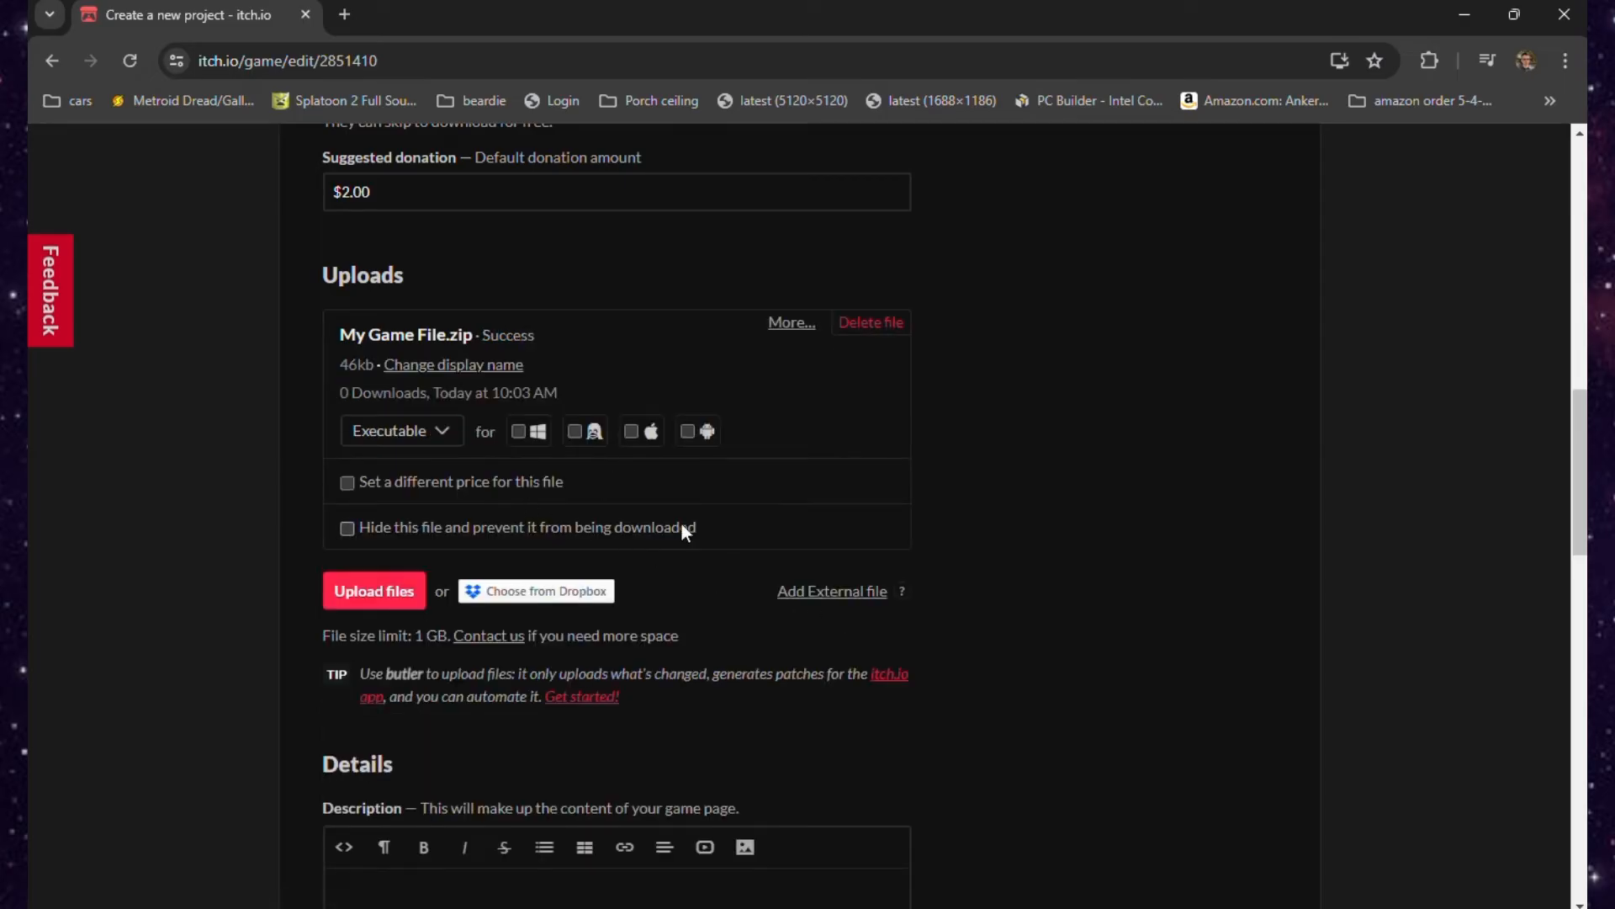
pyautogui.click(520, 431)
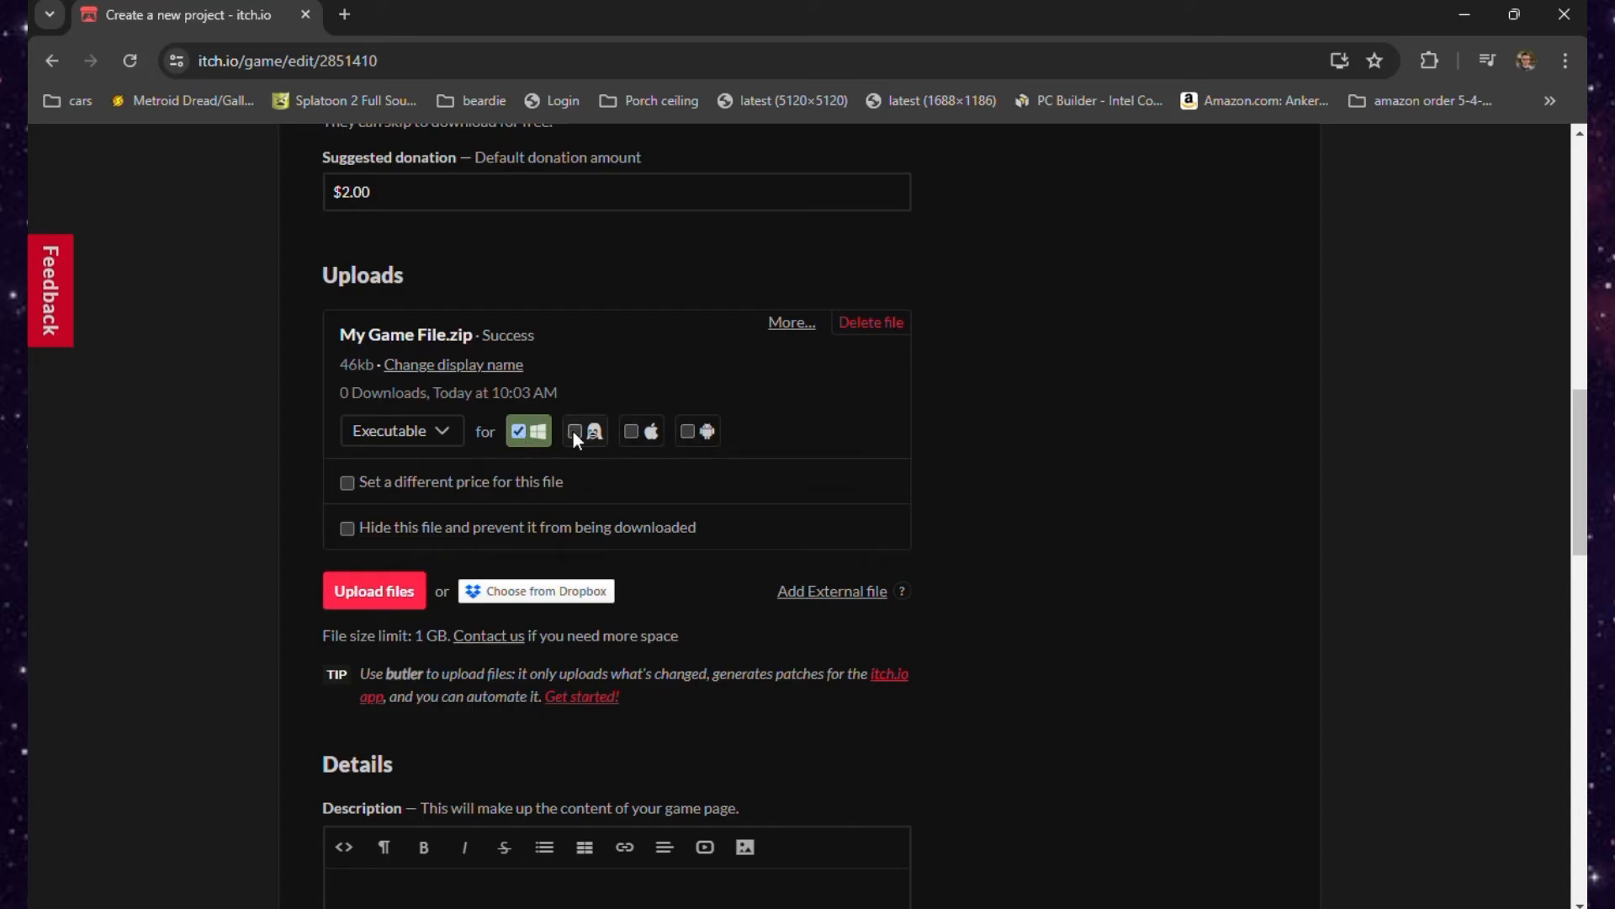
pyautogui.scroll(3)
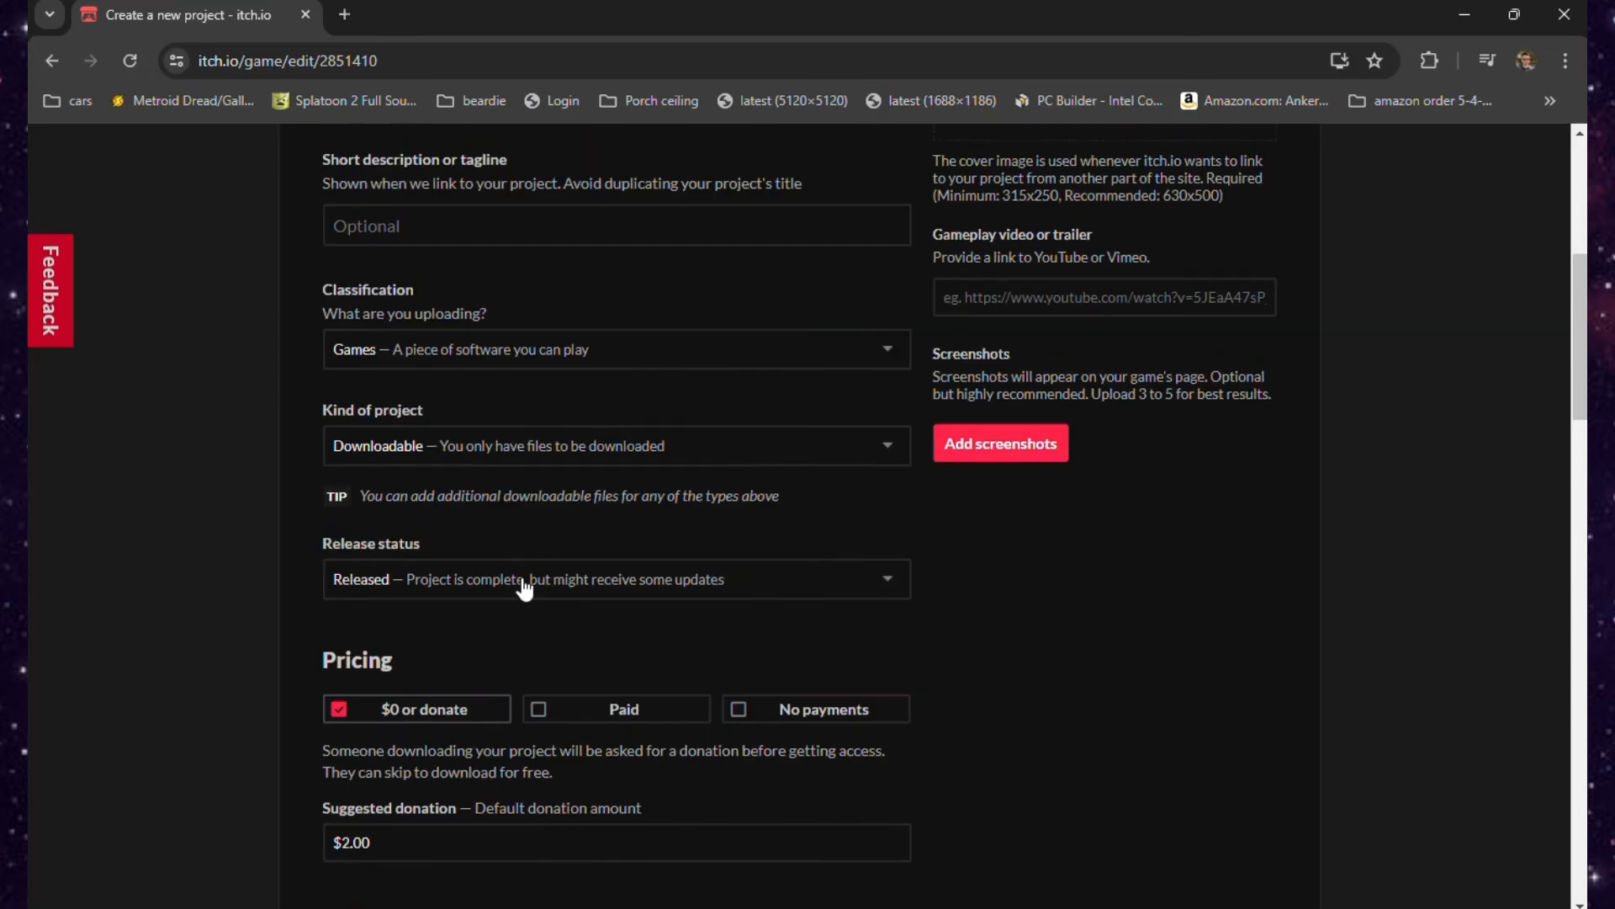
pyautogui.click(616, 444)
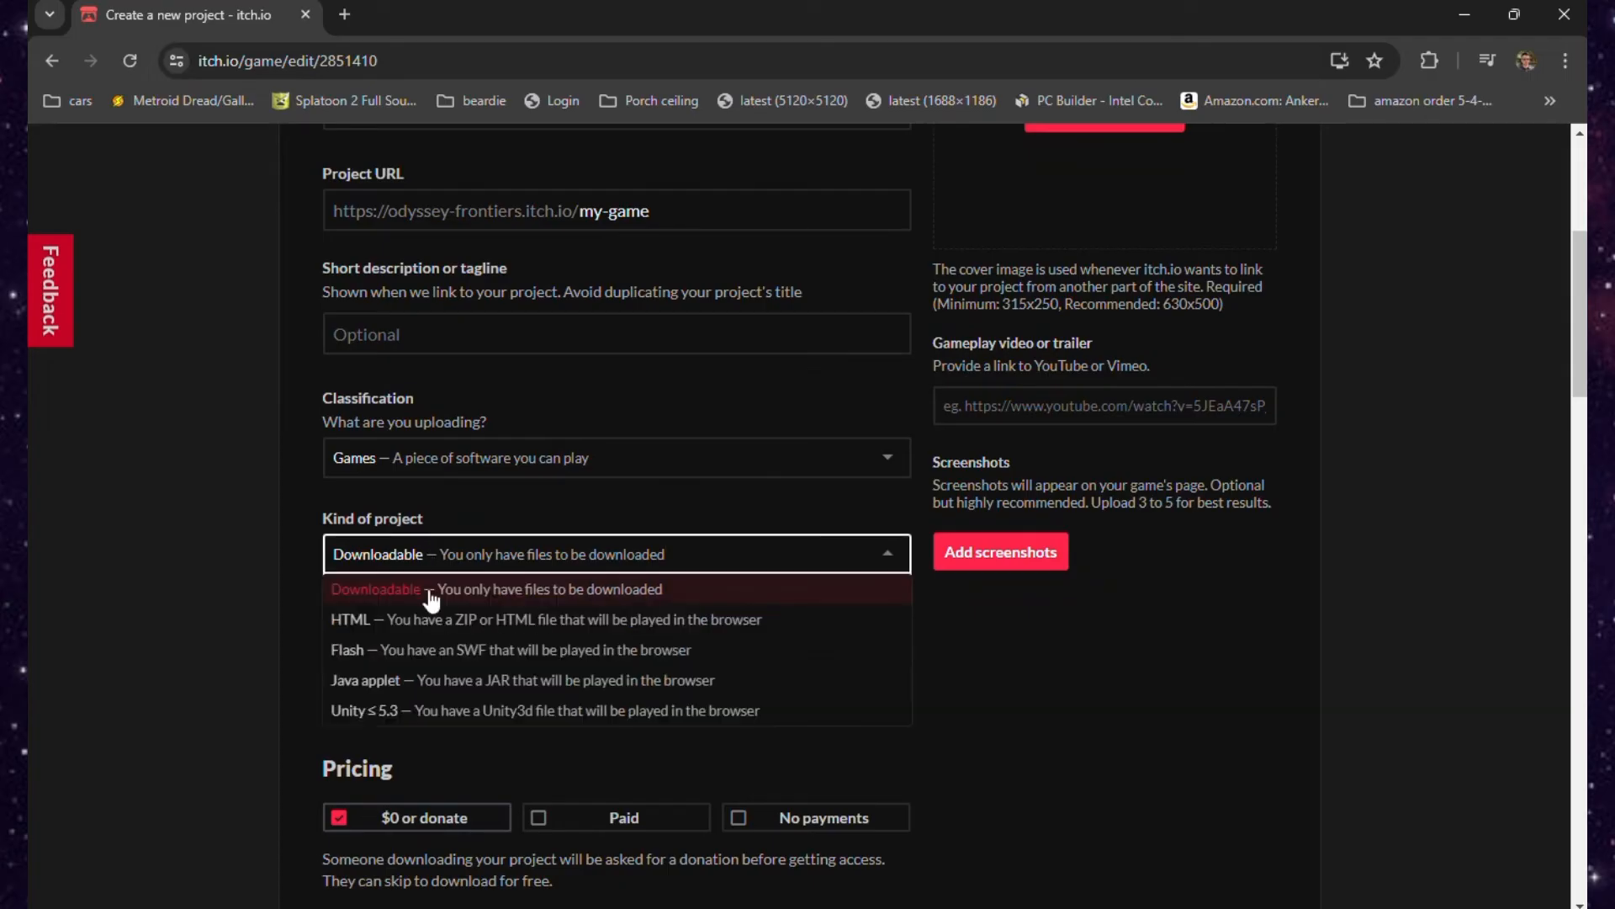
pyautogui.moveTo(350, 620)
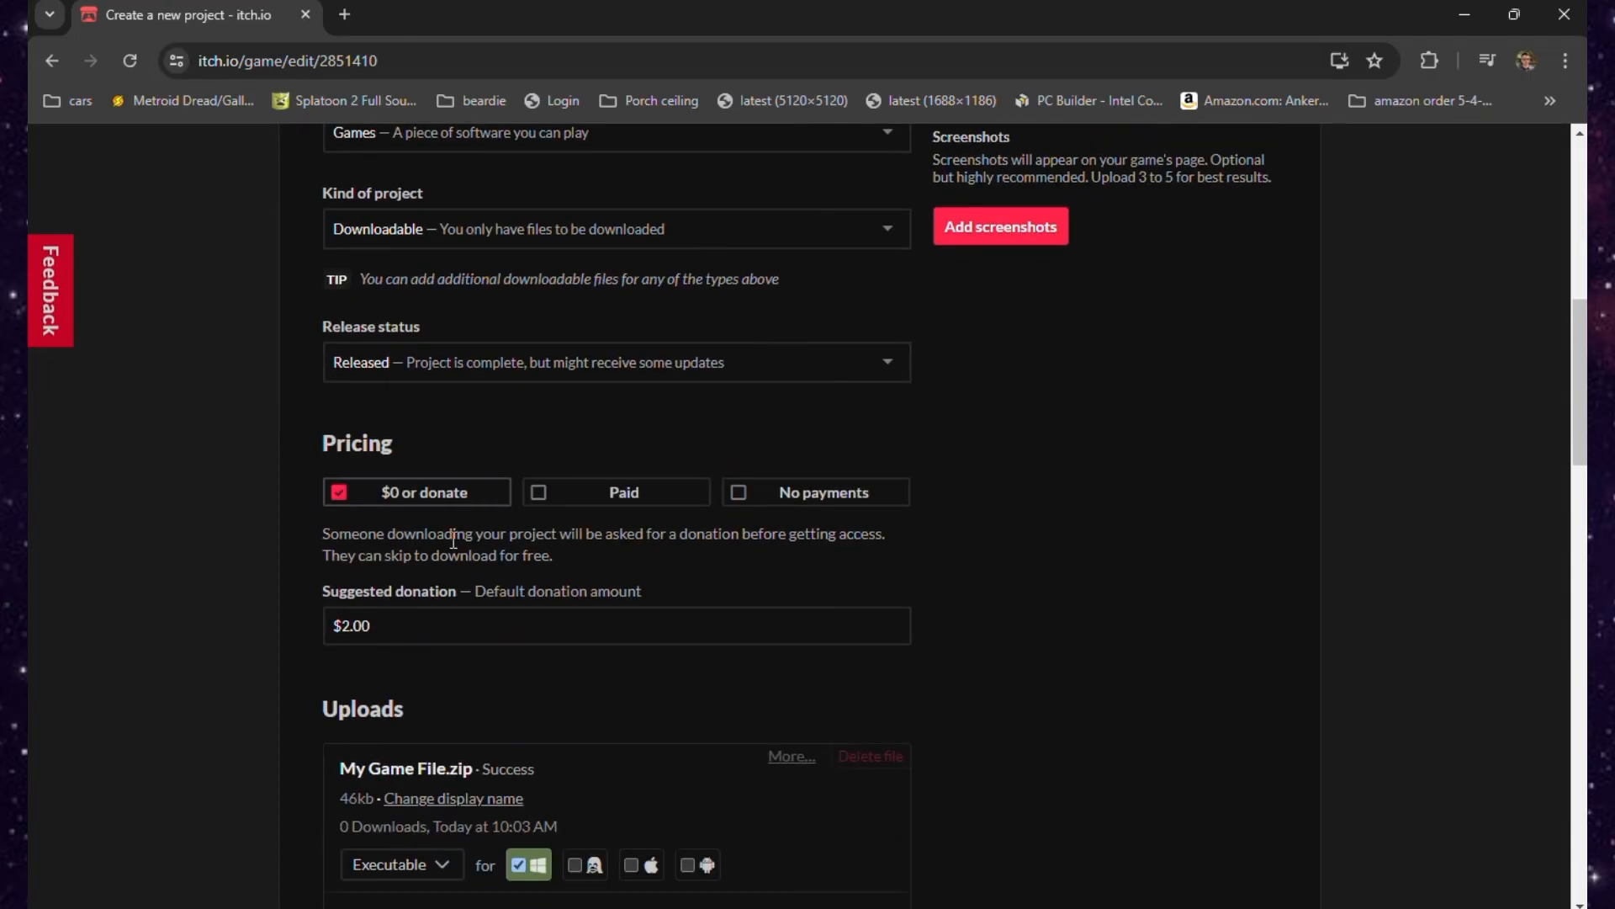
pyautogui.moveTo(658, 659)
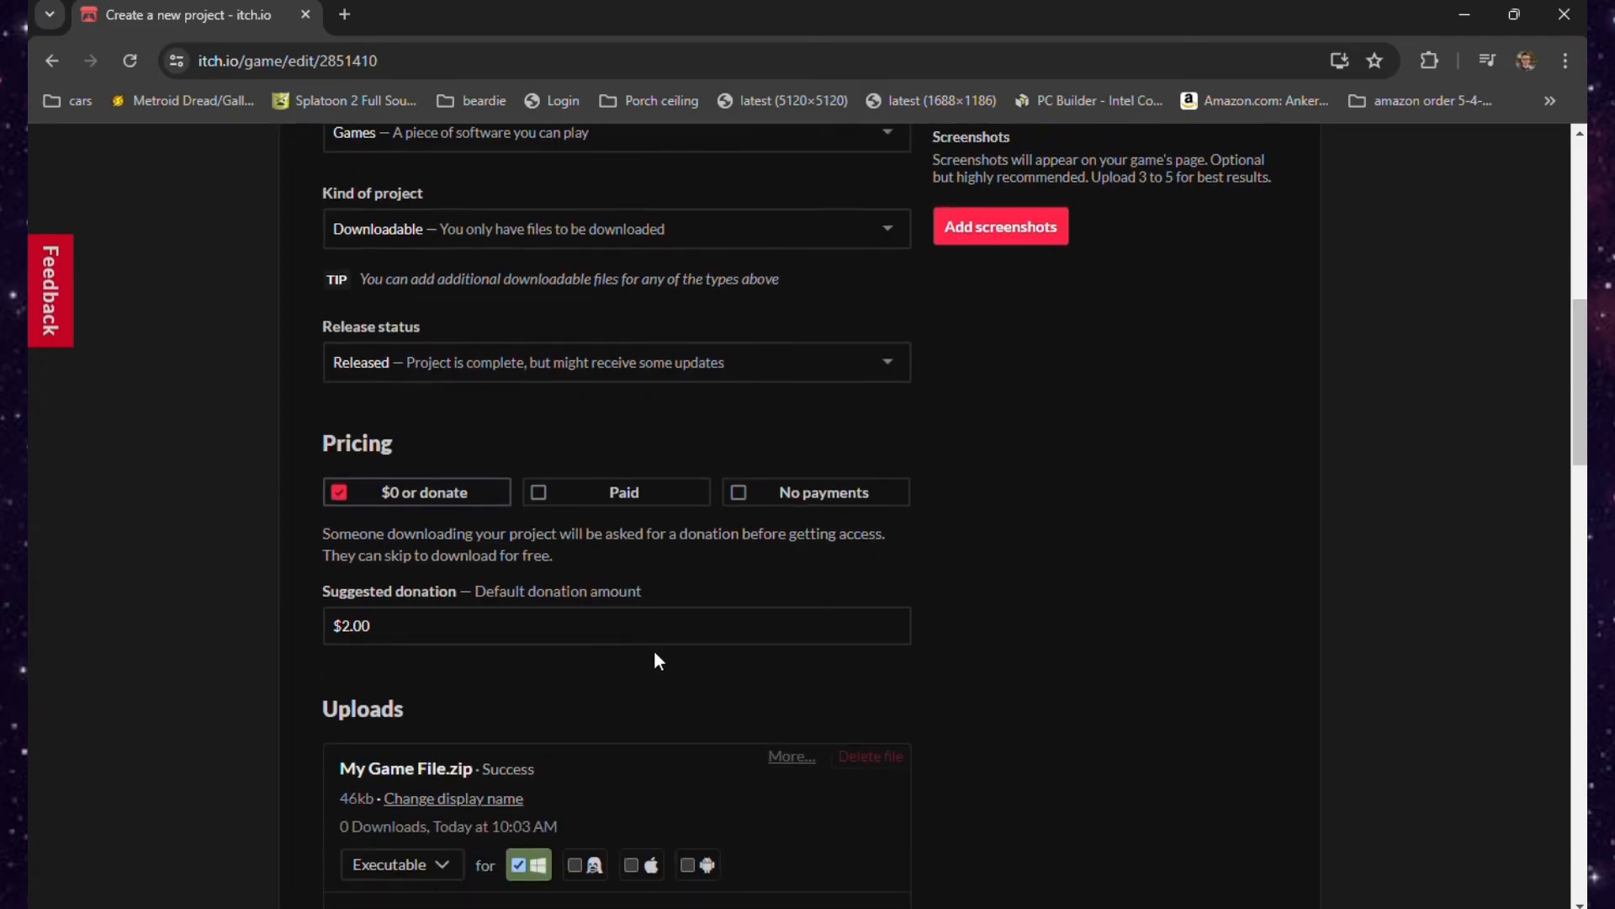
pyautogui.scroll(-3)
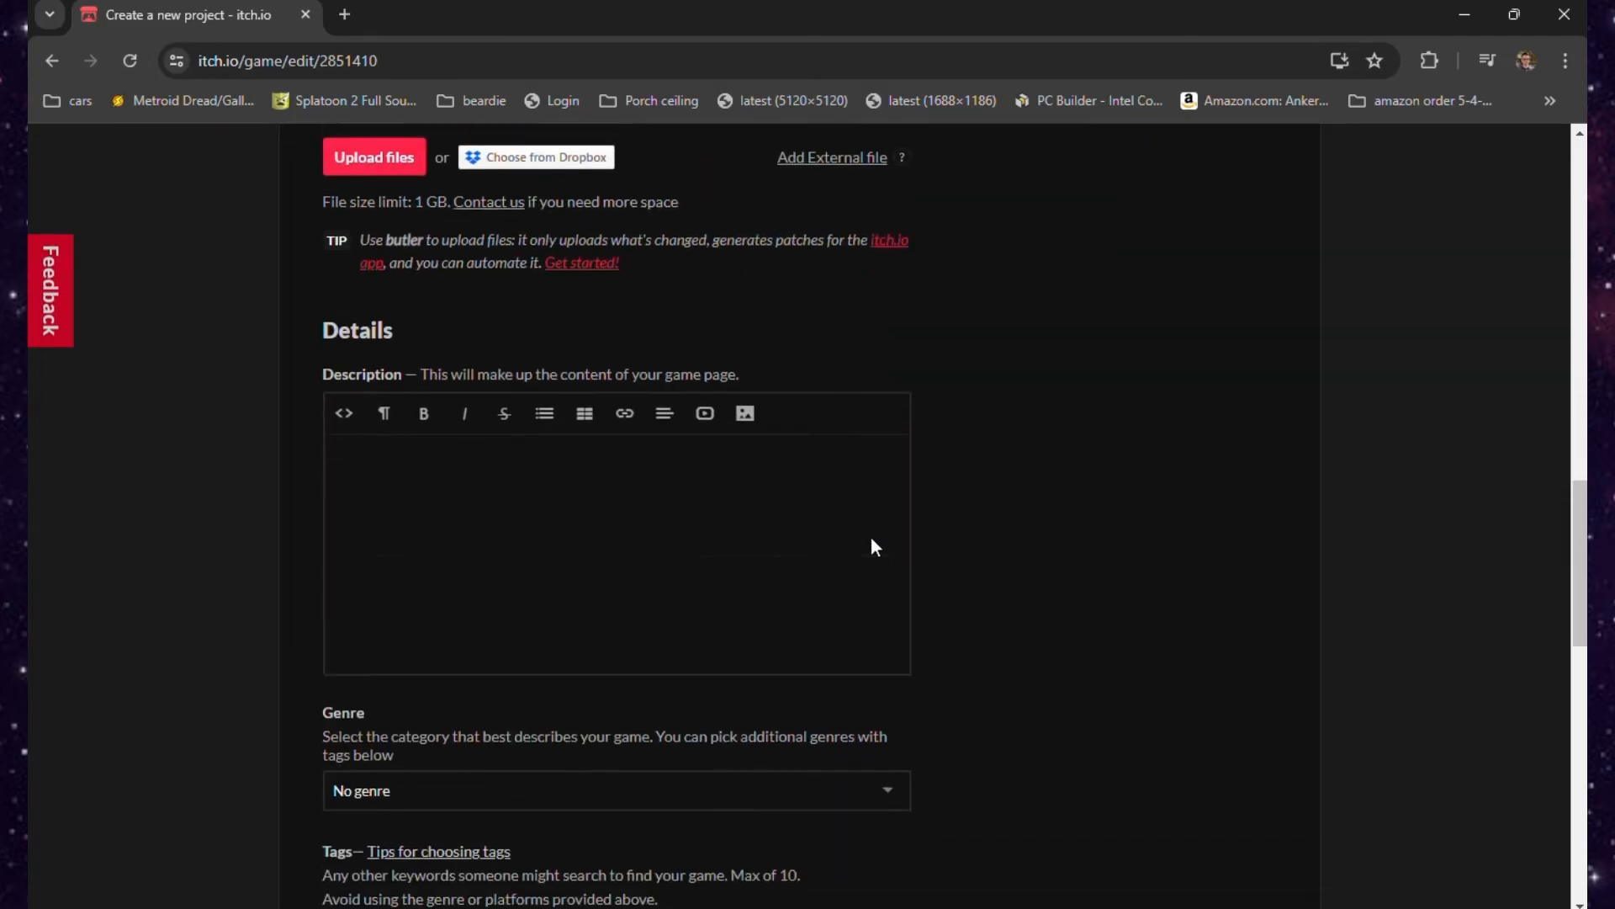
# Keep Visibility on Draft and use Save & view page to open the 'My Game' draft page.
pyautogui.scroll(-3)
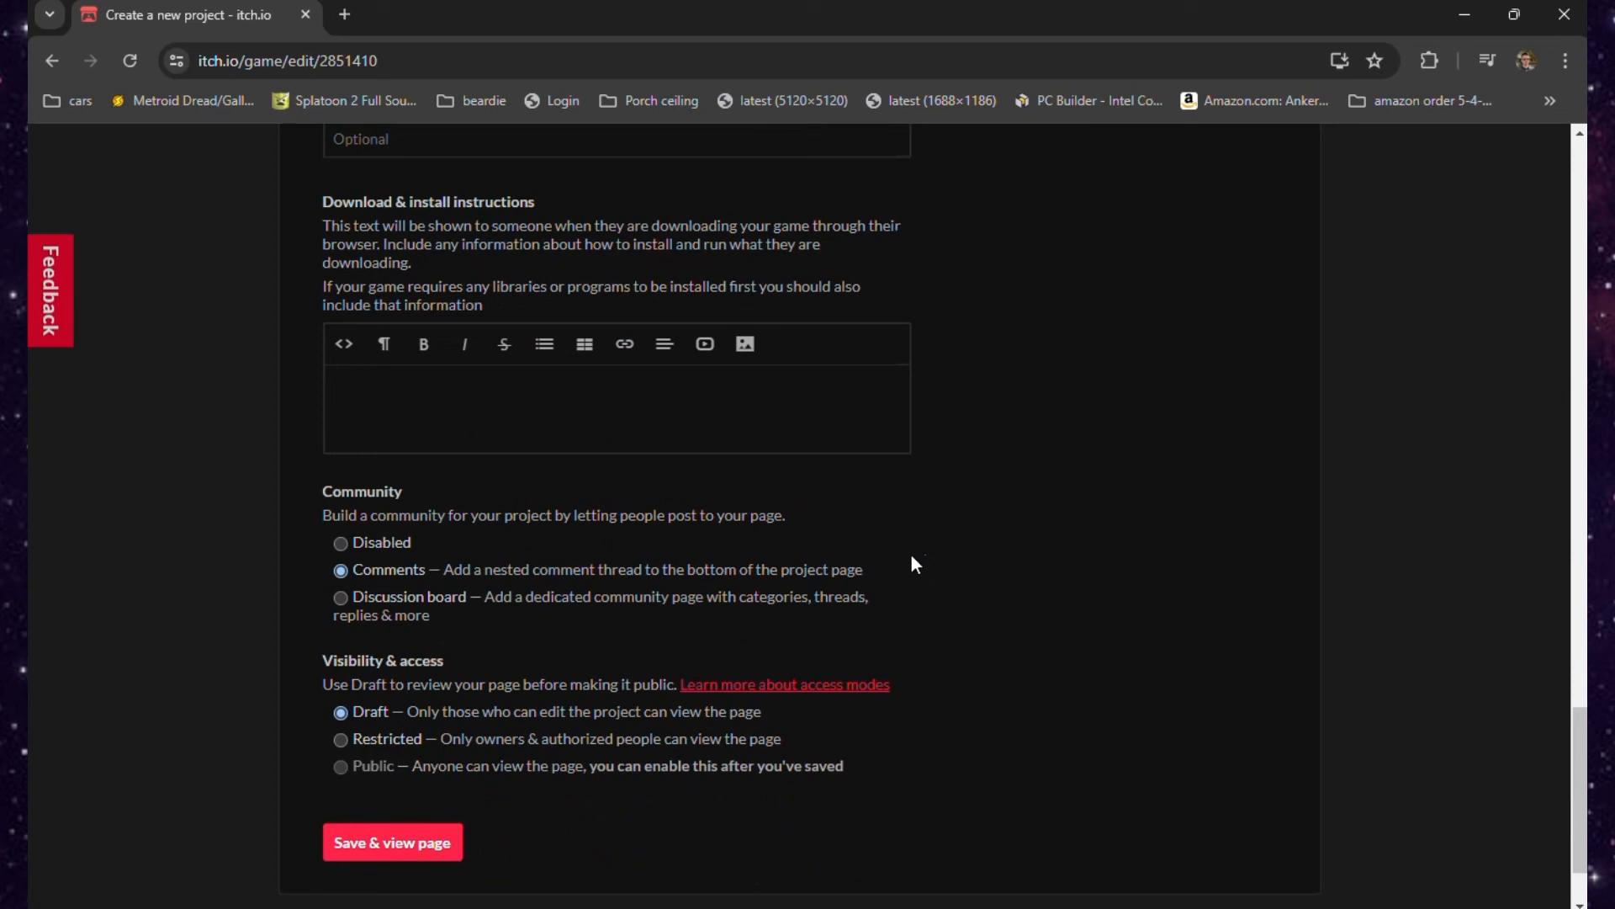
pyautogui.scroll(-3)
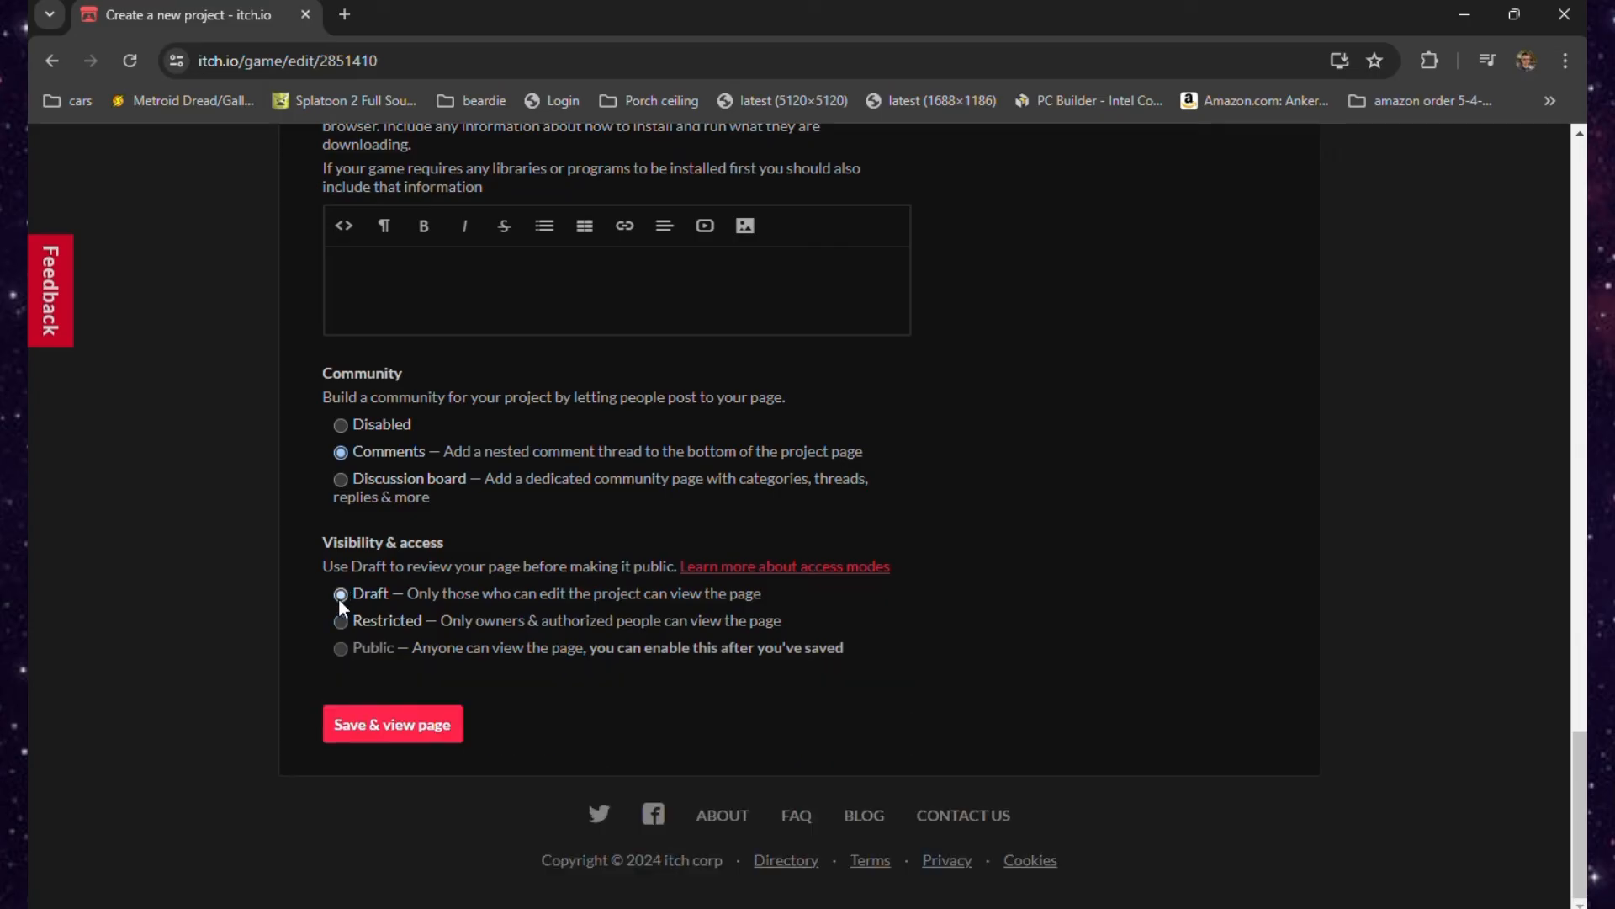
pyautogui.scroll(3)
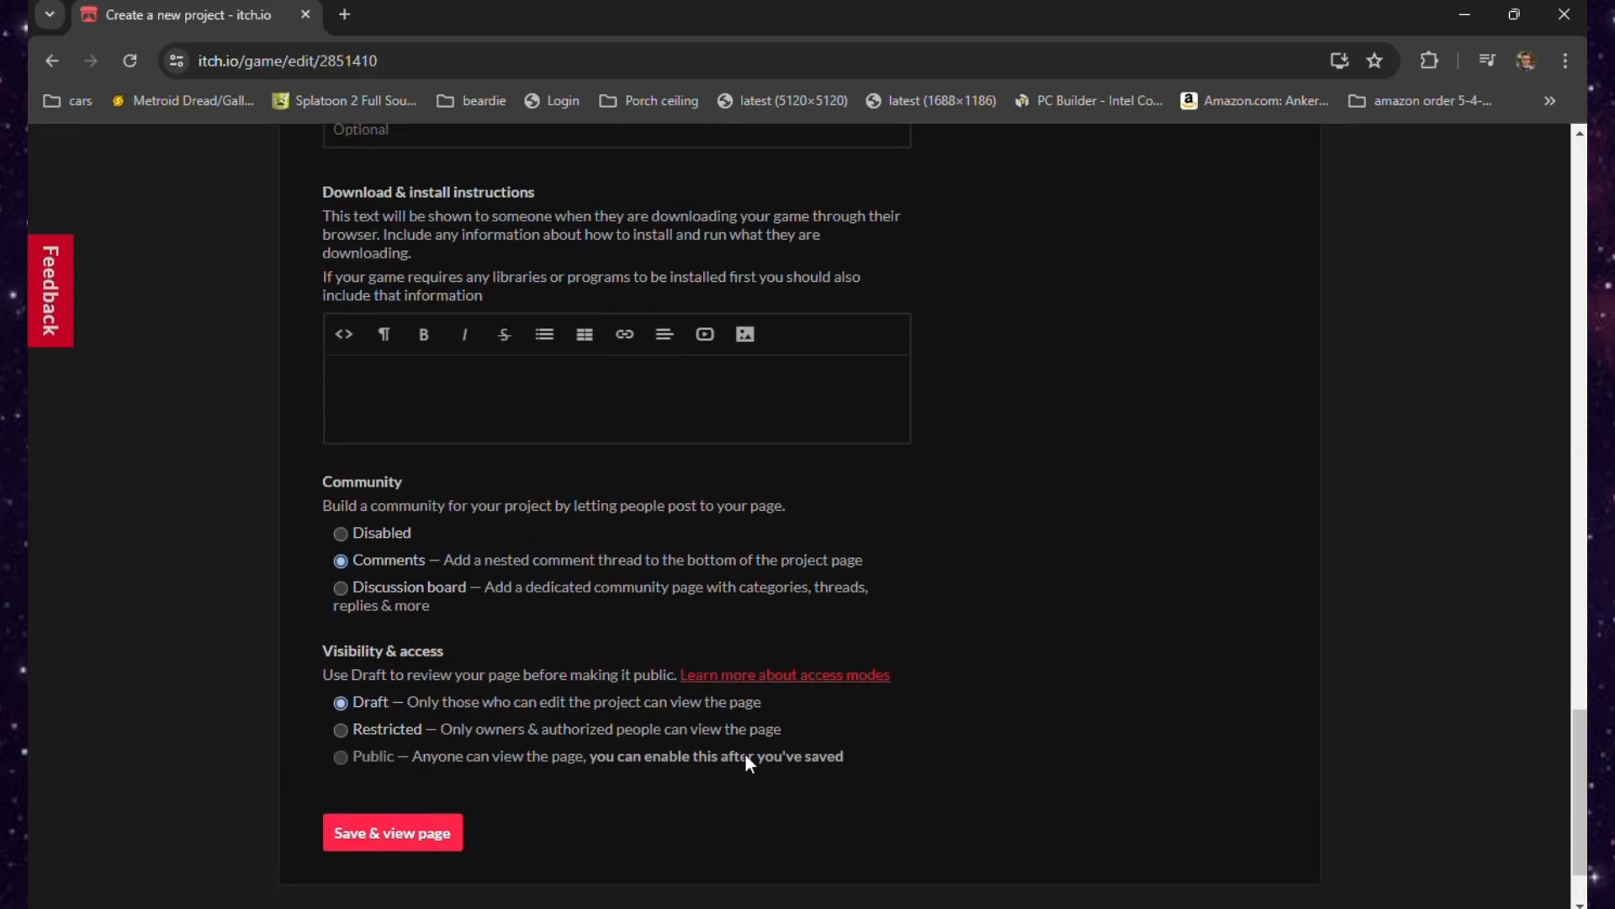
pyautogui.scroll(-3)
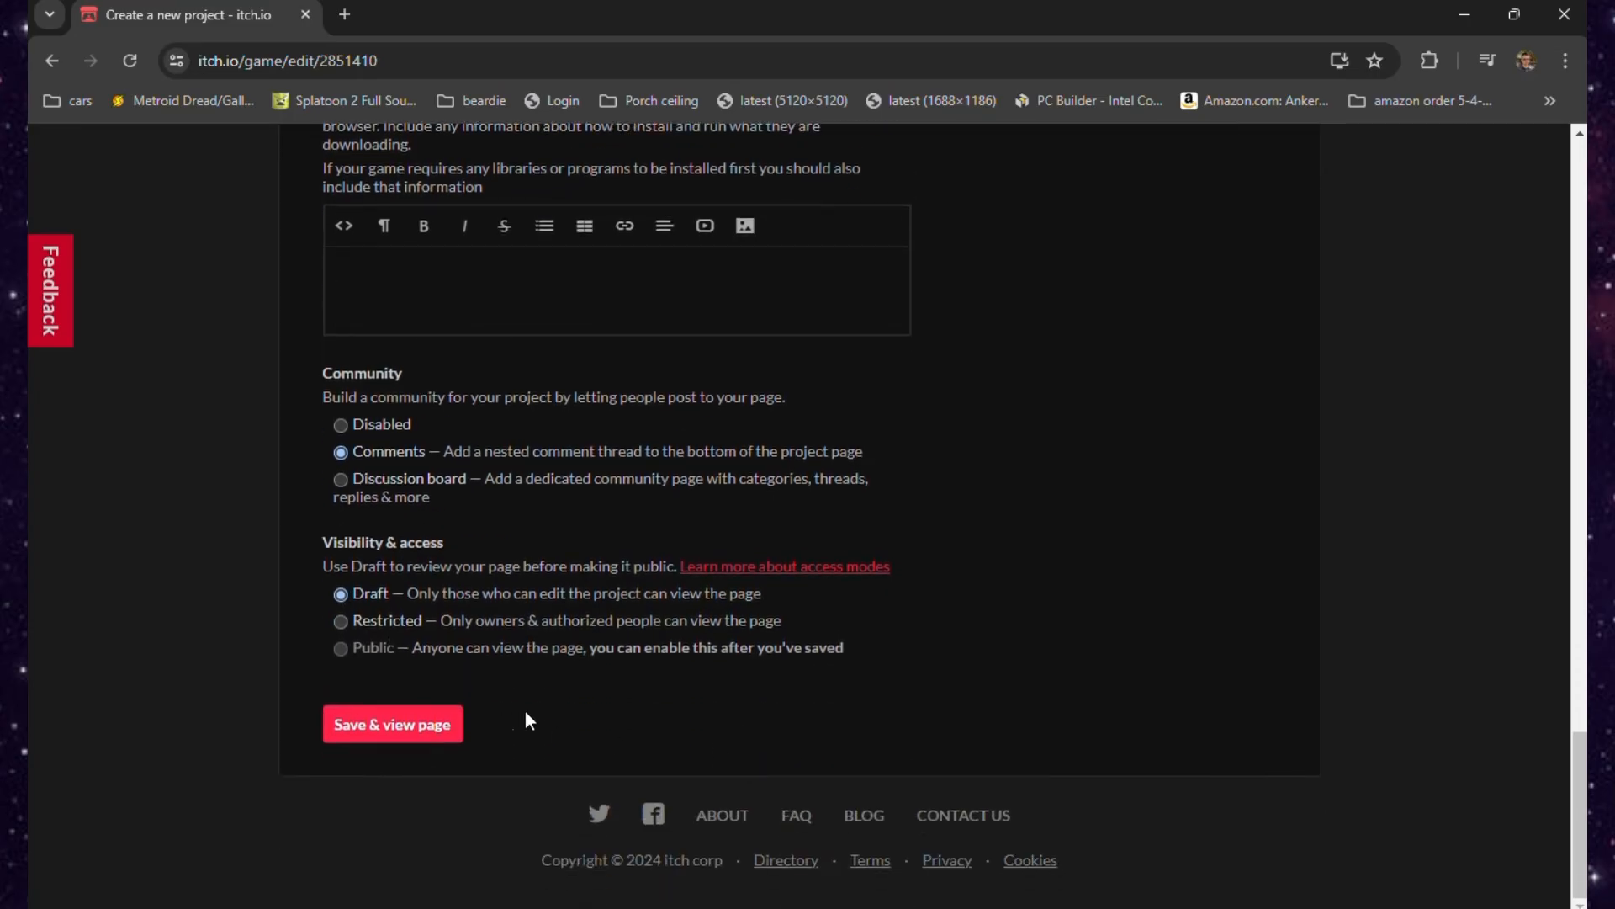
pyautogui.moveTo(470, 750)
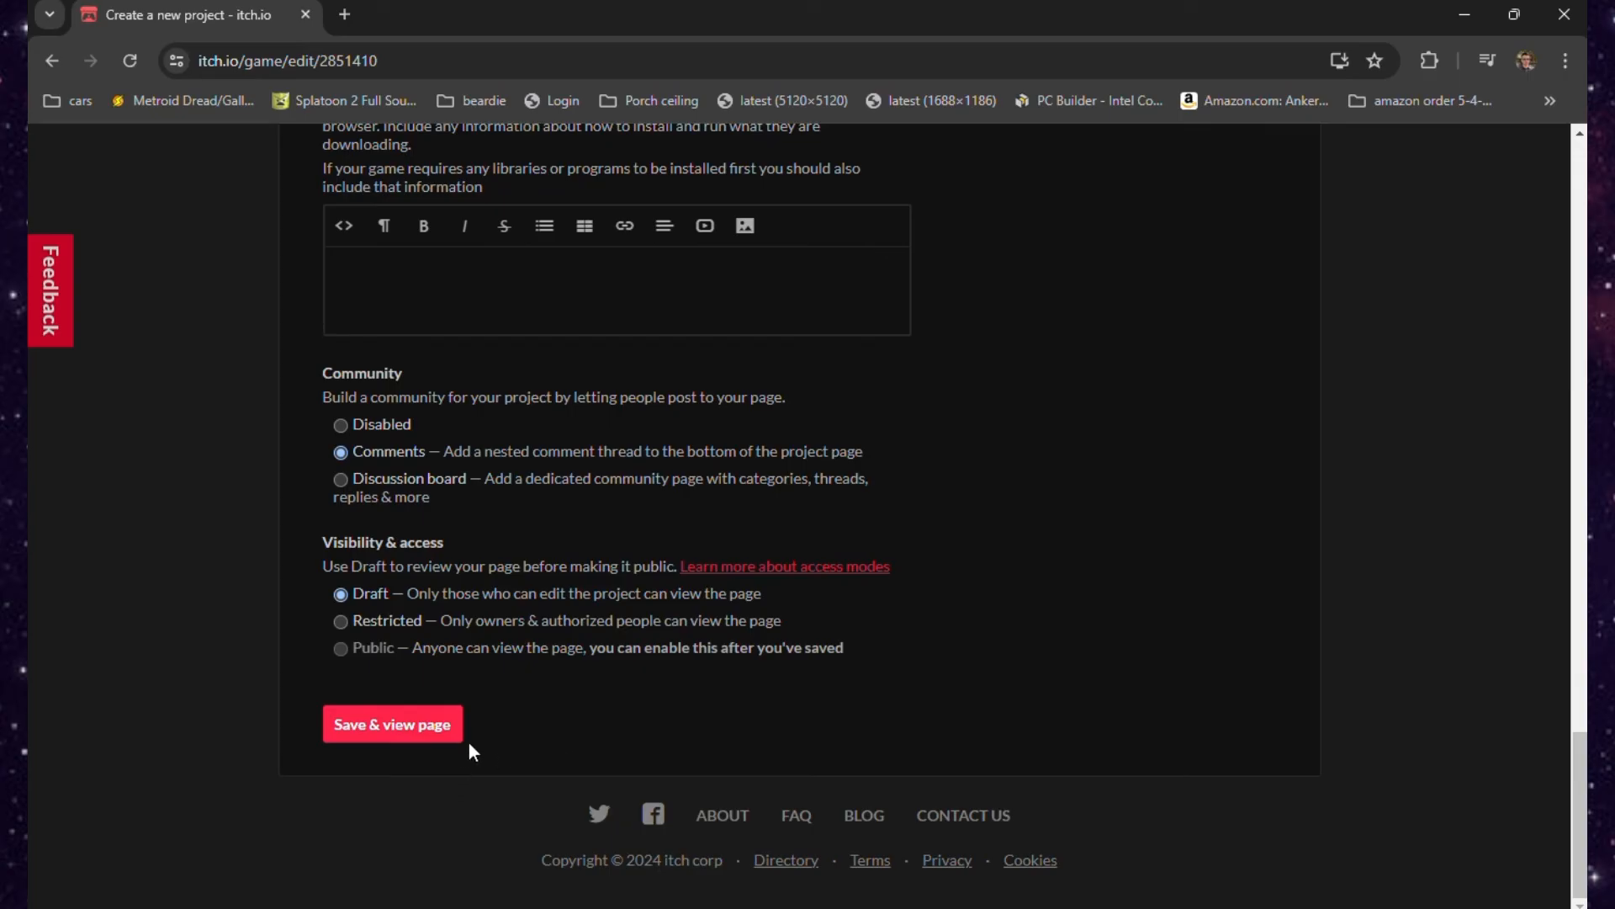
pyautogui.click(392, 724)
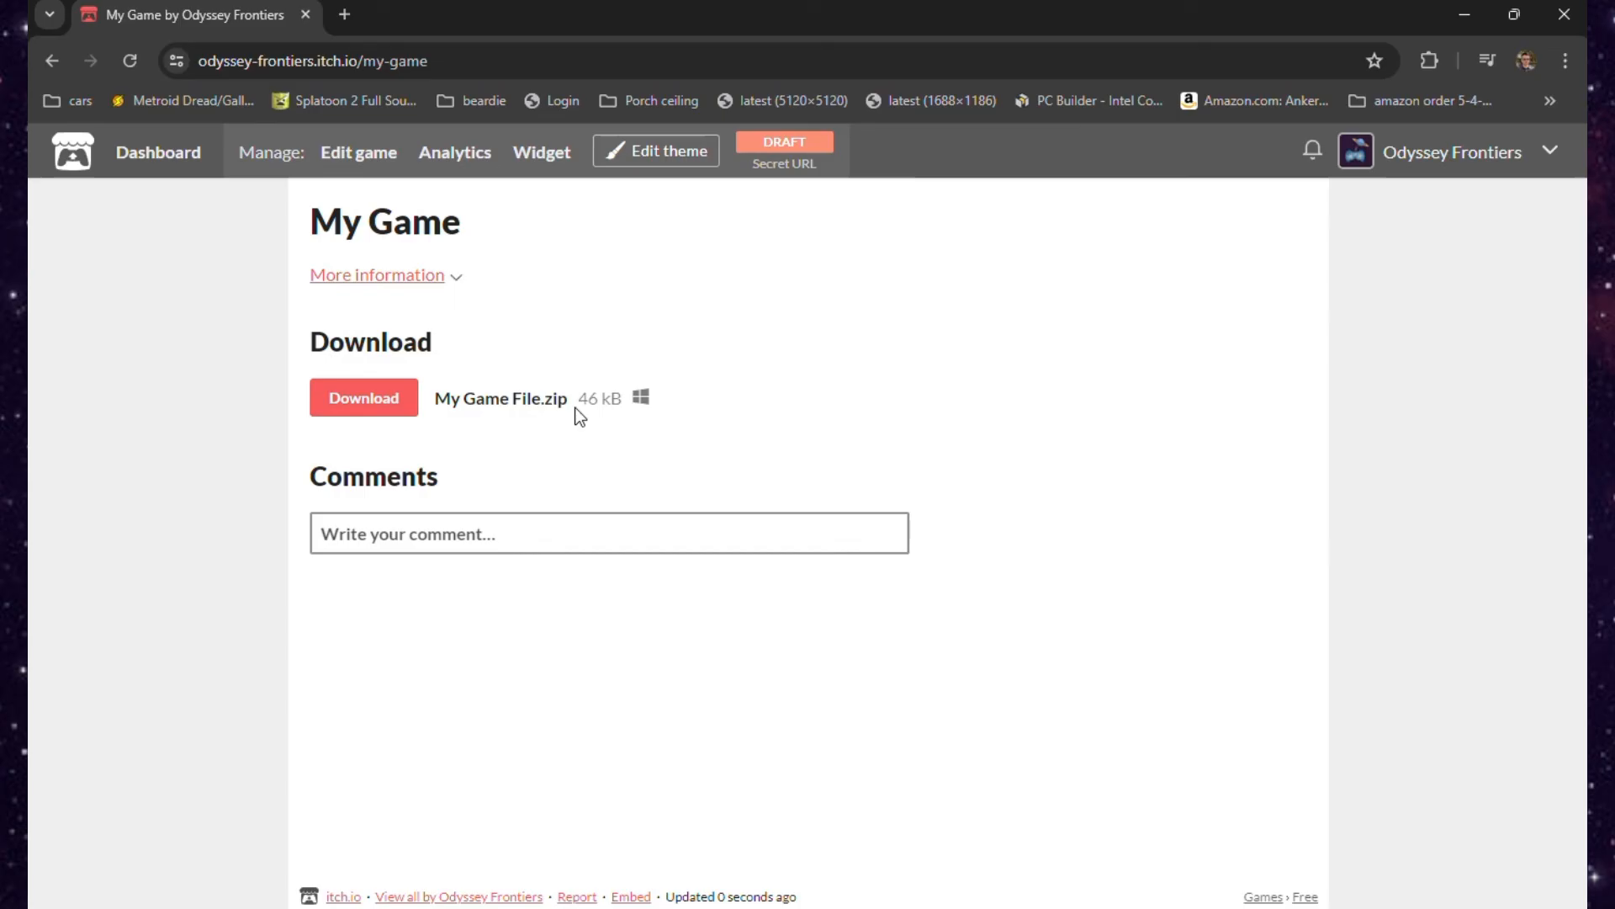
pyautogui.moveTo(766, 493)
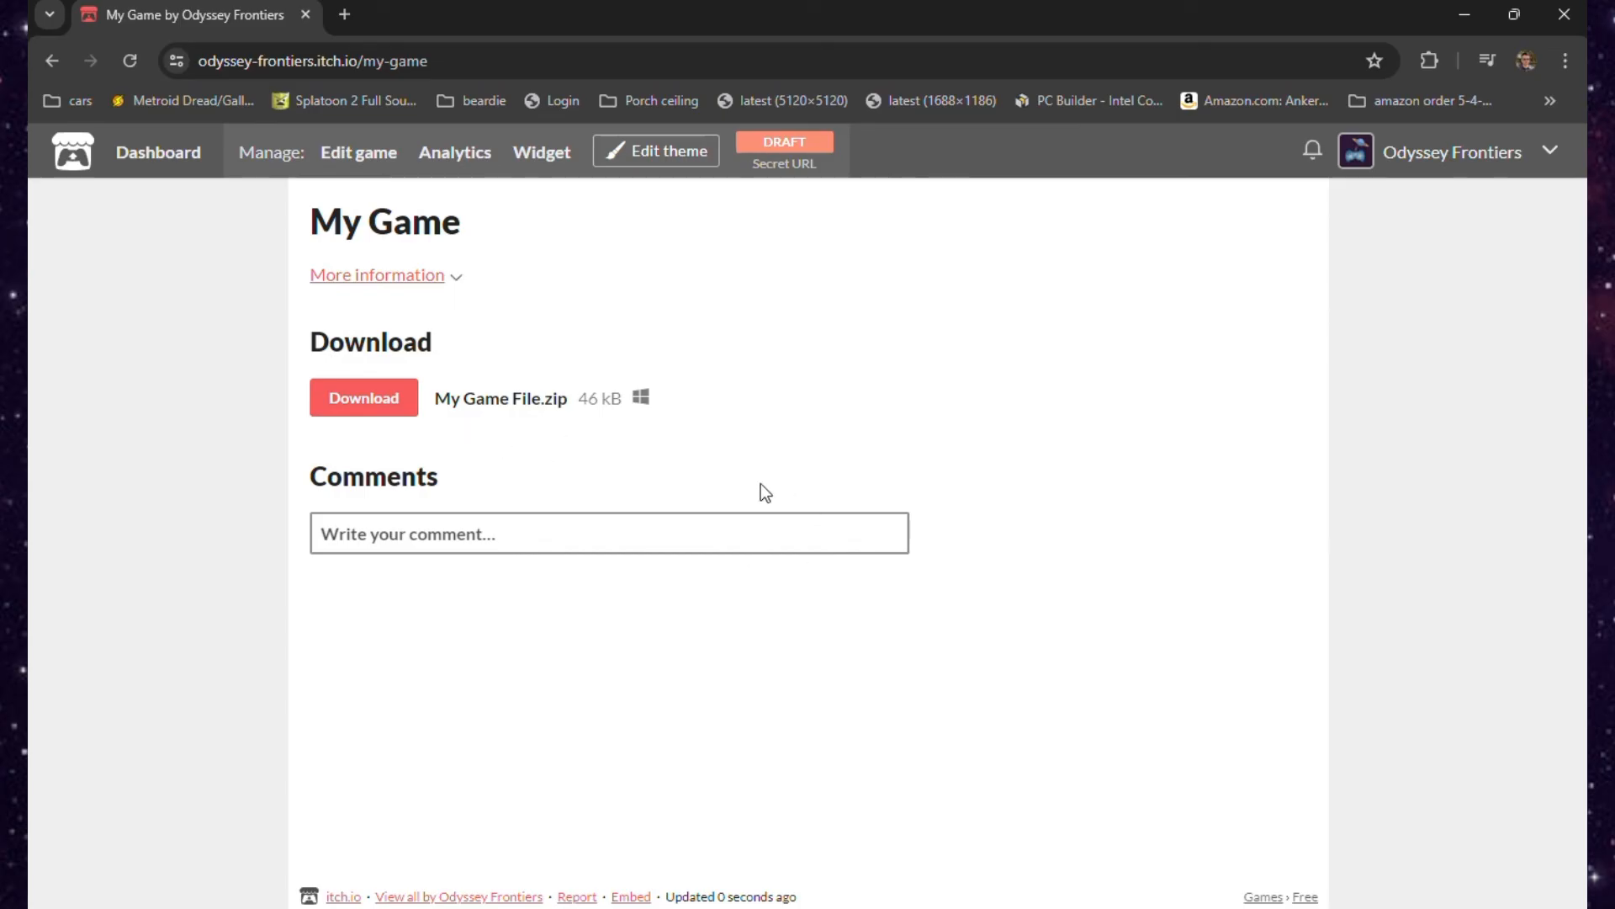